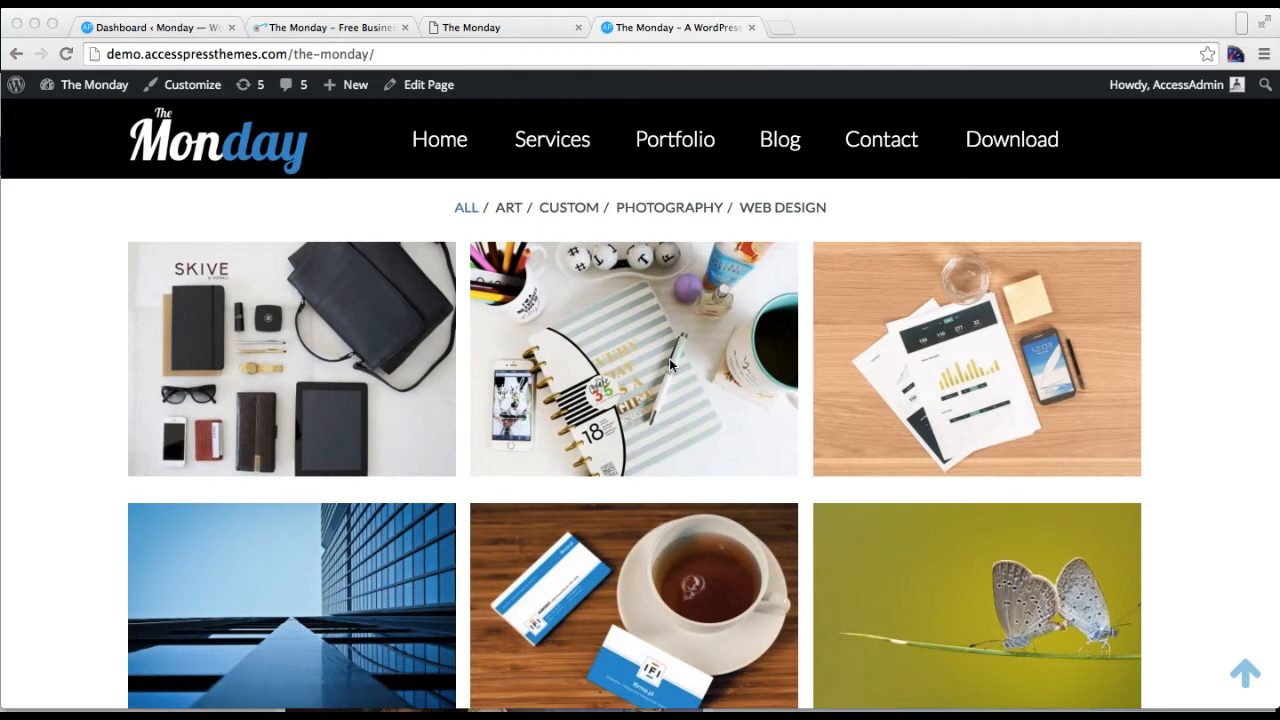
pyautogui.moveTo(600, 445)
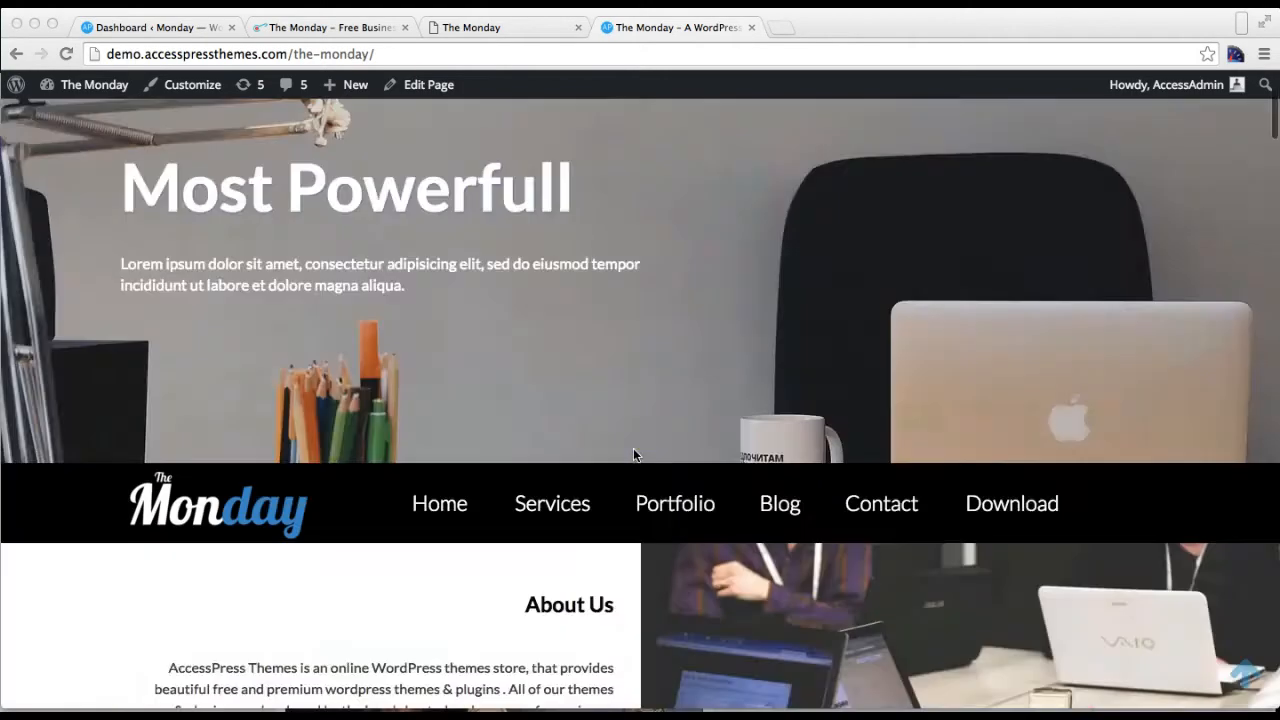
# Open All Portfolios, briefly start a new item, and return to the five-item list.
pyautogui.scroll(-3)
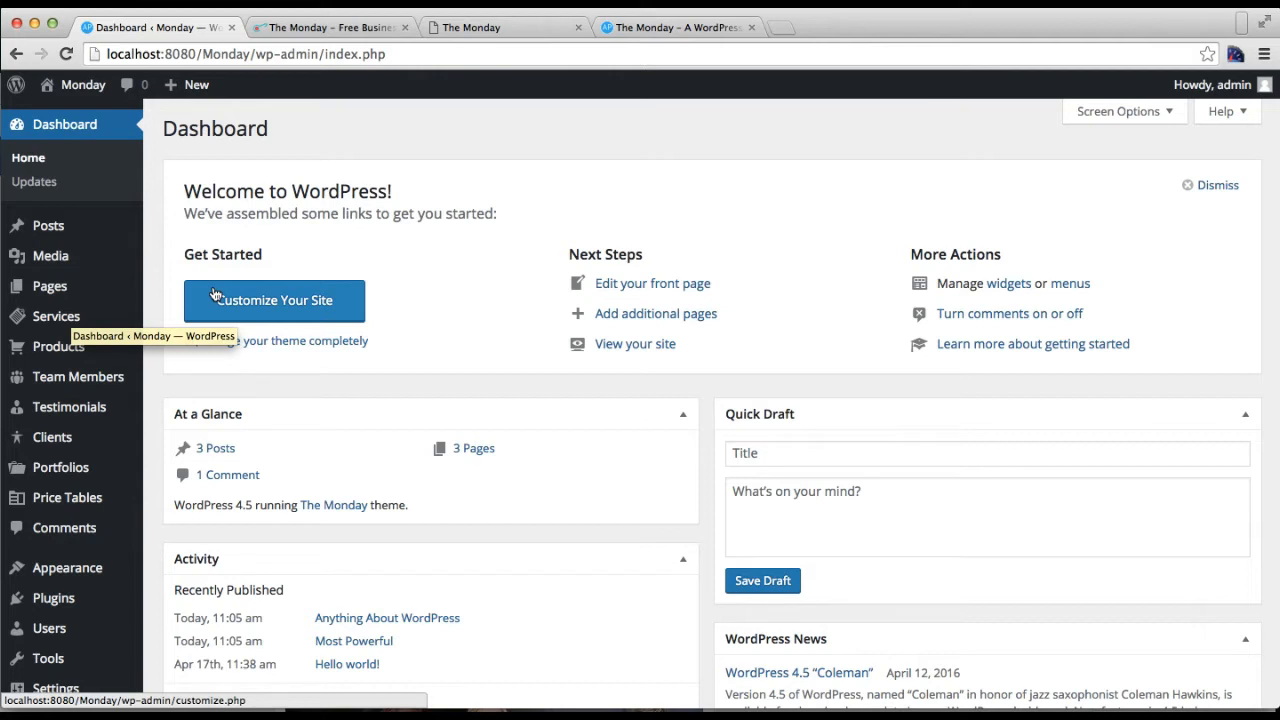
pyautogui.moveTo(480, 278)
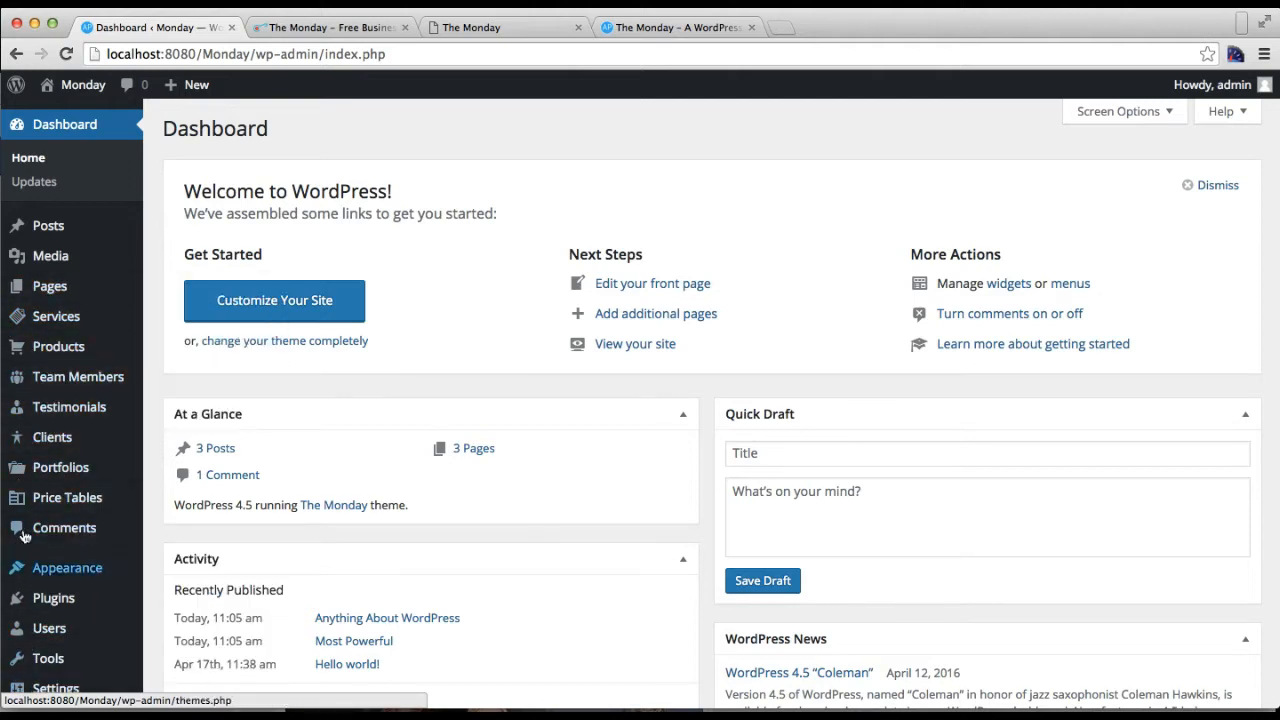
pyautogui.moveTo(56, 316)
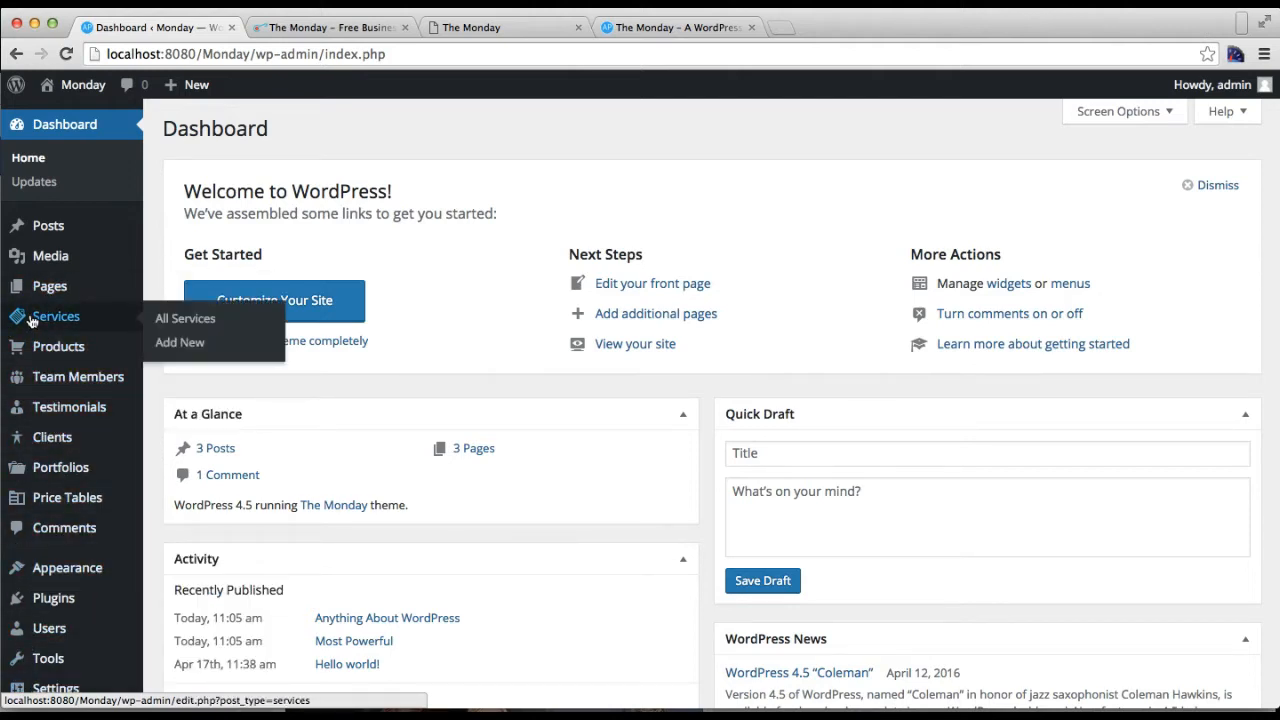
pyautogui.moveTo(60, 467)
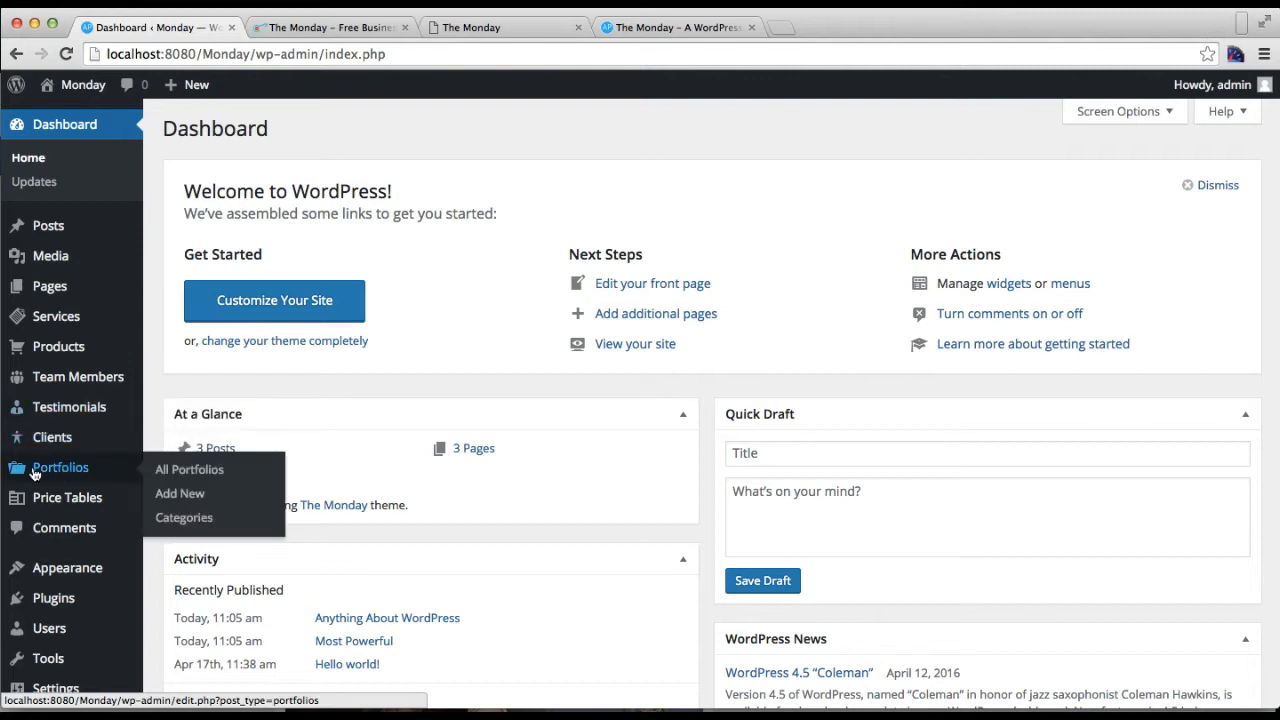
pyautogui.moveTo(58, 470)
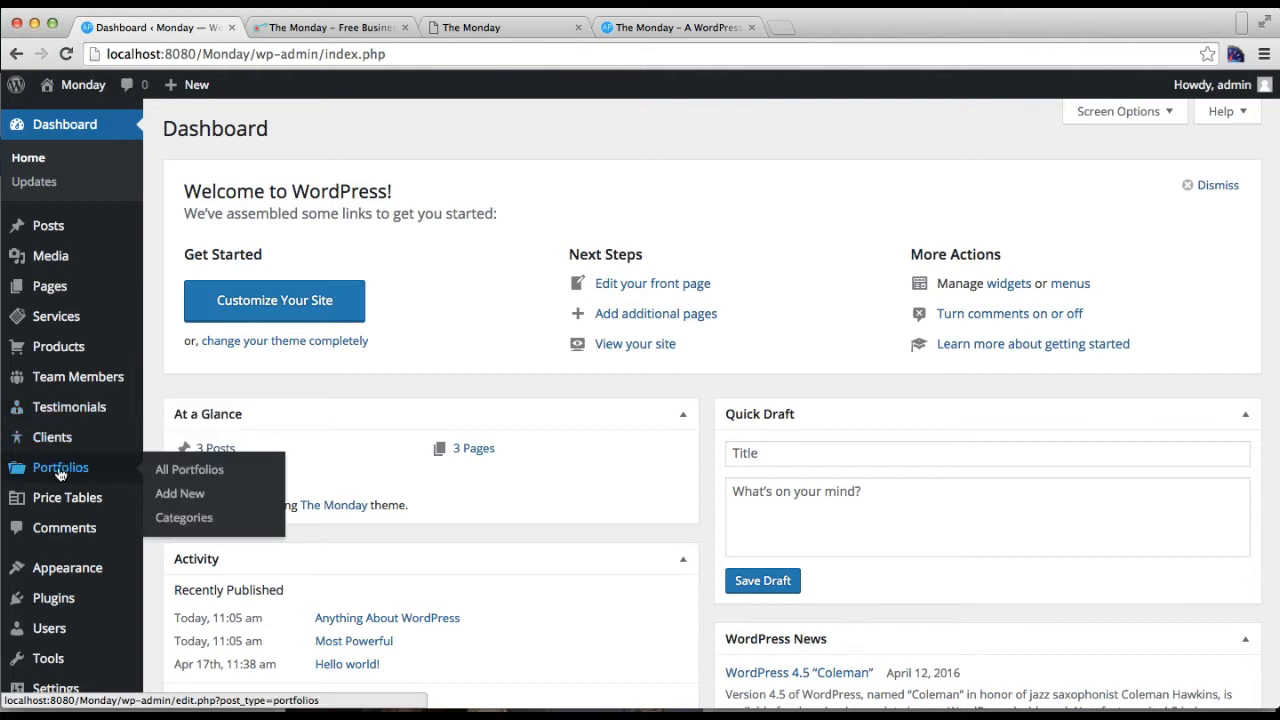
pyautogui.click(189, 469)
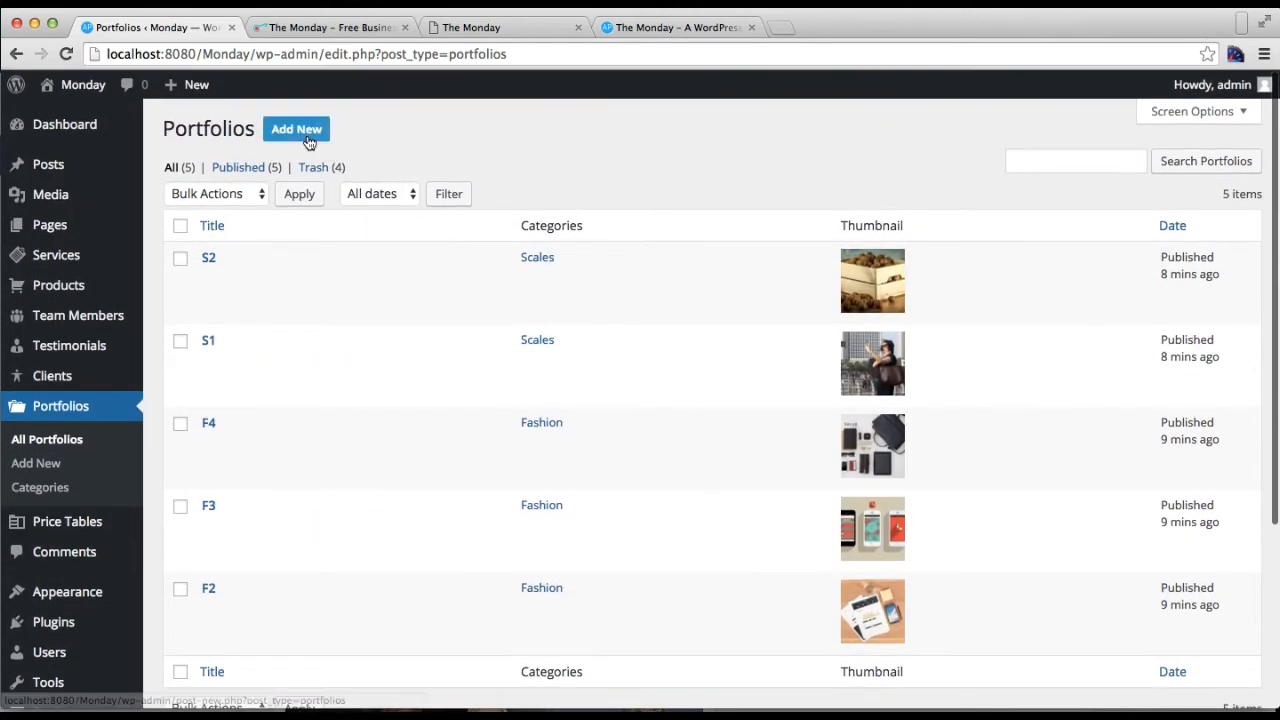
pyautogui.click(296, 129)
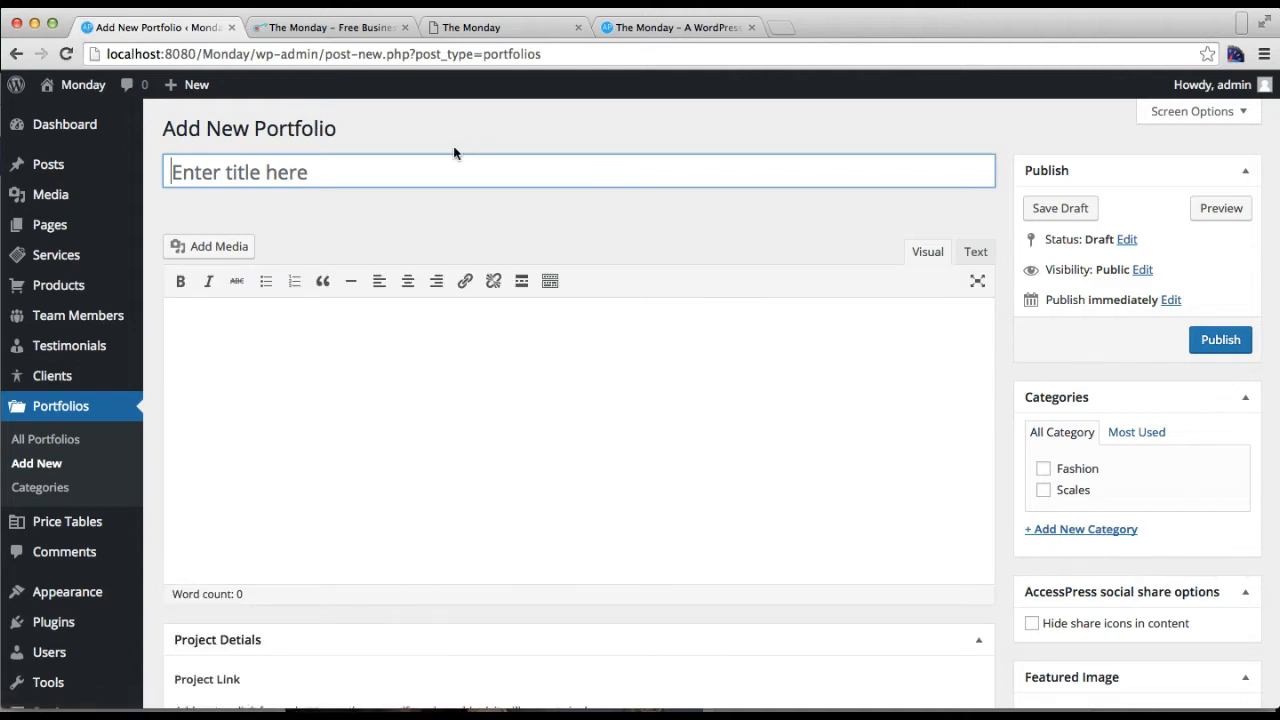
pyautogui.click(45, 438)
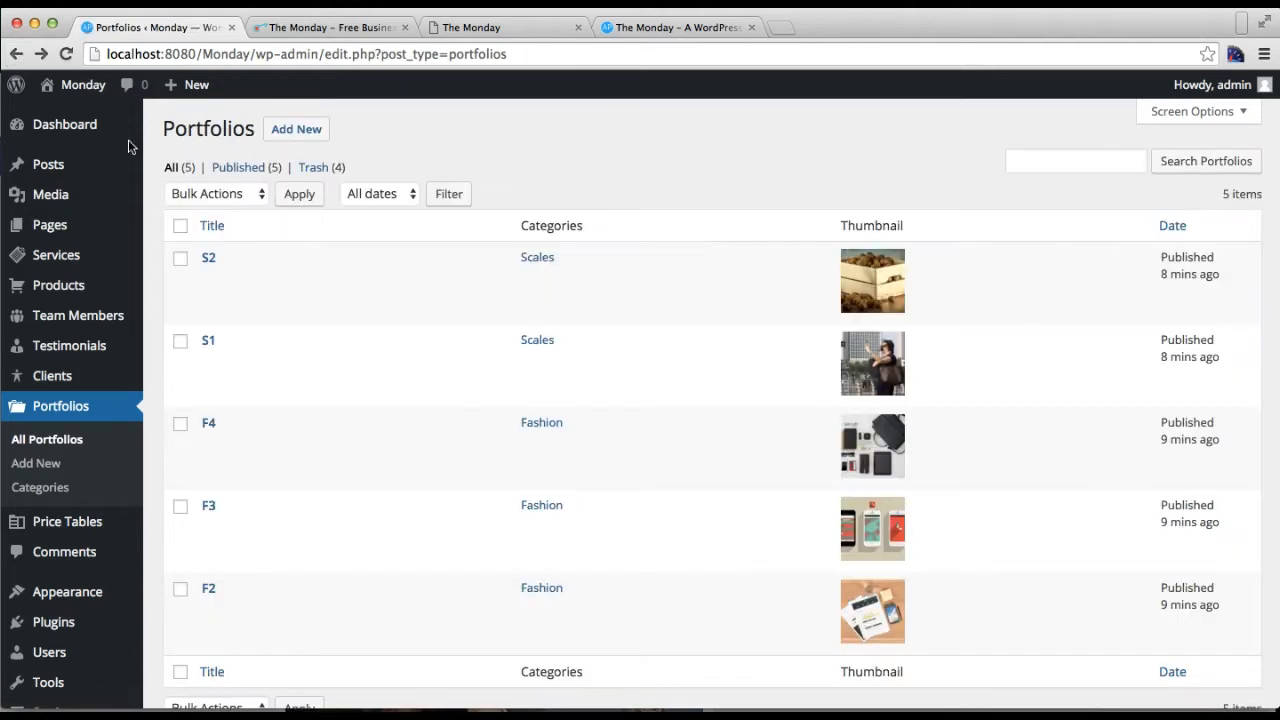
# Add a portfolio category named 'Category' on the Portfolio Categories page.
pyautogui.click(40, 487)
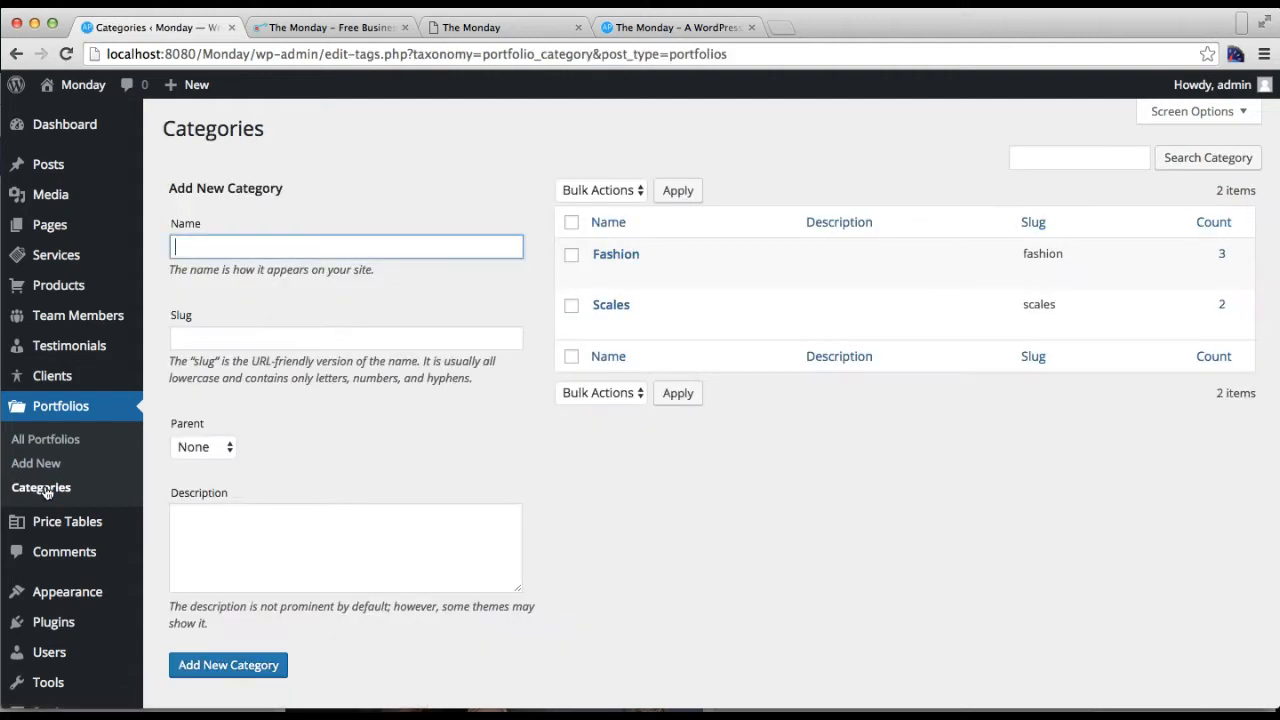
pyautogui.write('Ca')
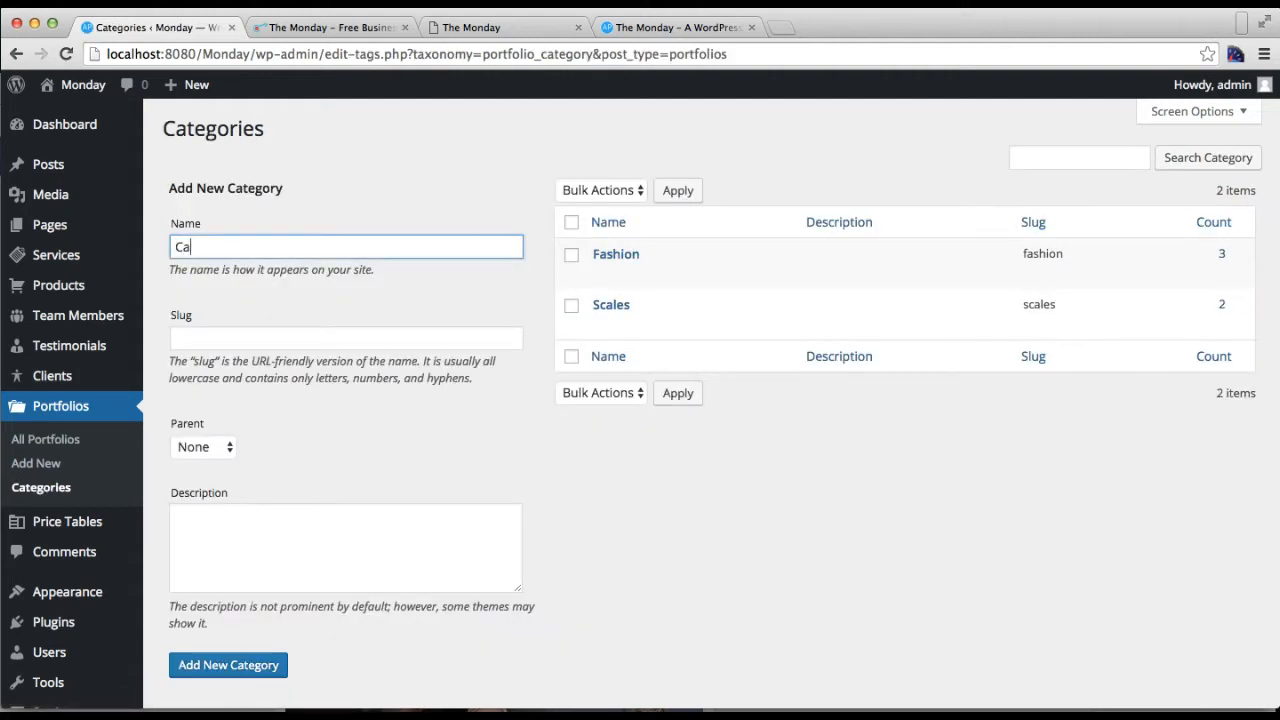
pyautogui.write('te')
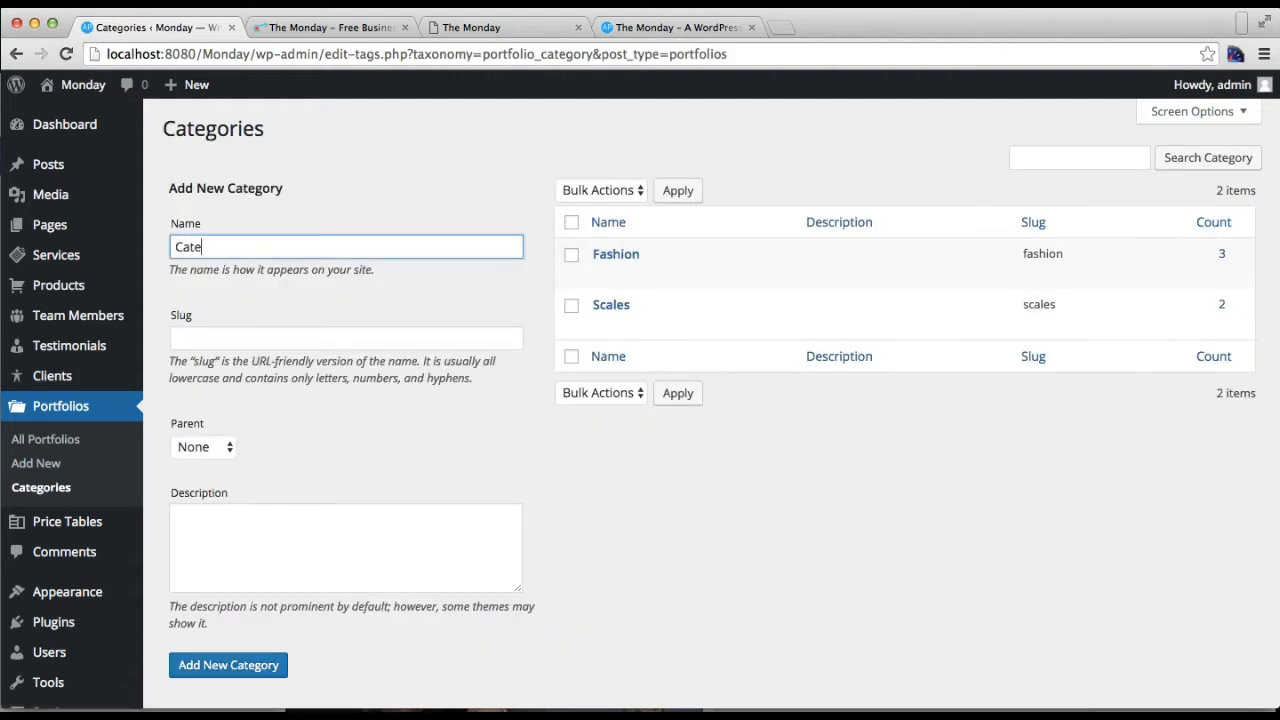
pyautogui.scroll(-3)
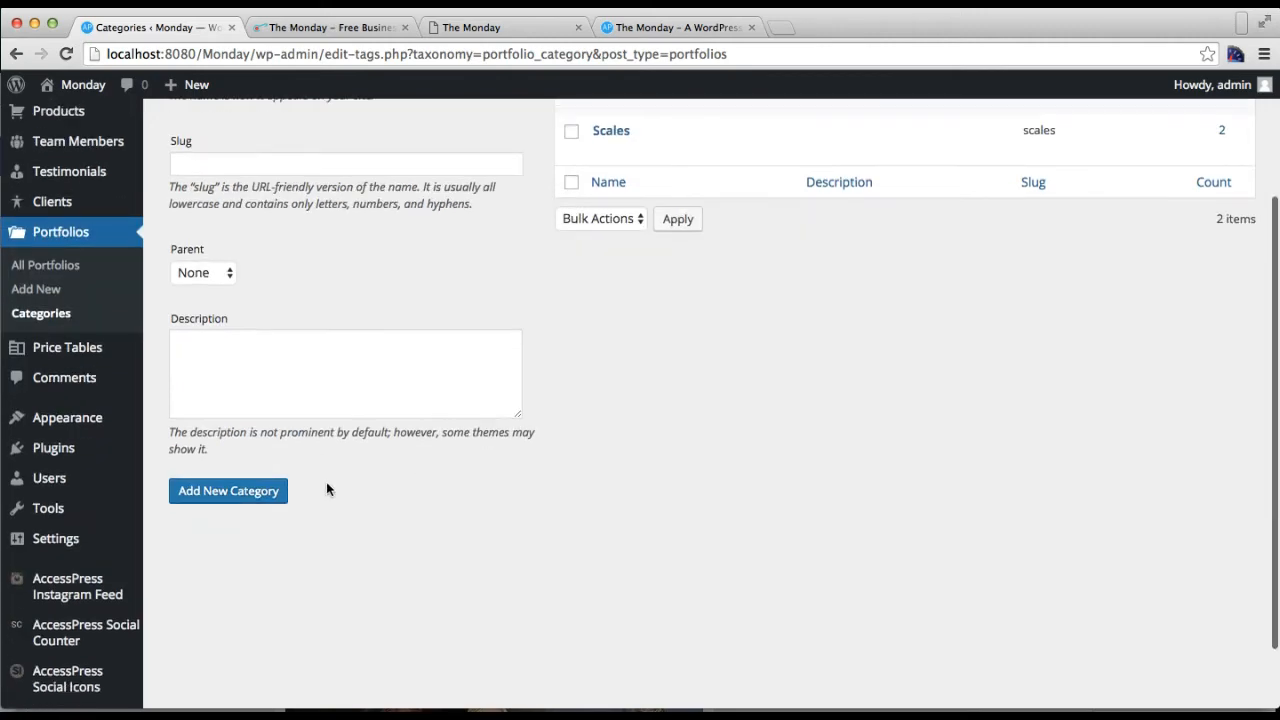
pyautogui.click(228, 490)
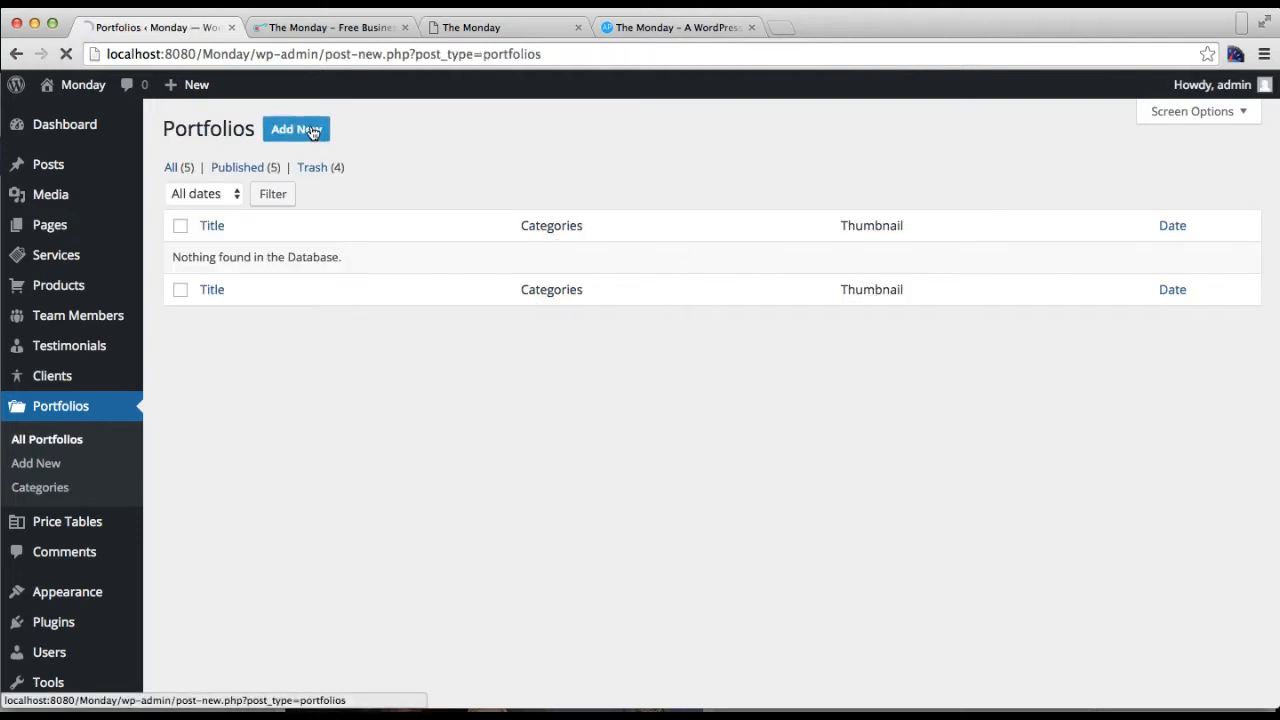
# Start a portfolio item titled 'Title' with the AccessPress Themes description paragraph.
pyautogui.click(295, 128)
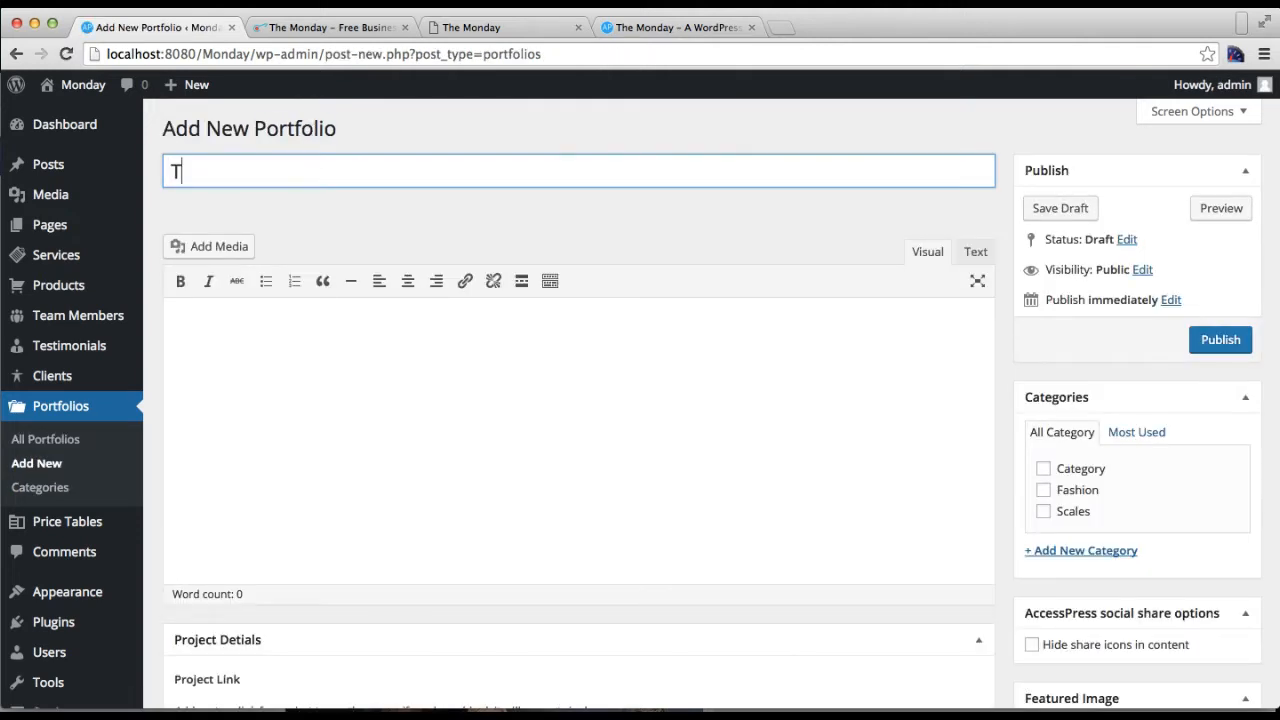
pyautogui.write('itle')
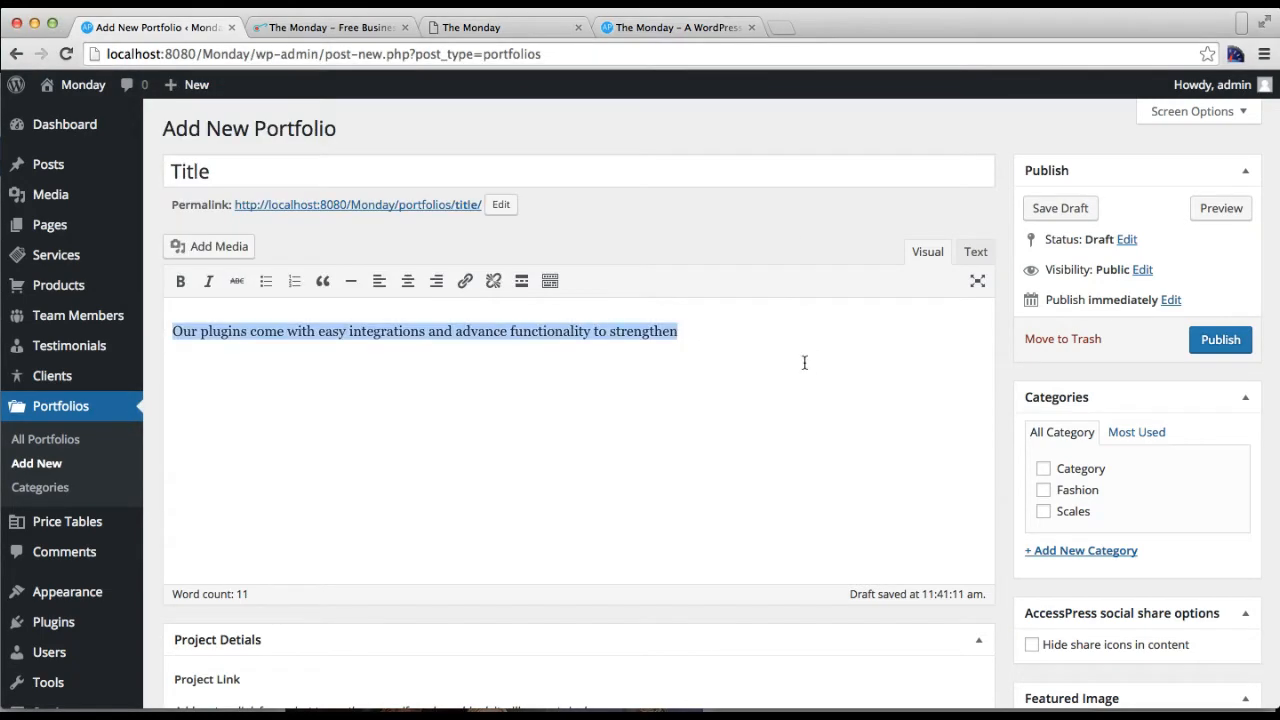
pyautogui.scroll(-3)
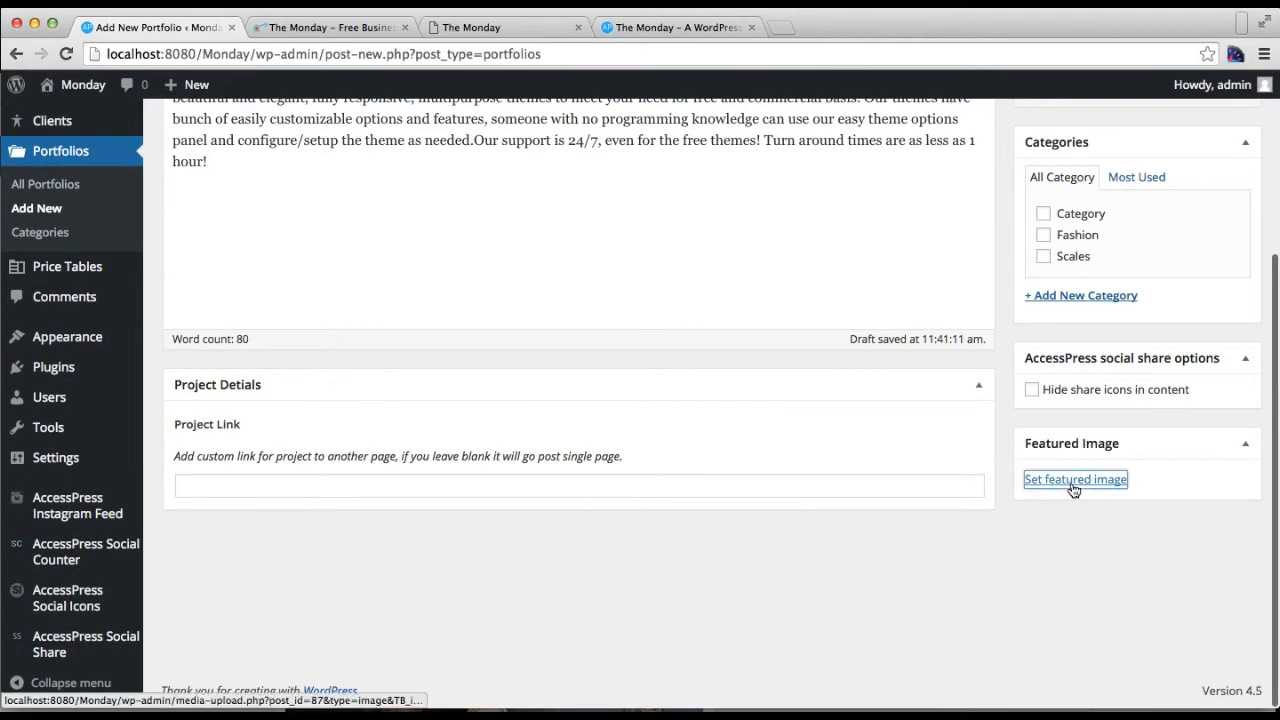
# Publish 'Title' with the ice-cave photo as featured image, filed under Category.
pyautogui.click(1075, 479)
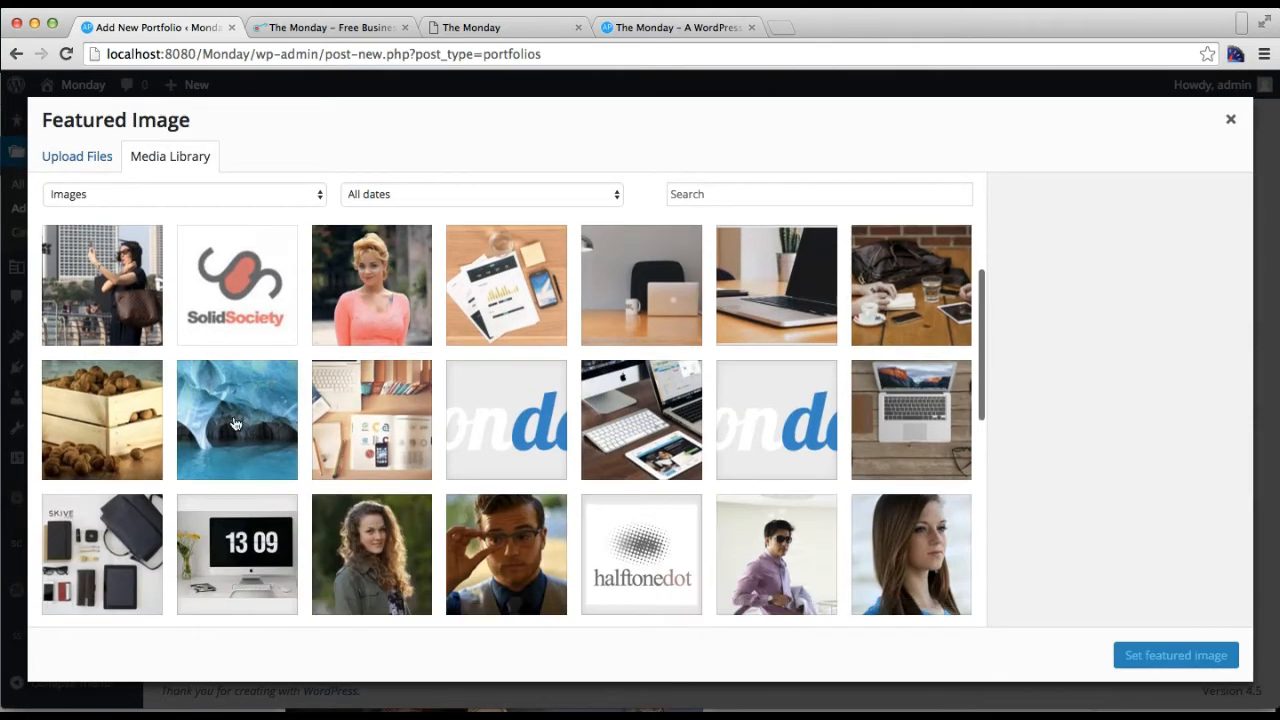
pyautogui.click(1175, 655)
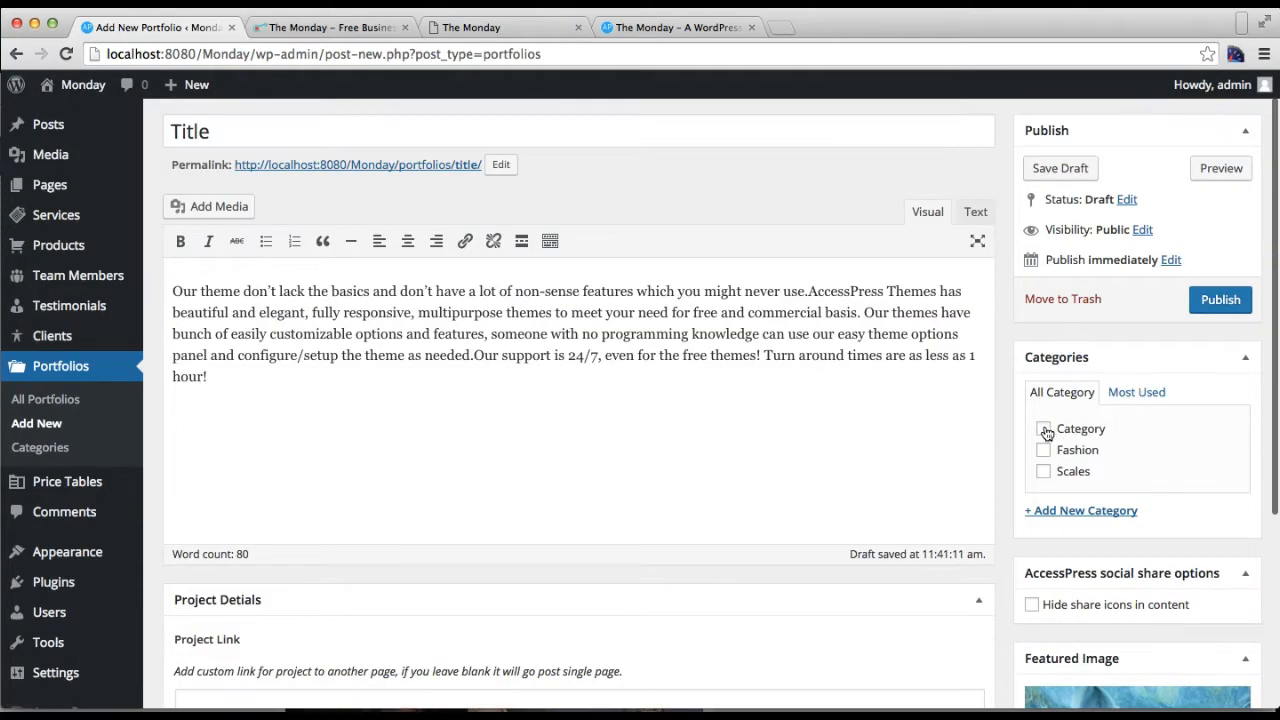
pyautogui.click(1043, 428)
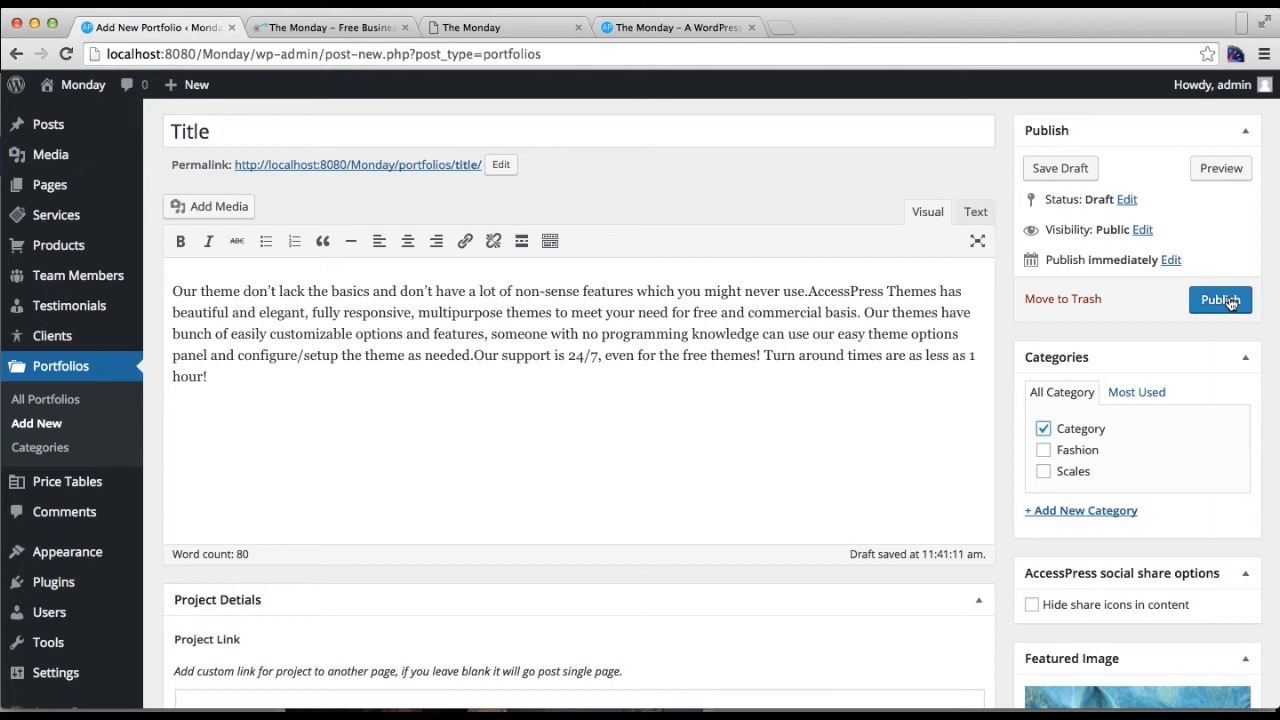
pyautogui.click(1220, 299)
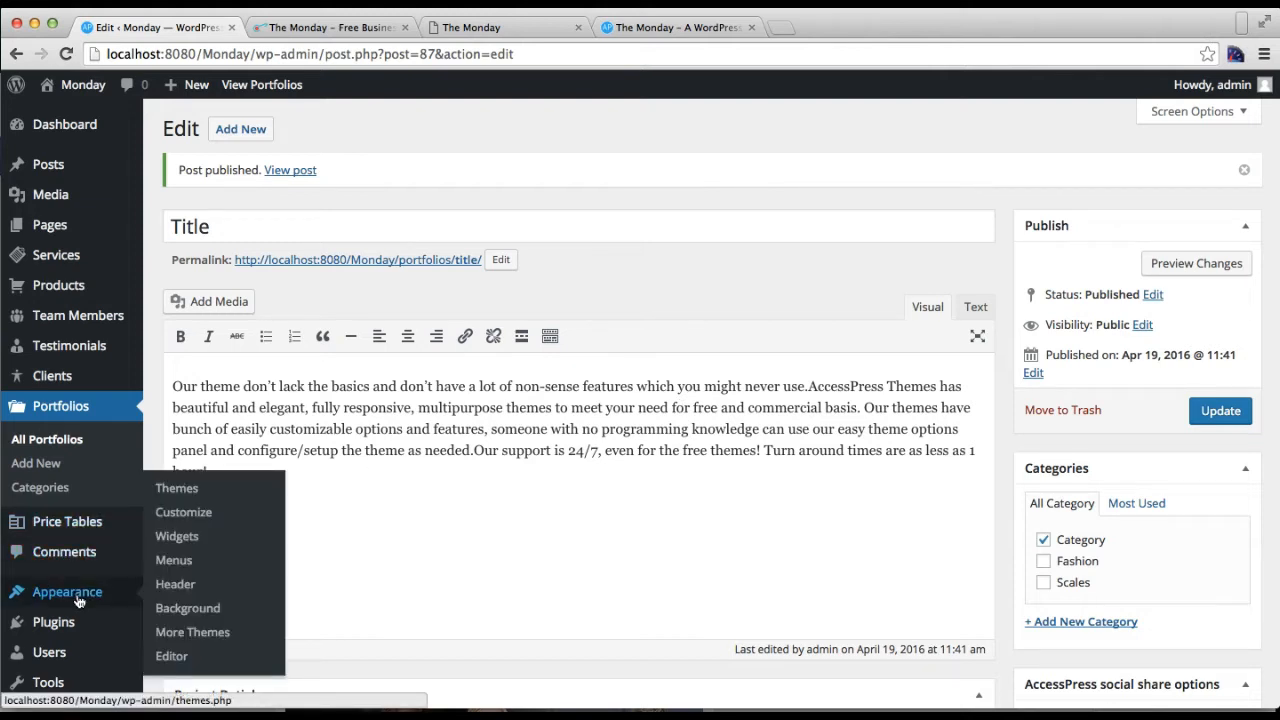
pyautogui.moveTo(116, 599)
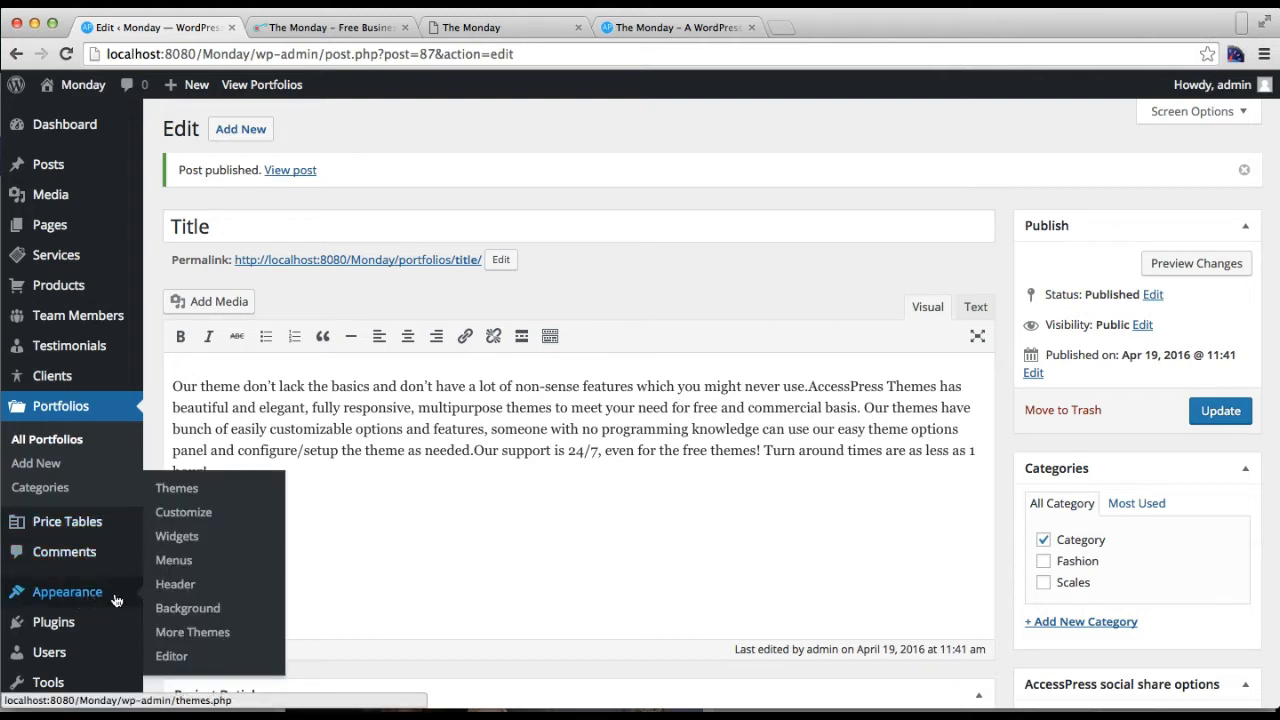
# Open the Appearance Customizer in a new browser tab and switch to it.
pyautogui.rightClick(183, 512)
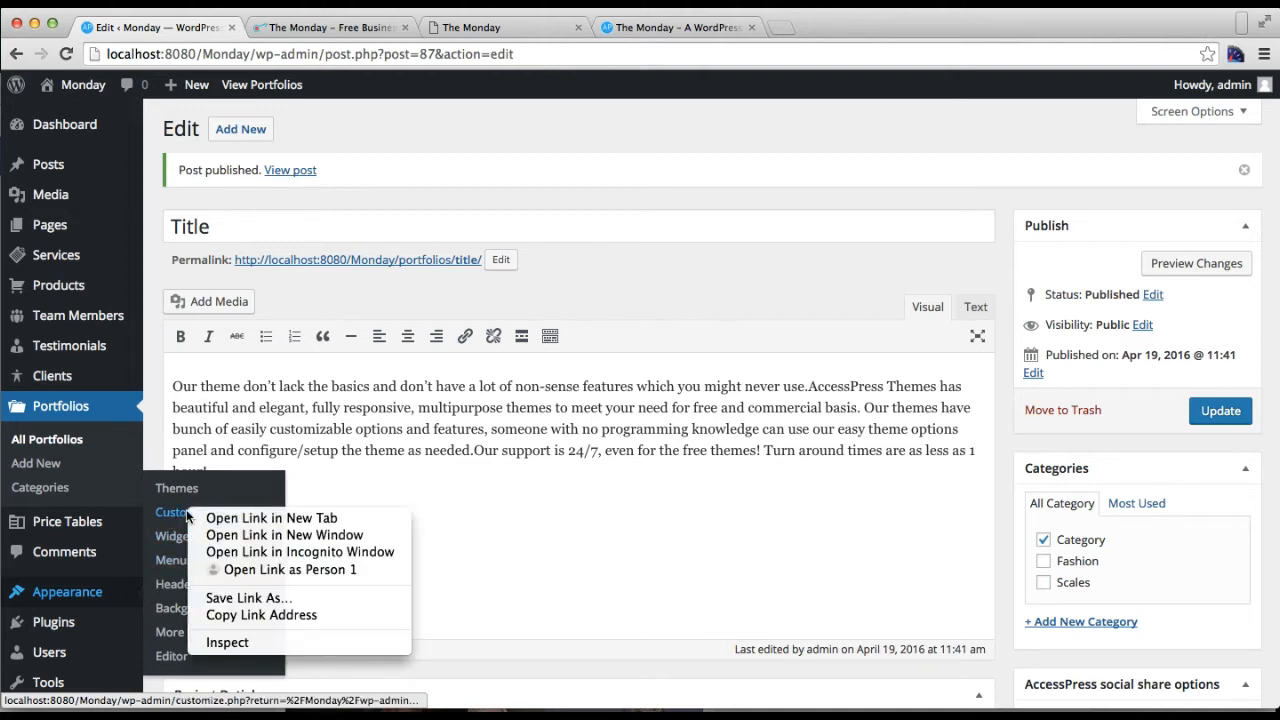
pyautogui.click(271, 517)
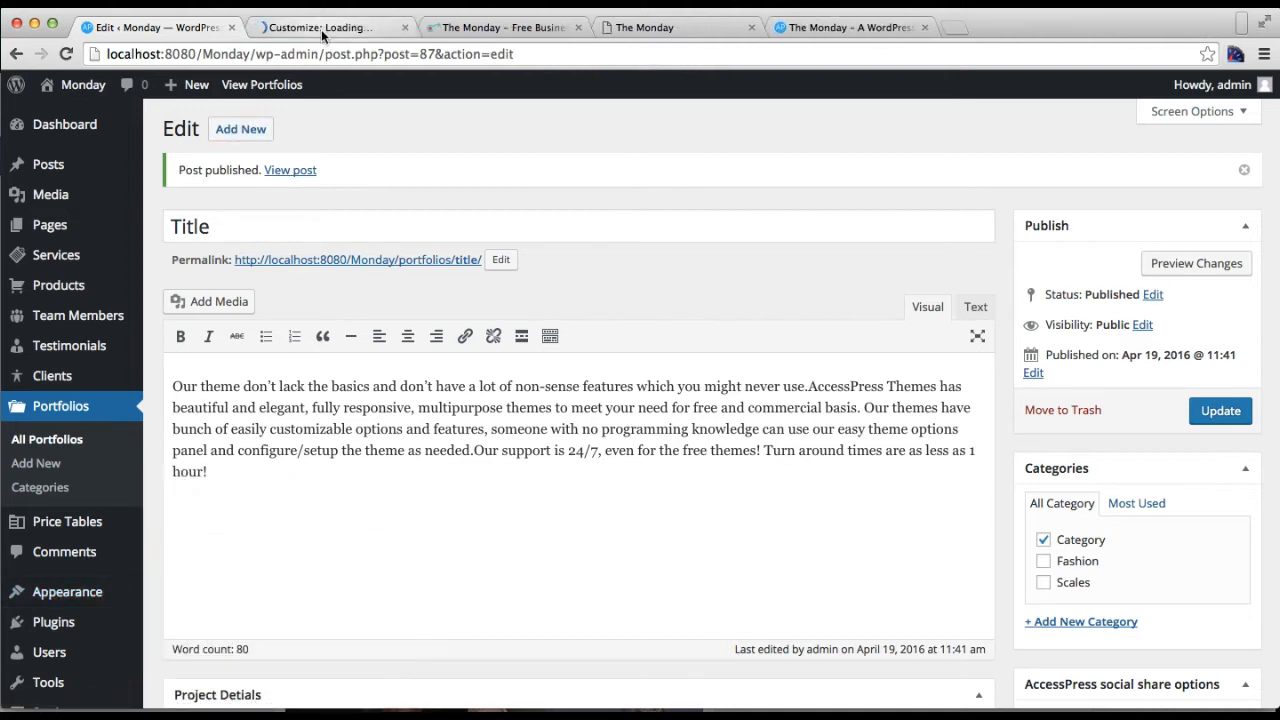
pyautogui.click(330, 27)
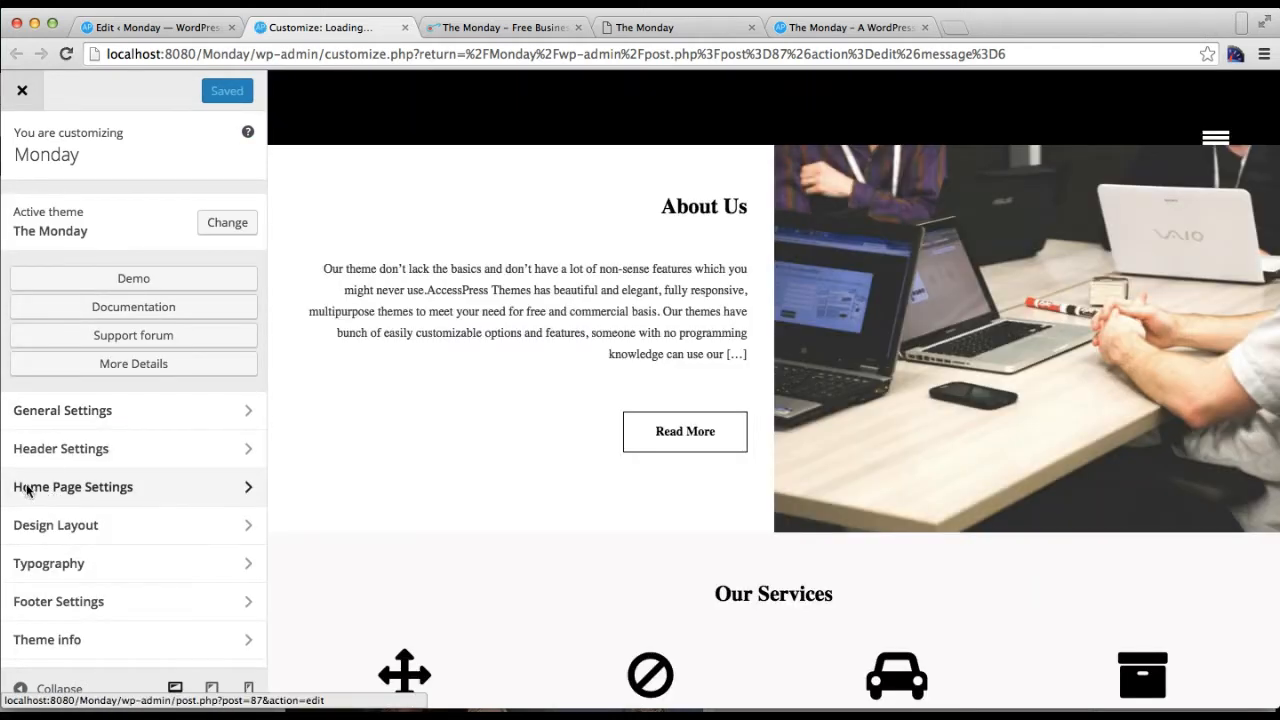
# Open Home Page Settings > Portfolio and filter the preview's portfolio grid by category.
pyautogui.click(72, 487)
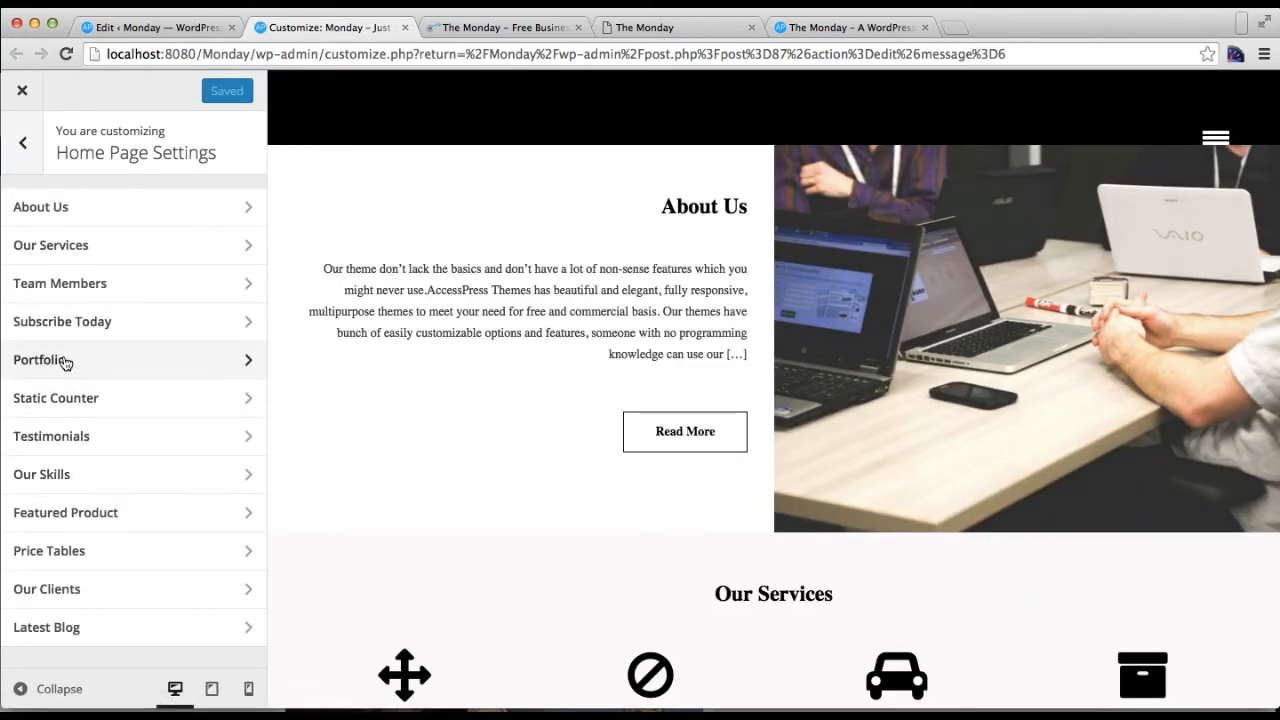
pyautogui.click(41, 360)
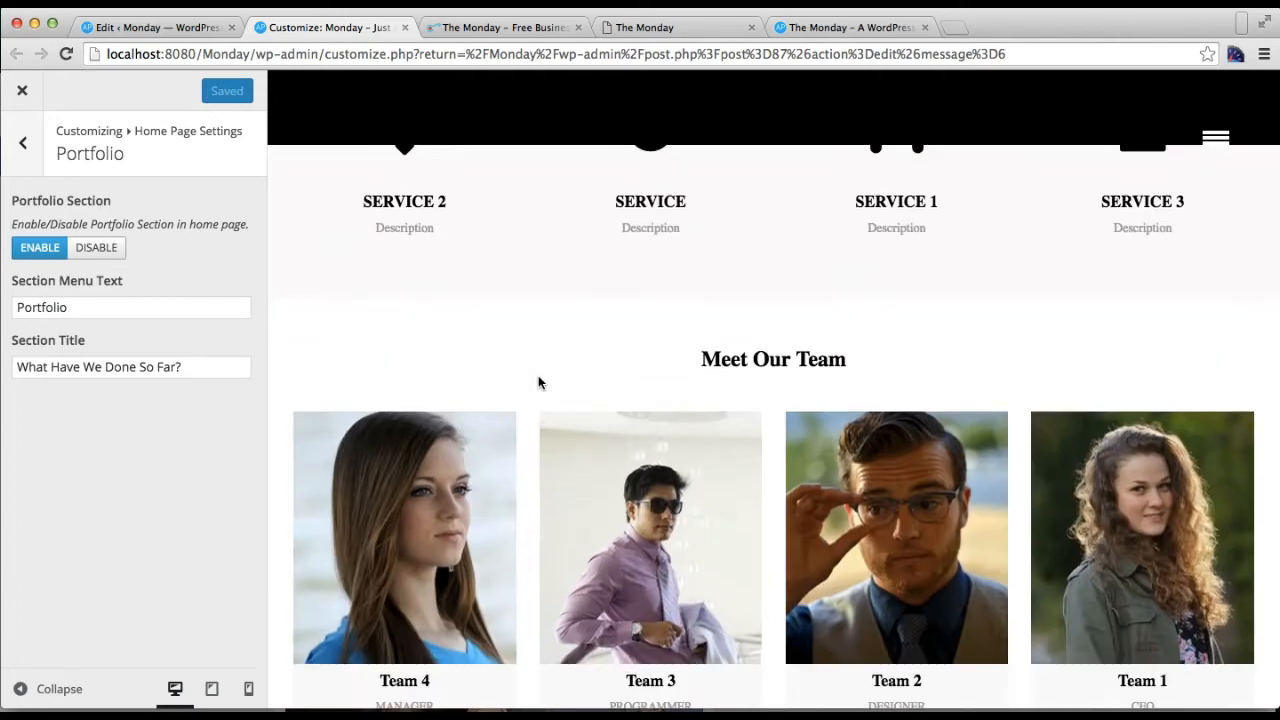
pyautogui.scroll(-3)
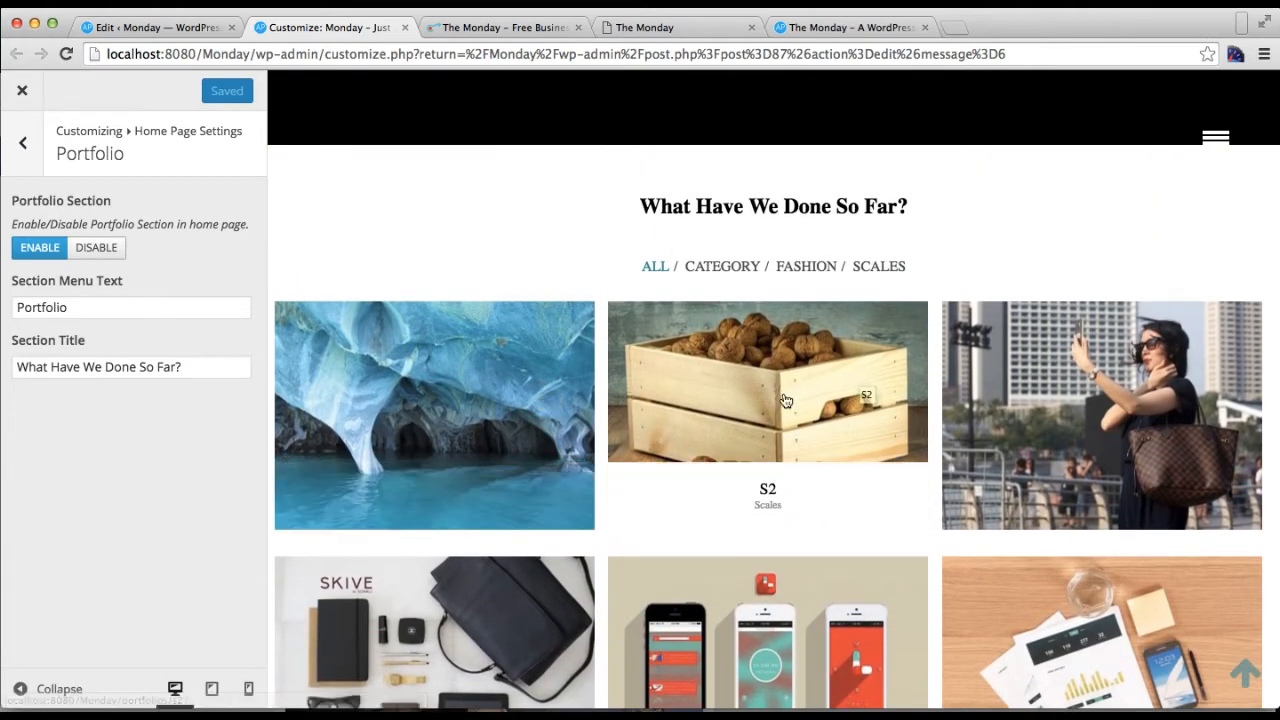
pyautogui.click(806, 266)
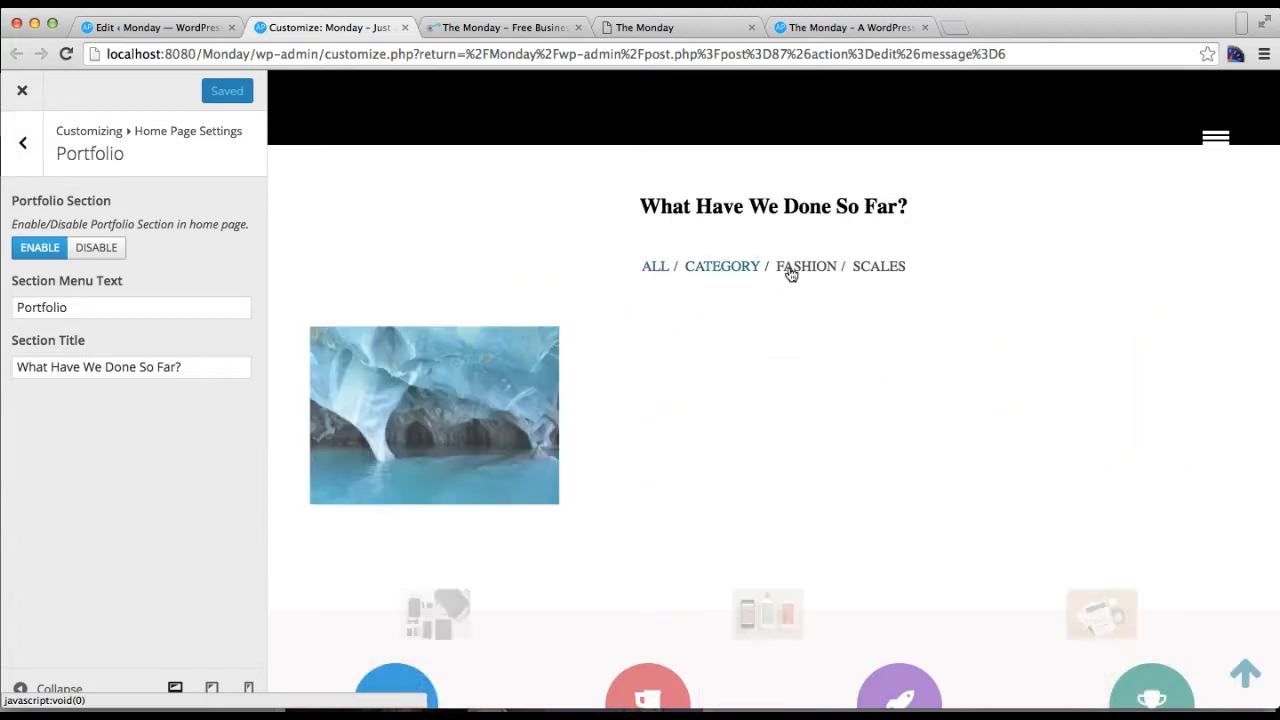
pyautogui.click(878, 266)
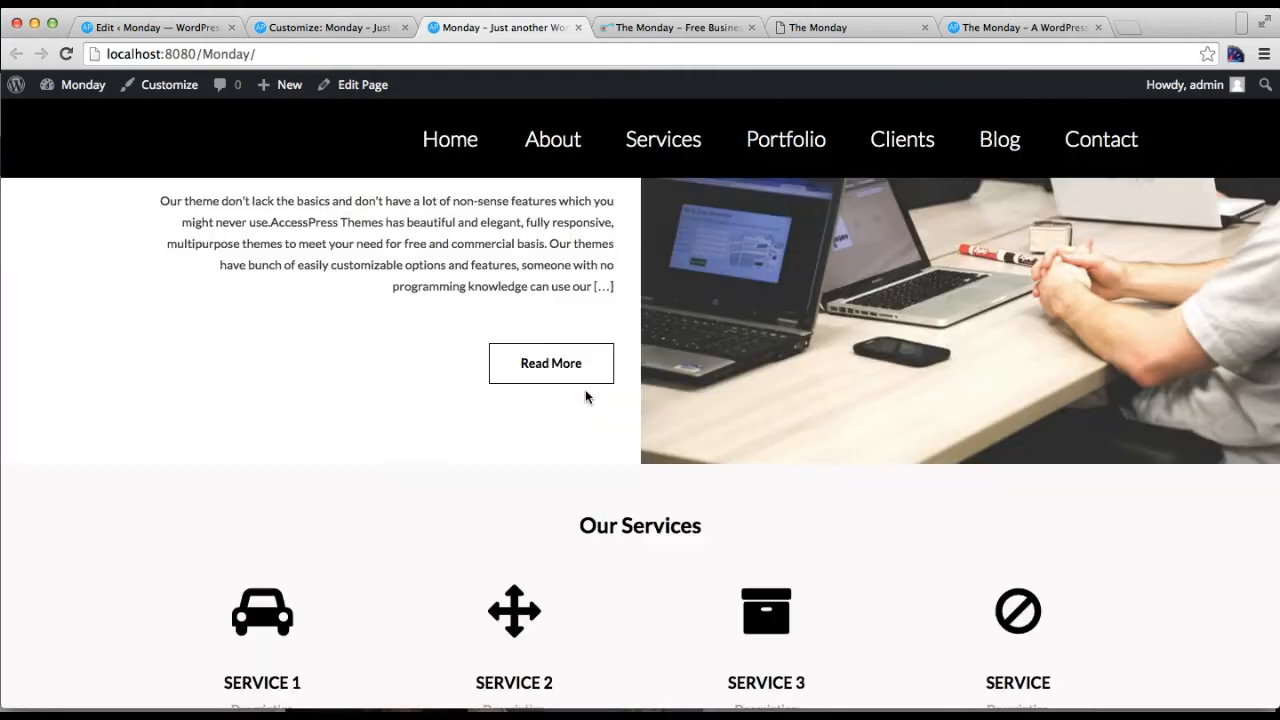
# Scroll down through the live Monday homepage sections.
pyautogui.scroll(-3)
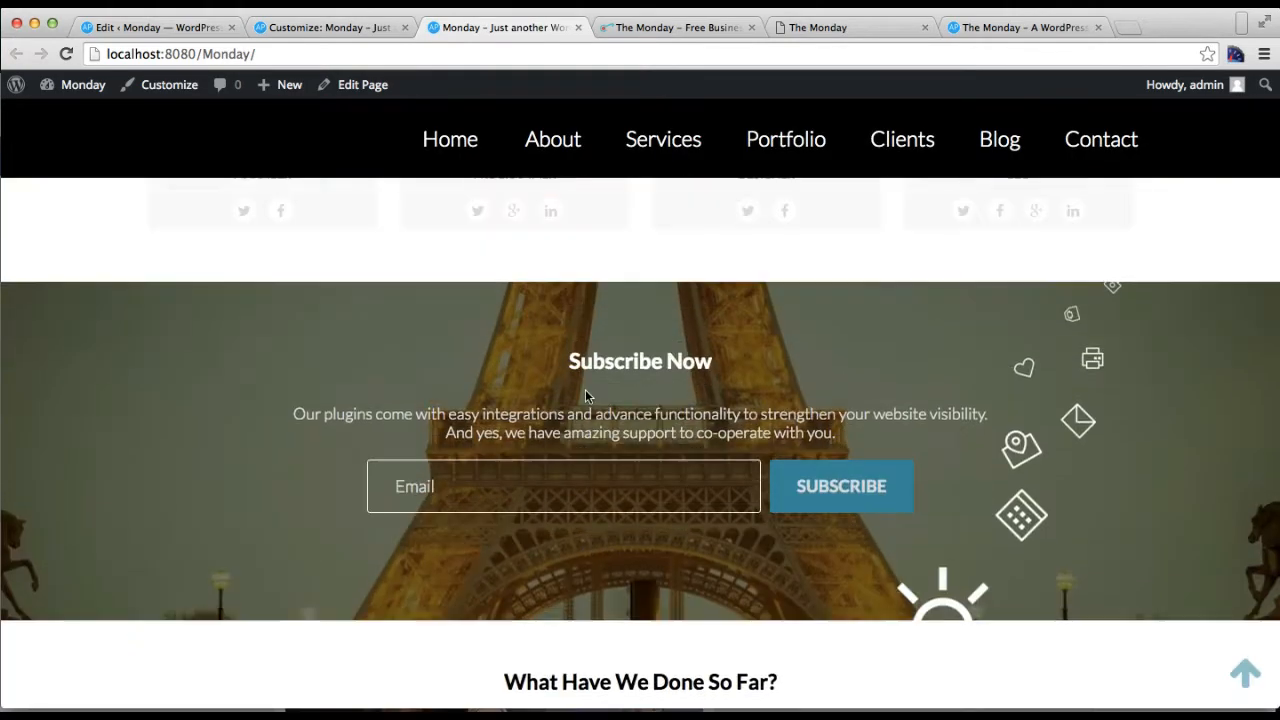
pyautogui.scroll(-3)
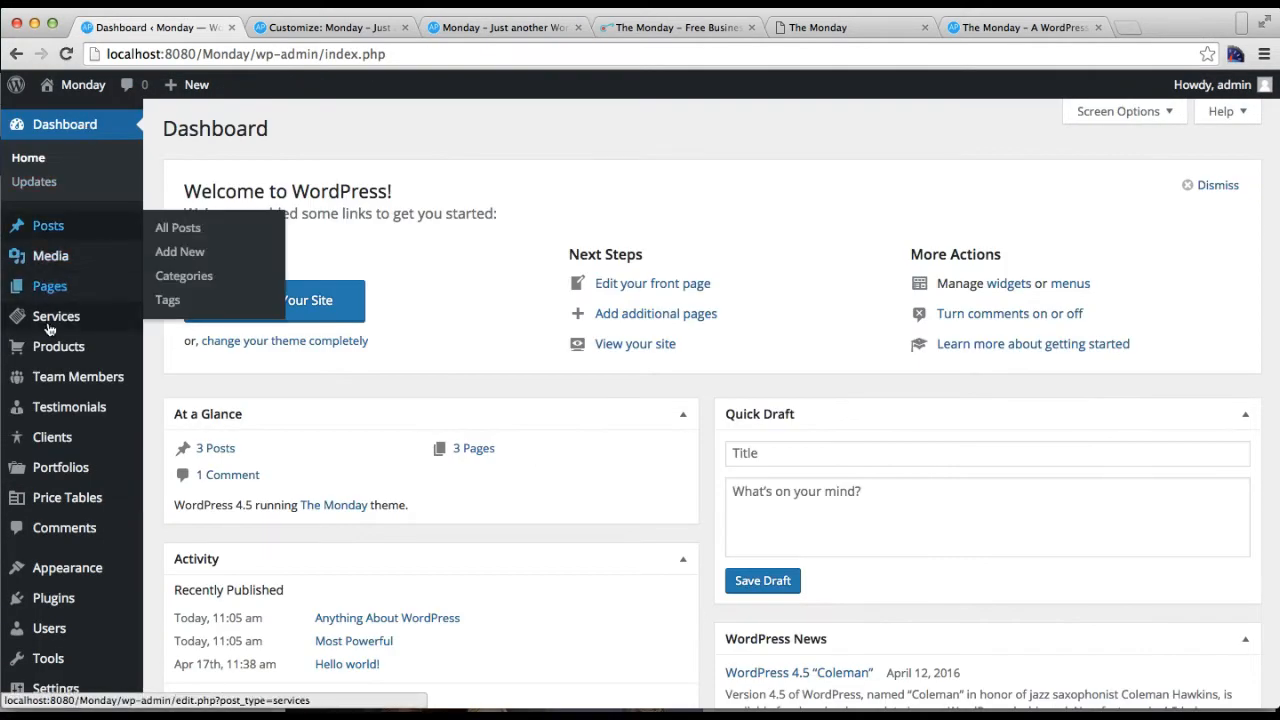
pyautogui.moveTo(69, 407)
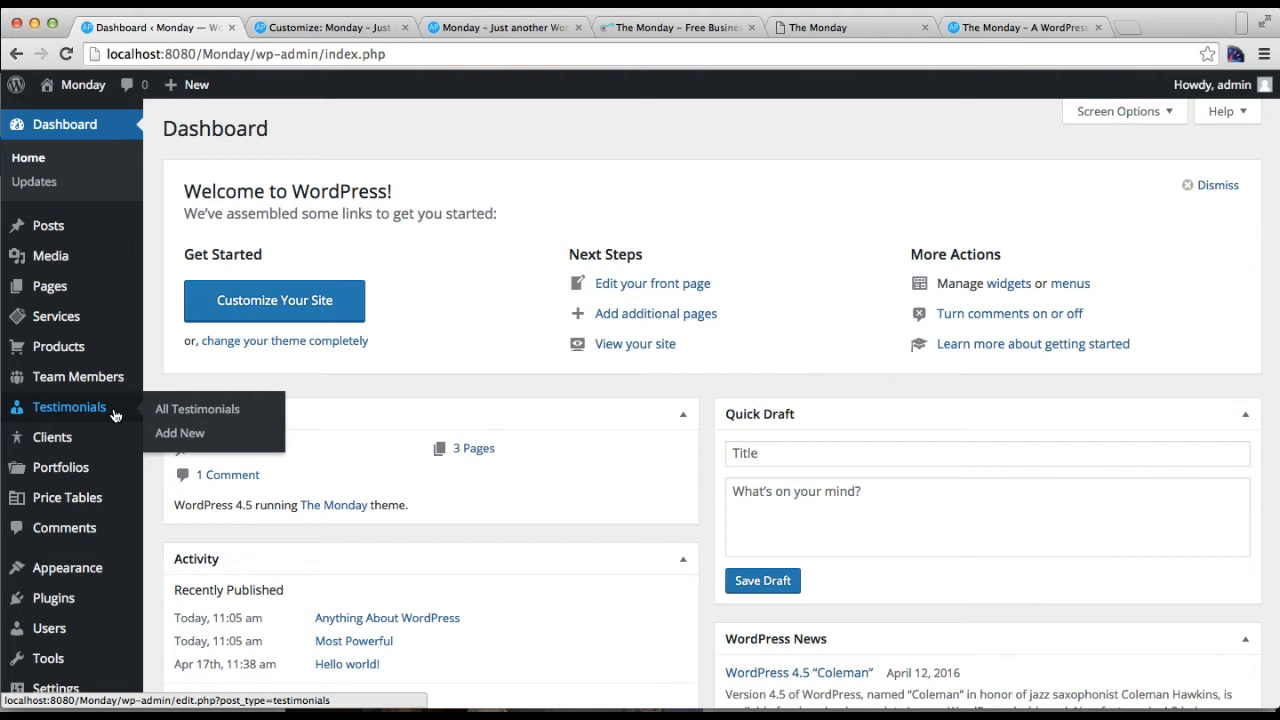
# Start a new testimonial titled with the plugins integrations quote.
pyautogui.click(179, 433)
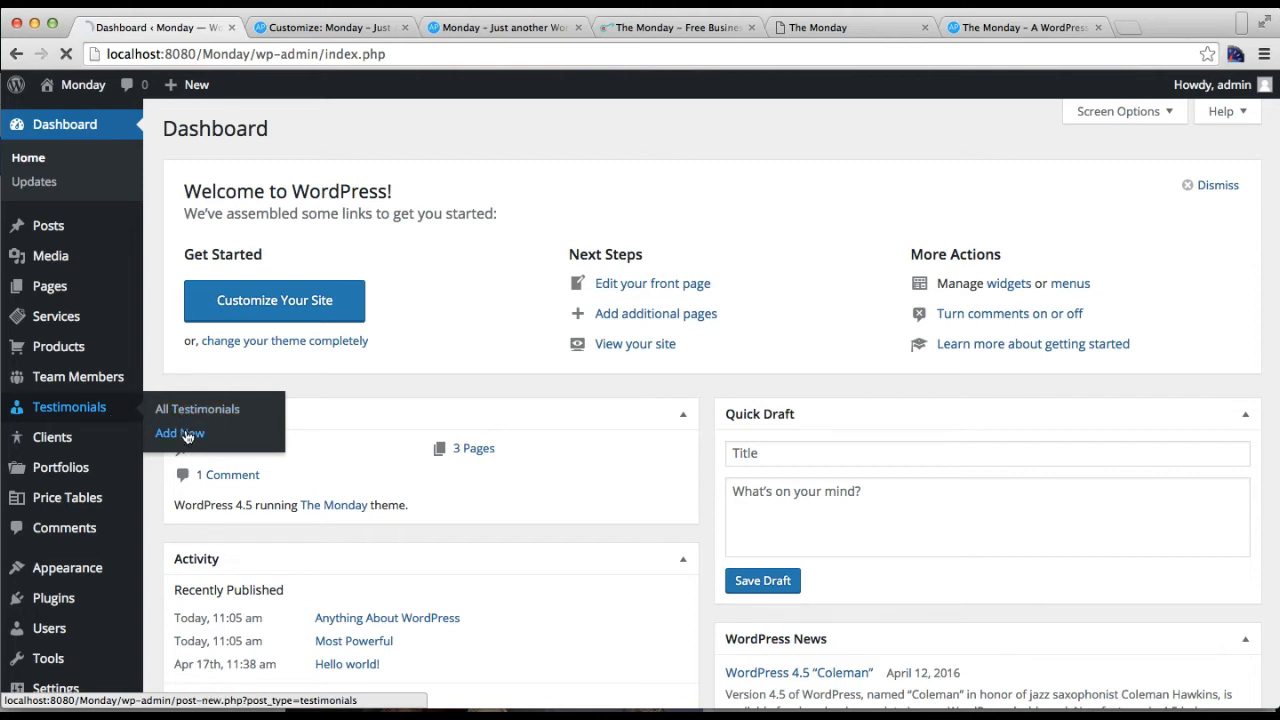
pyautogui.click(178, 433)
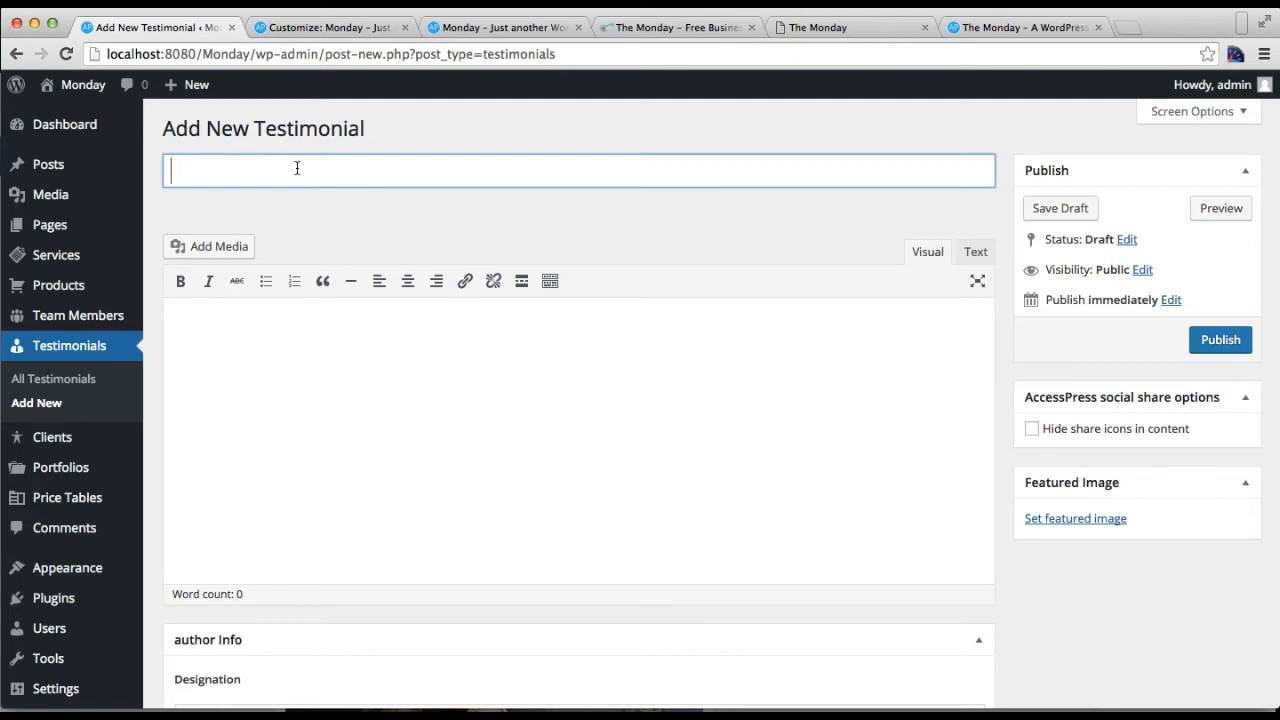
pyautogui.moveTo(478, 438)
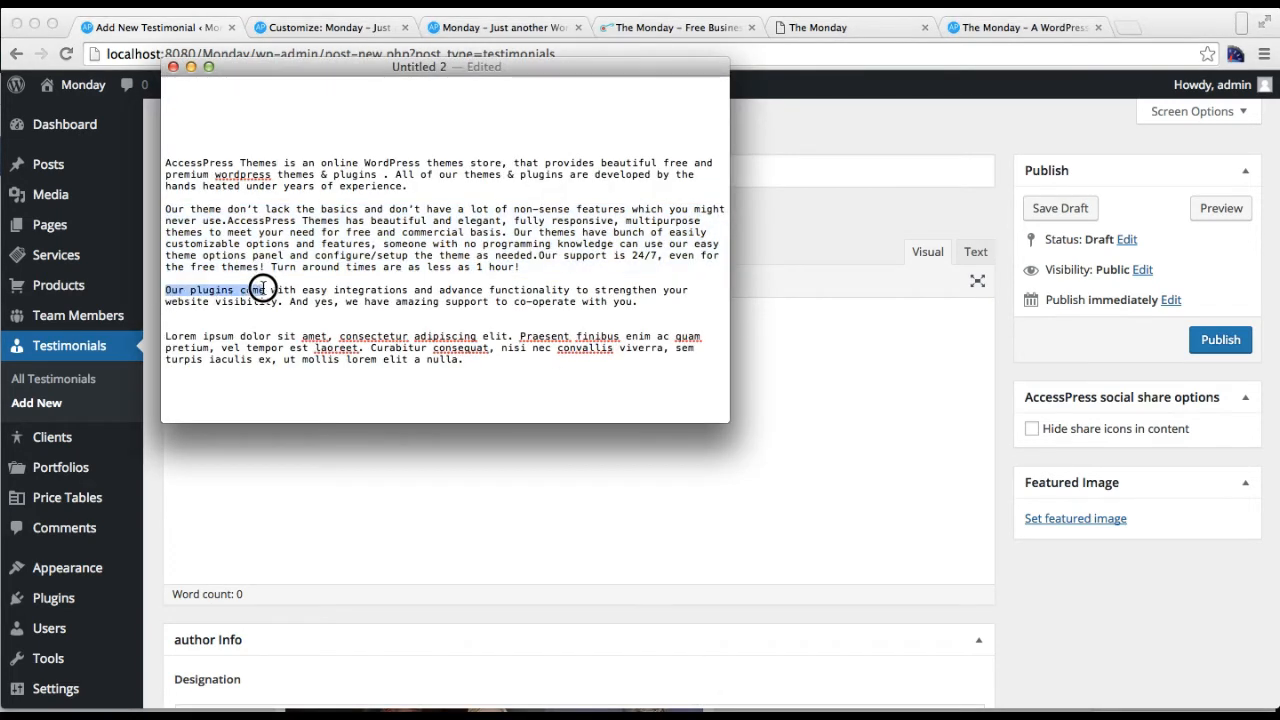
pyautogui.moveTo(265, 289); pyautogui.dragTo(650, 289)
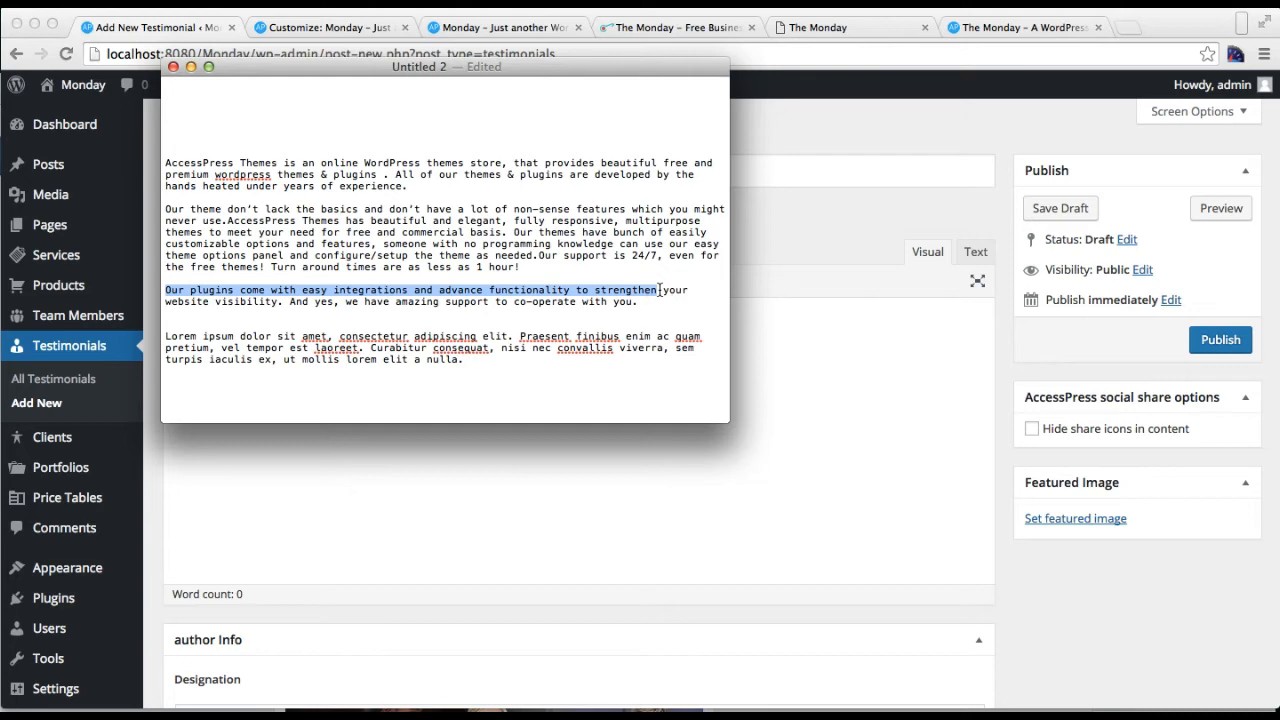
pyautogui.click(174, 67)
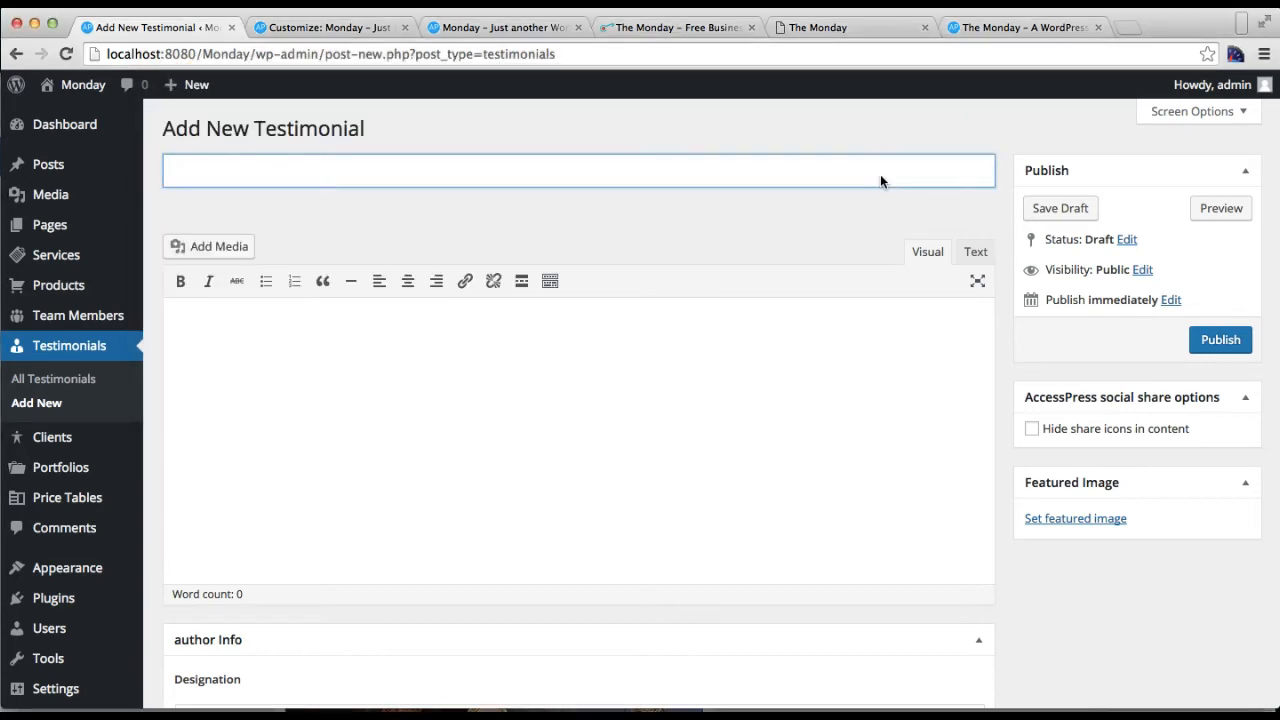
# Enter designation CEO and company 'ABC Company', then open the featured image picker.
pyautogui.scroll(-3)
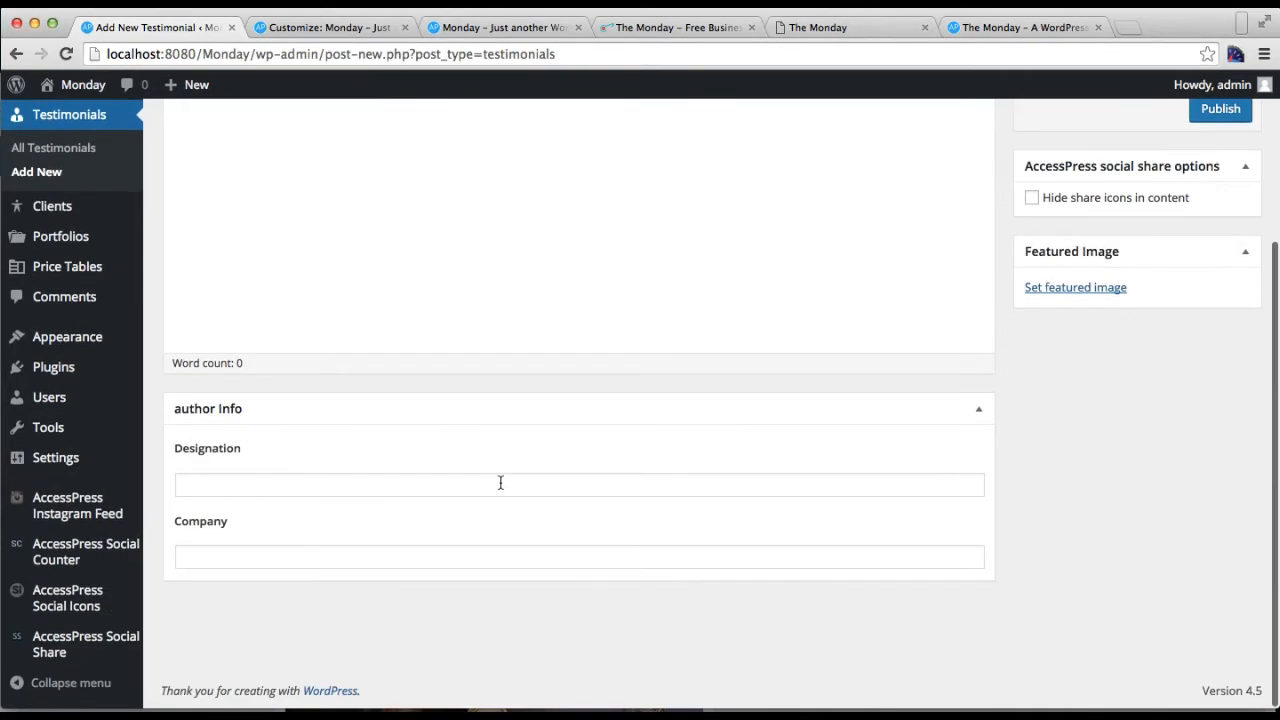
pyautogui.click(578, 484)
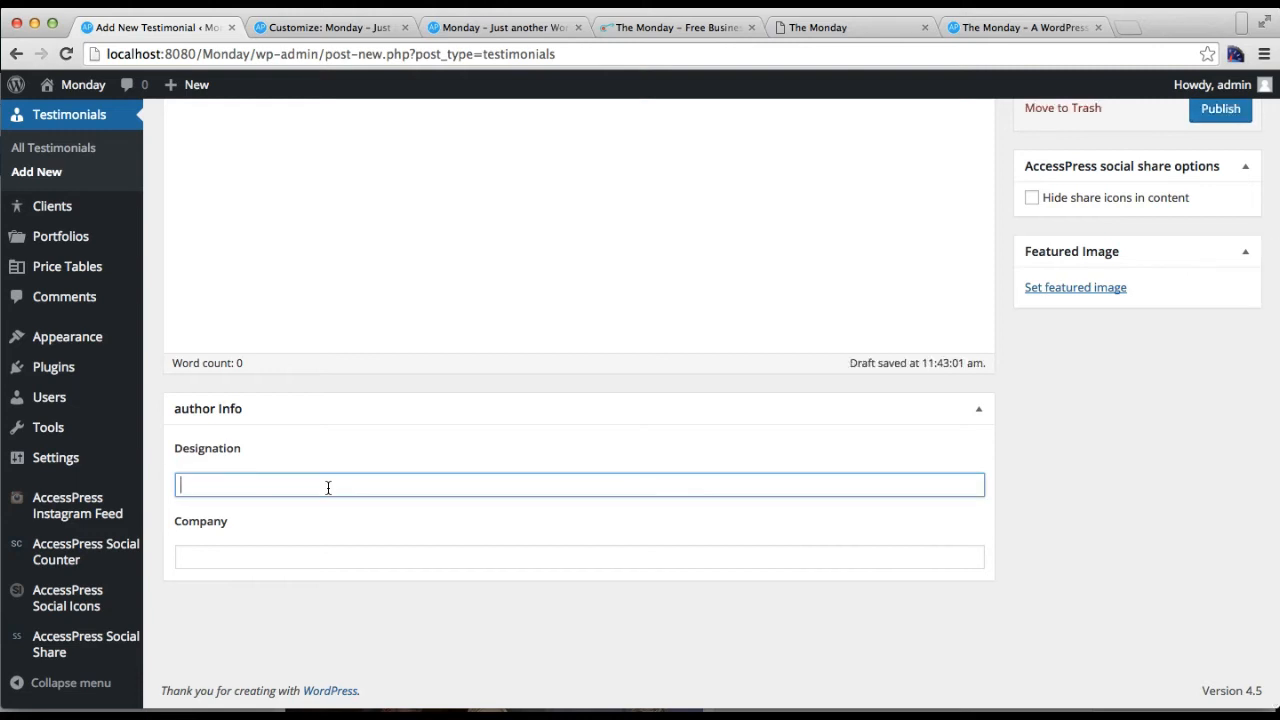
pyautogui.write('CE')
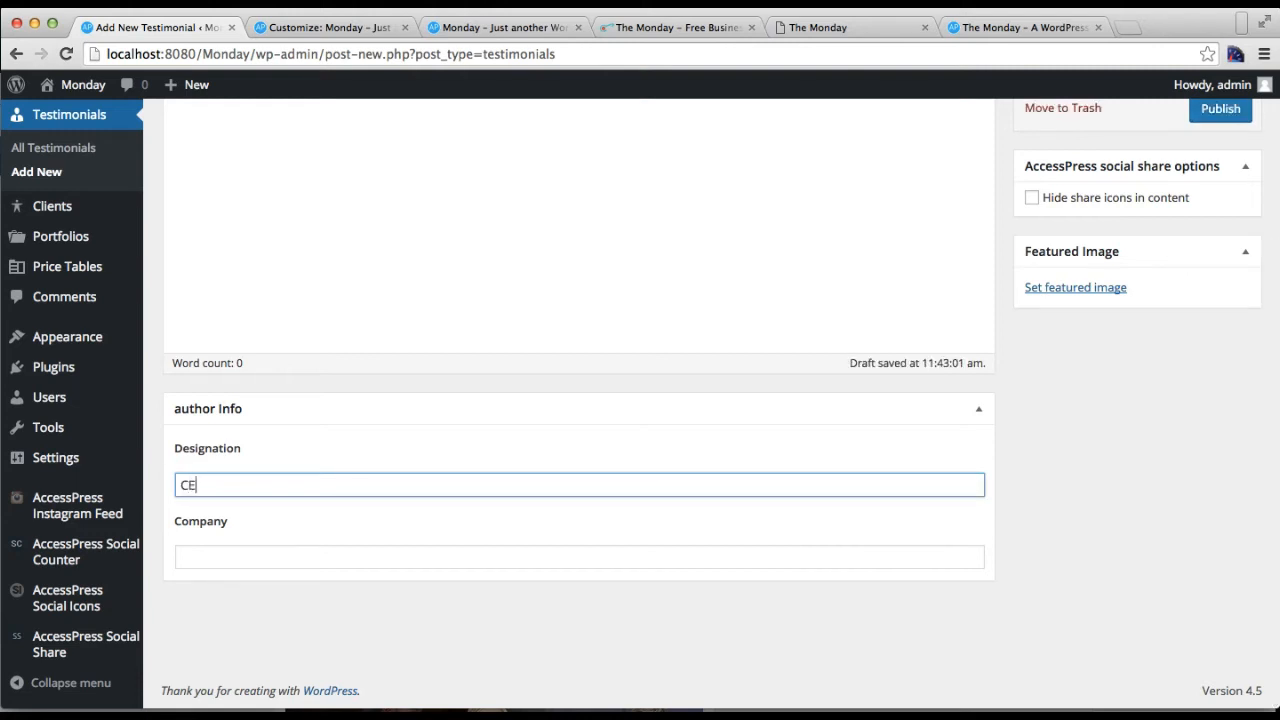
pyautogui.write('A')
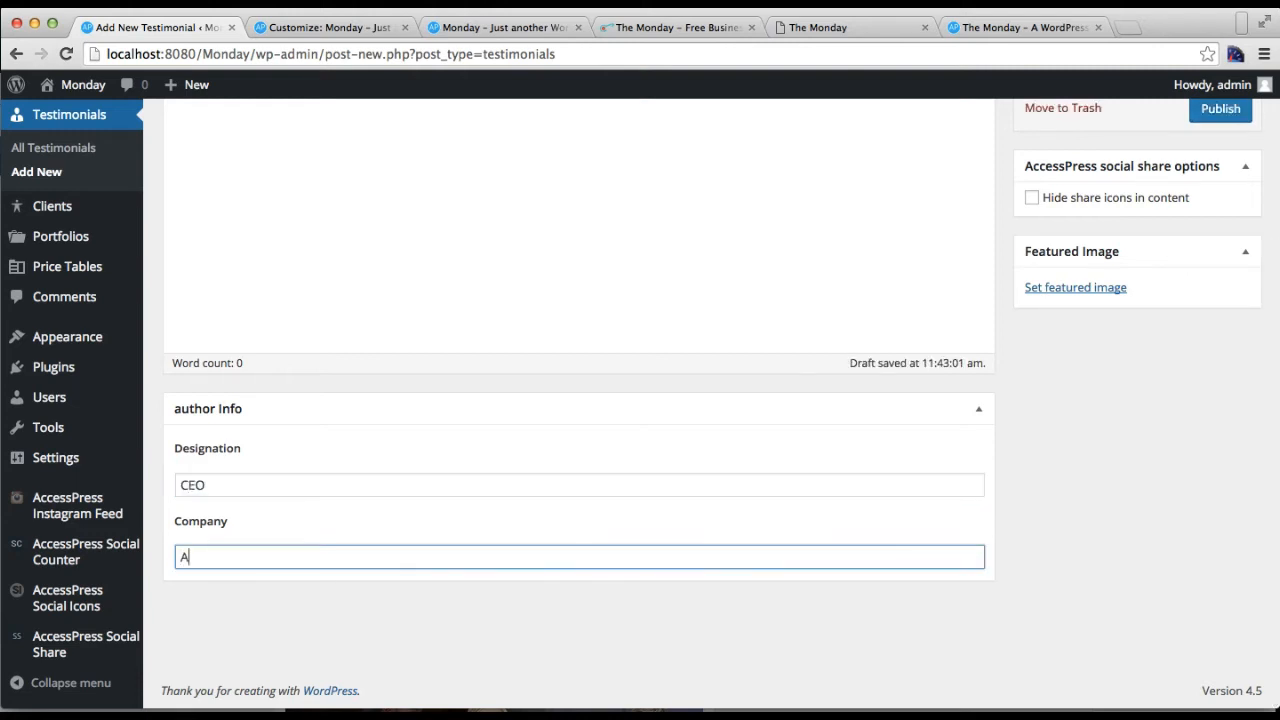
pyautogui.write('BC C')
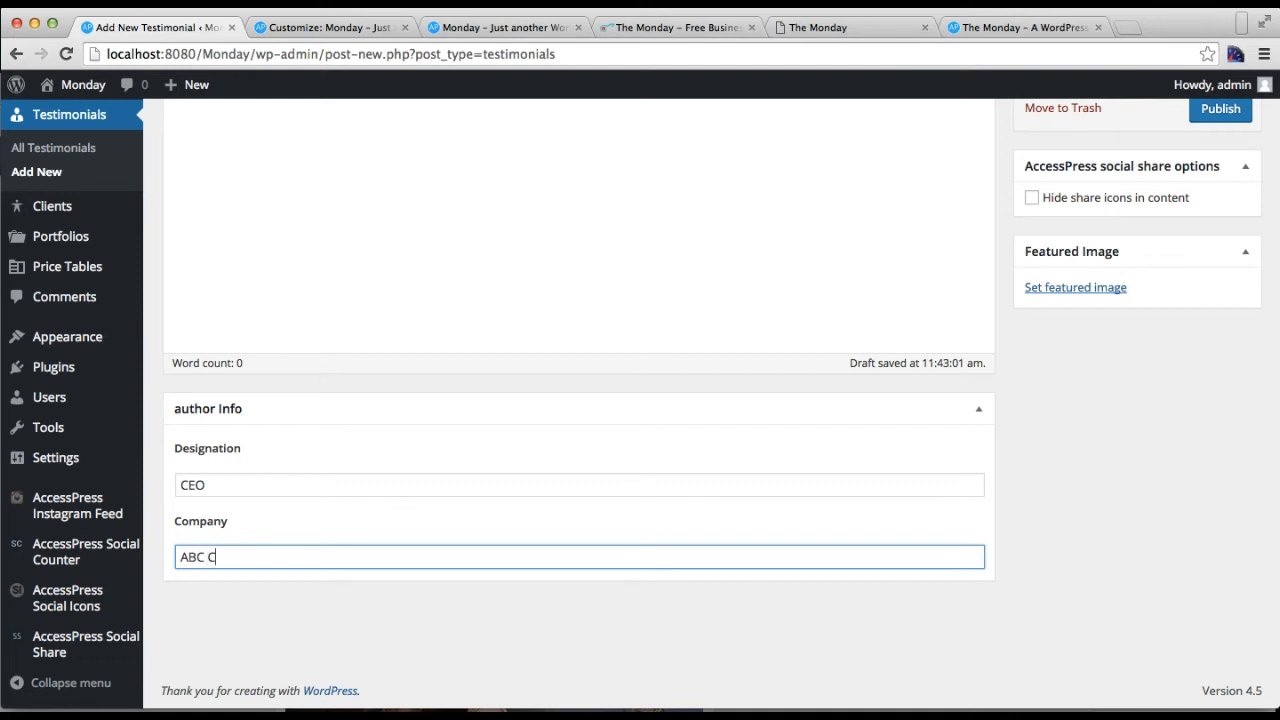
pyautogui.write('omapny')
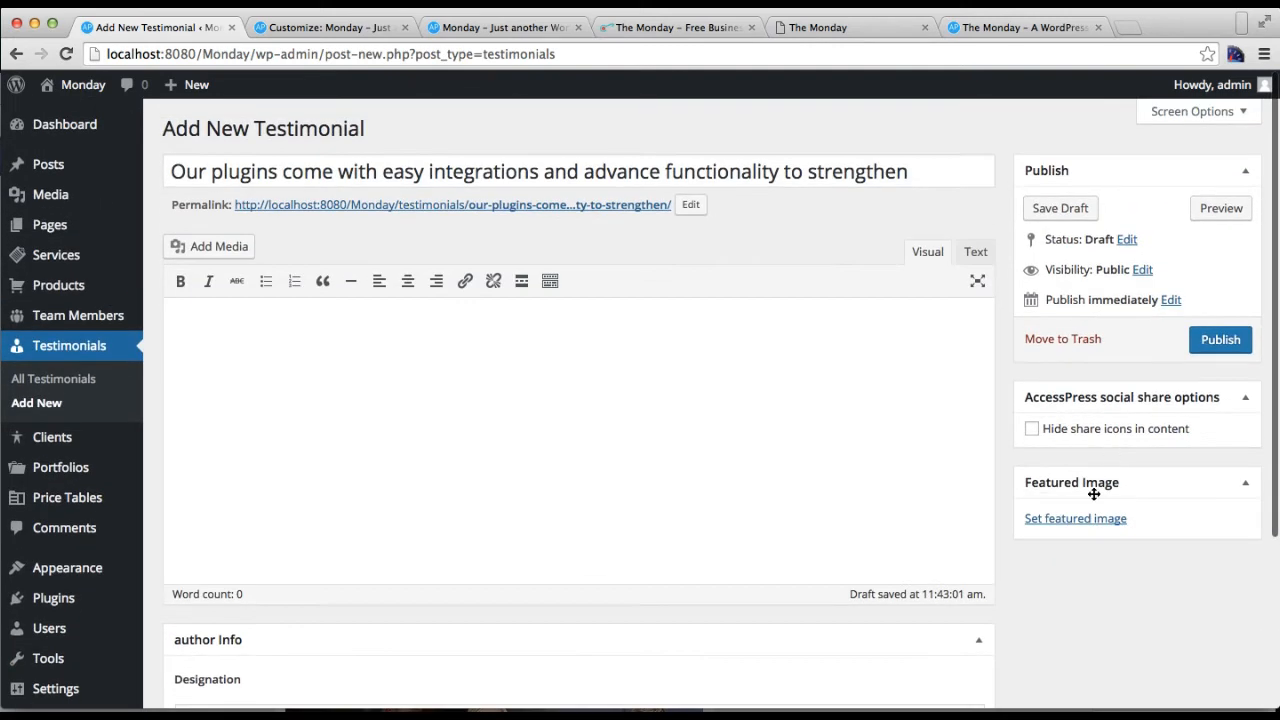
pyautogui.click(1075, 518)
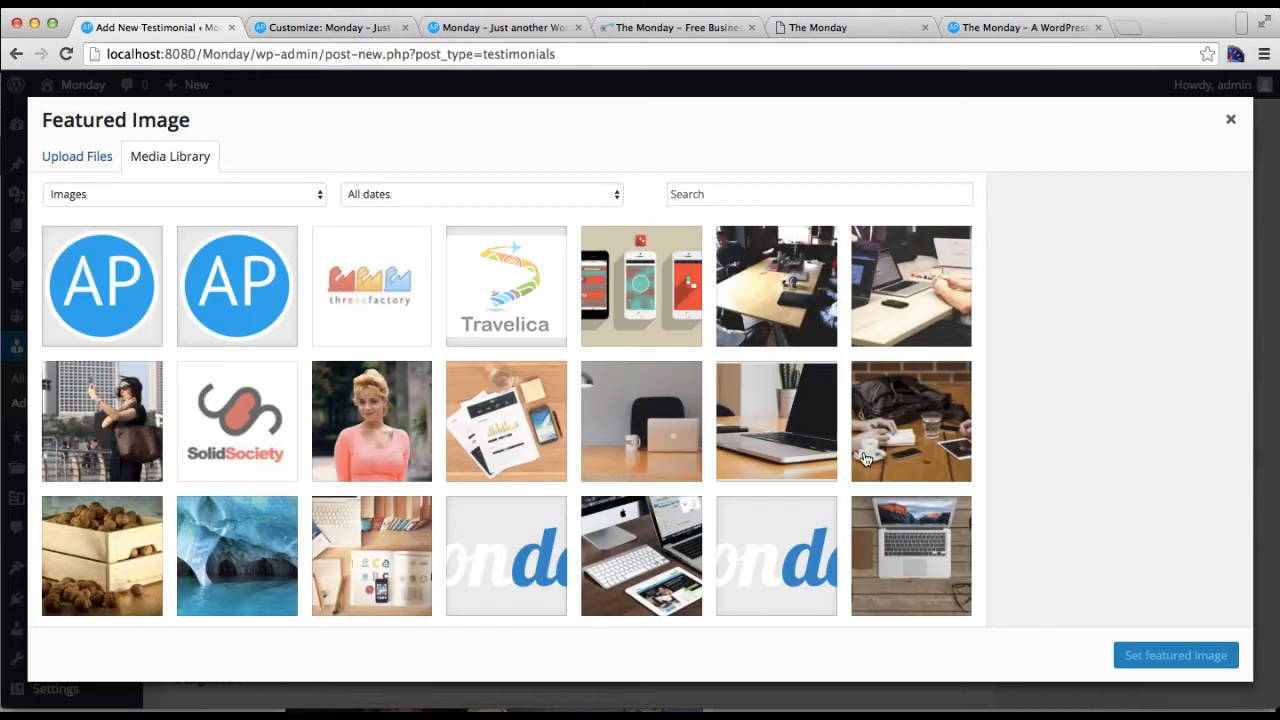
# Set the man-in-suit portrait as featured image and publish the testimonial.
pyautogui.scroll(-3)
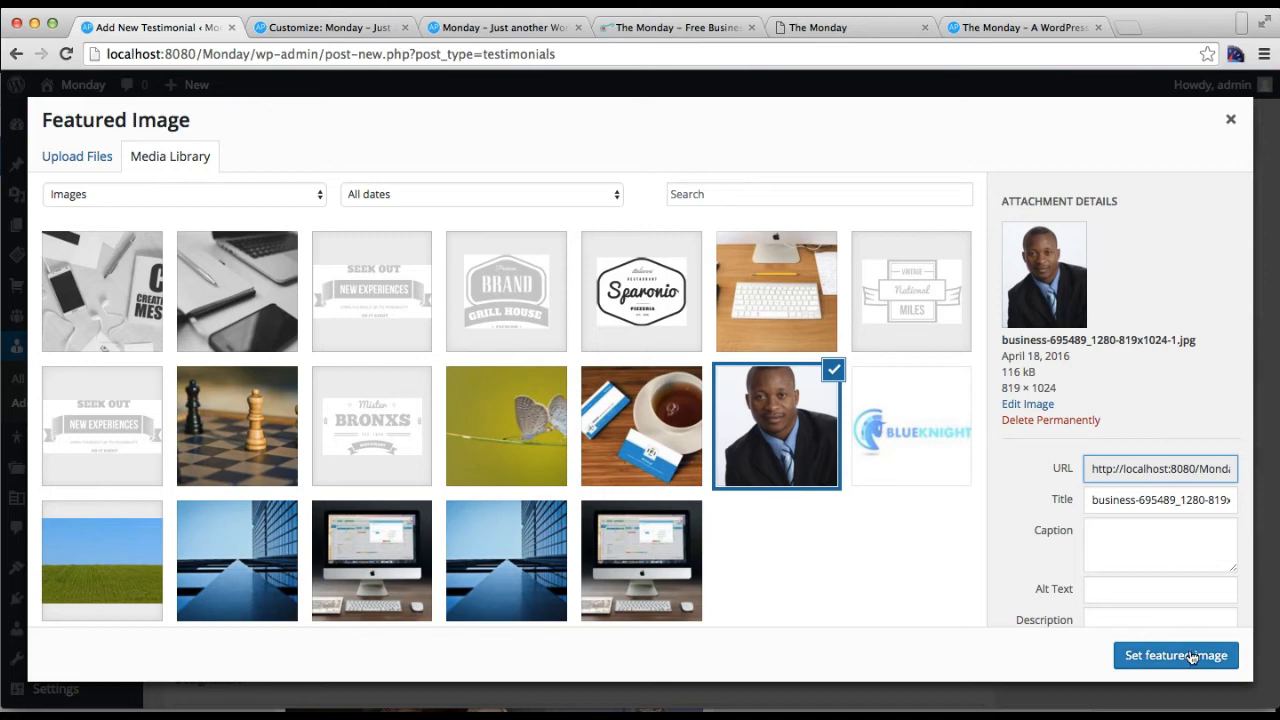
pyautogui.click(1175, 655)
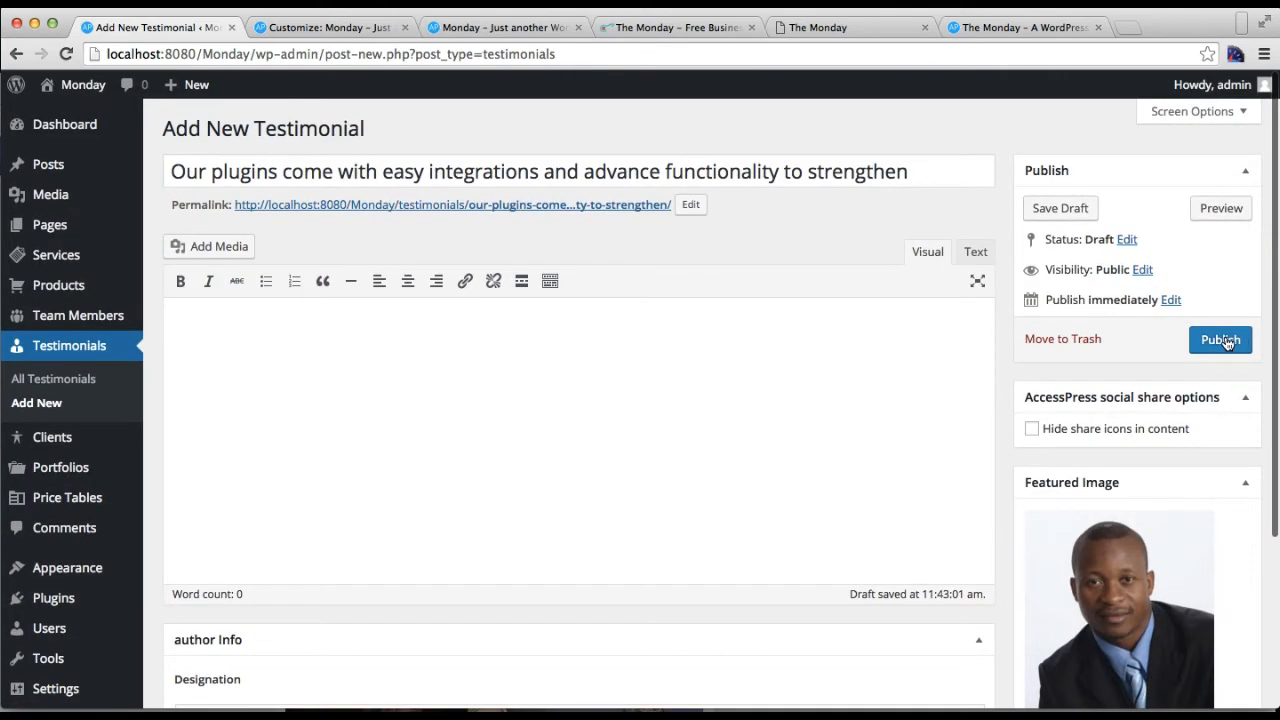
pyautogui.click(1220, 339)
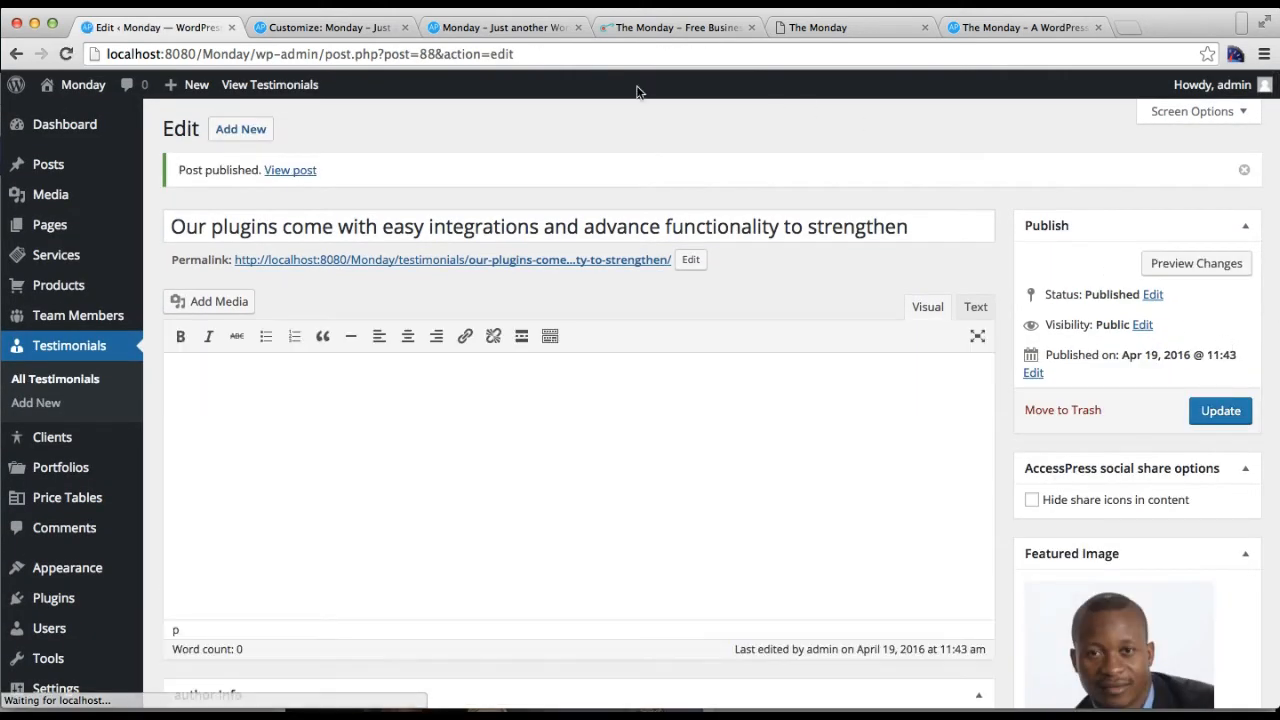
# Create a second testimonial with the plugins quote, designation Owner, company XYZ Company.
pyautogui.click(35, 403)
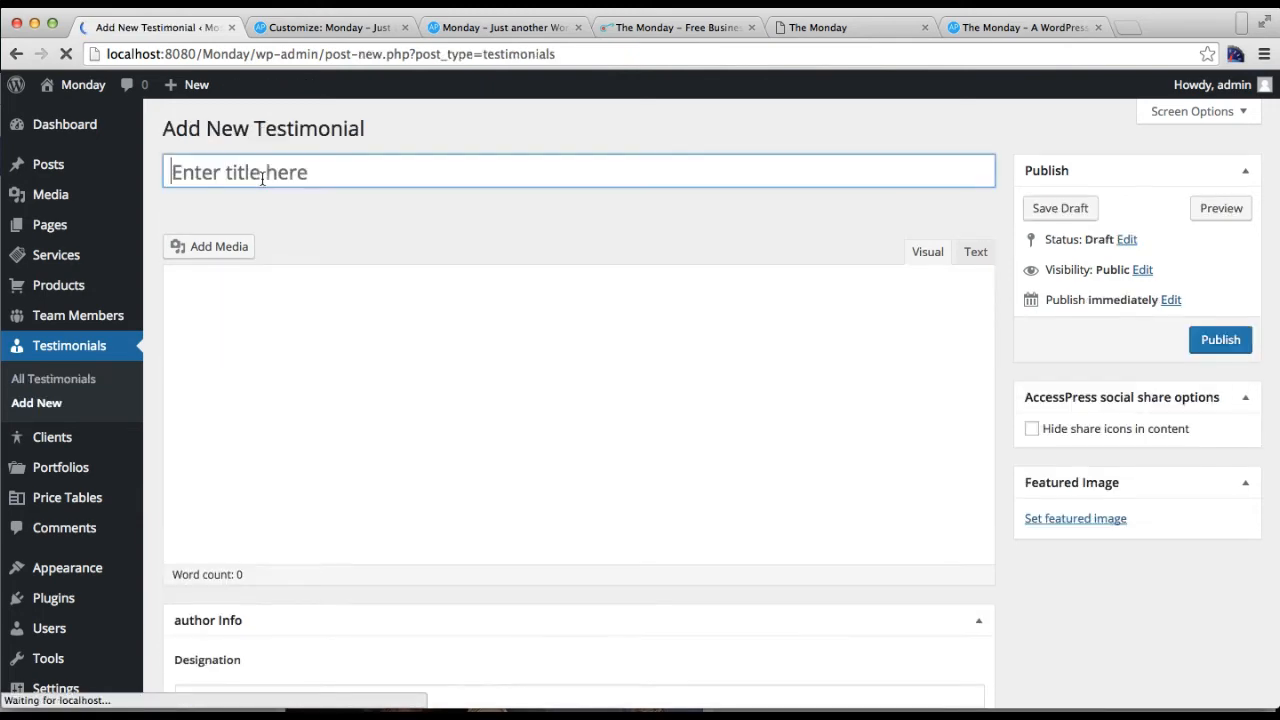
pyautogui.write('Our plugins come with easy integrations and advance functionality to strengthen')
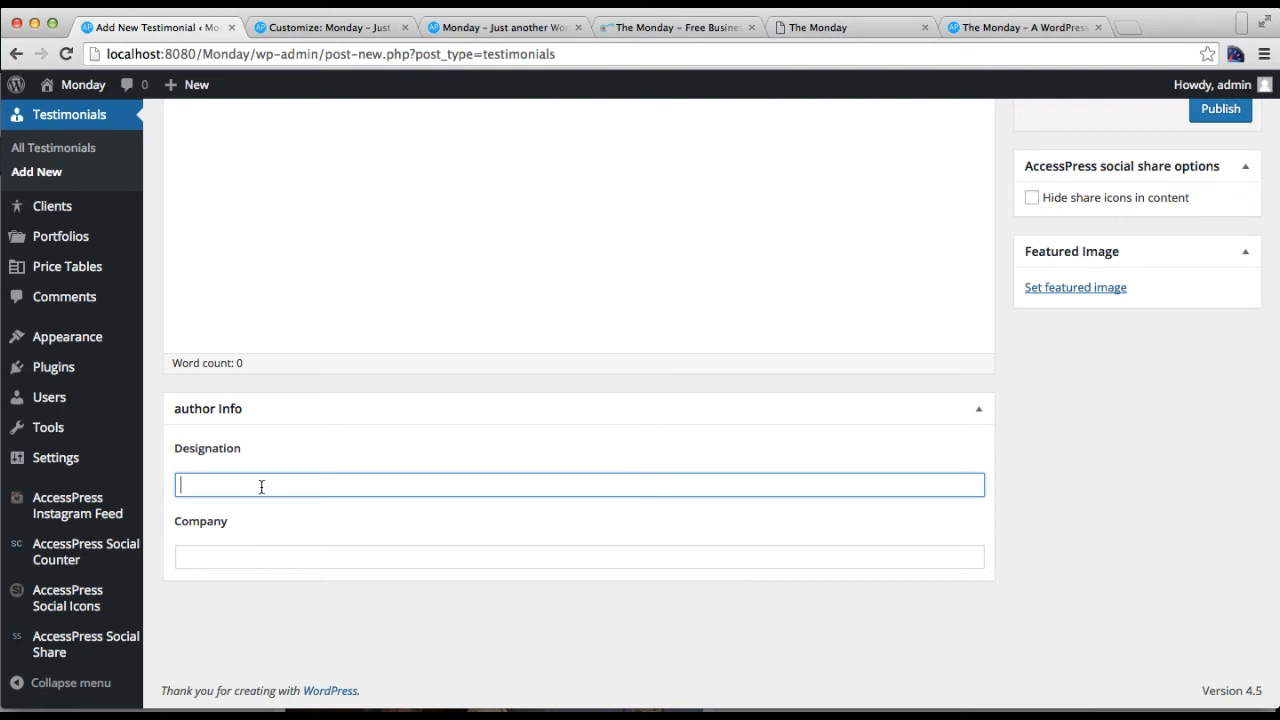
pyautogui.write('Owner')
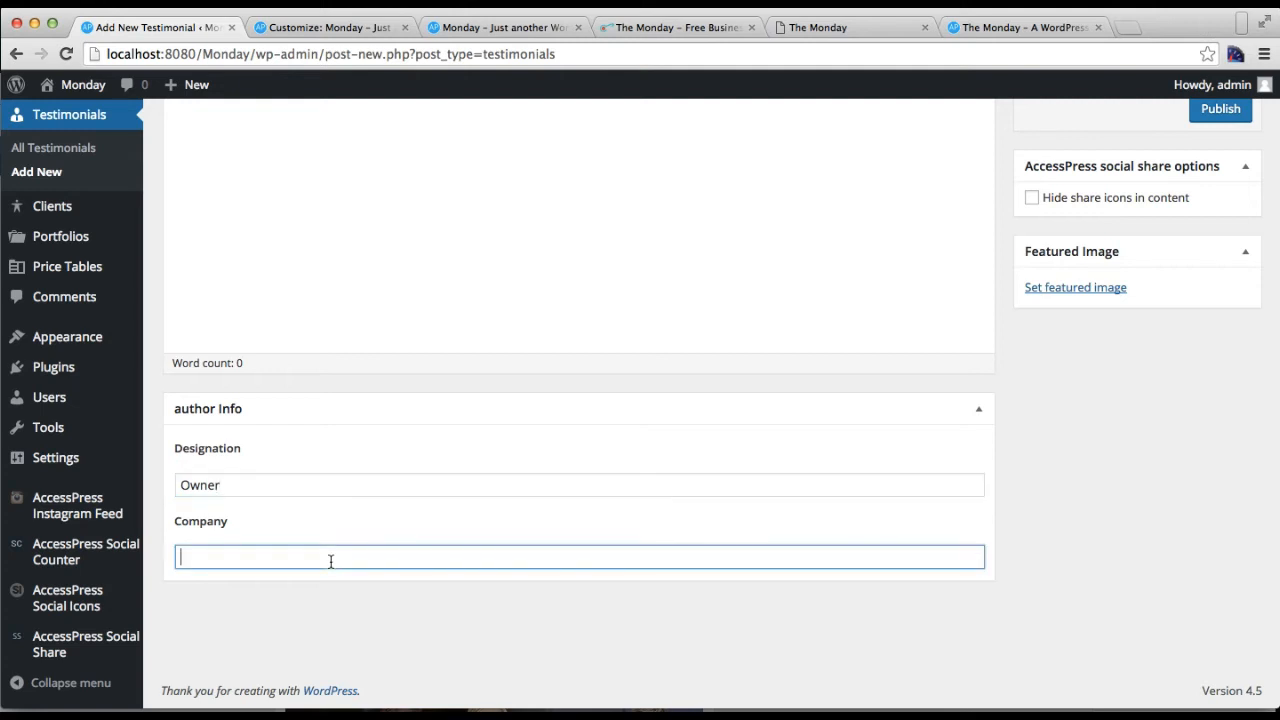
pyautogui.write('XYZ Comapny')
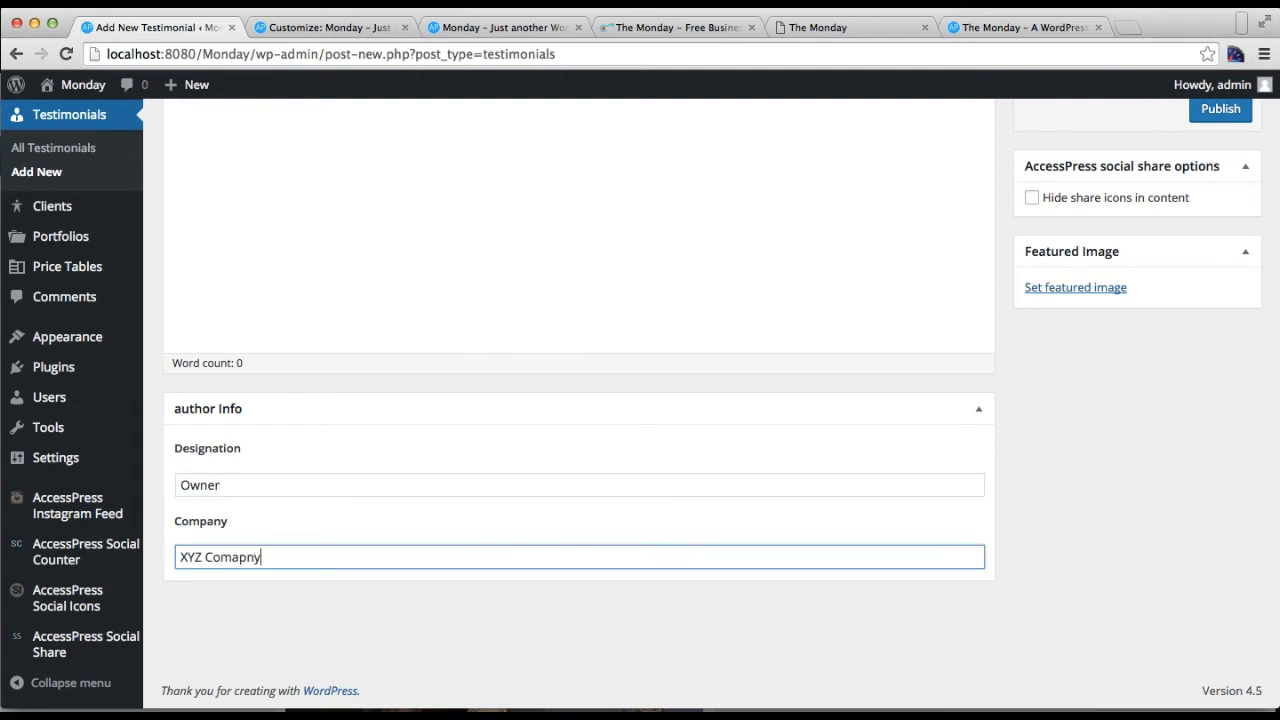
pyautogui.press('BackSpace')
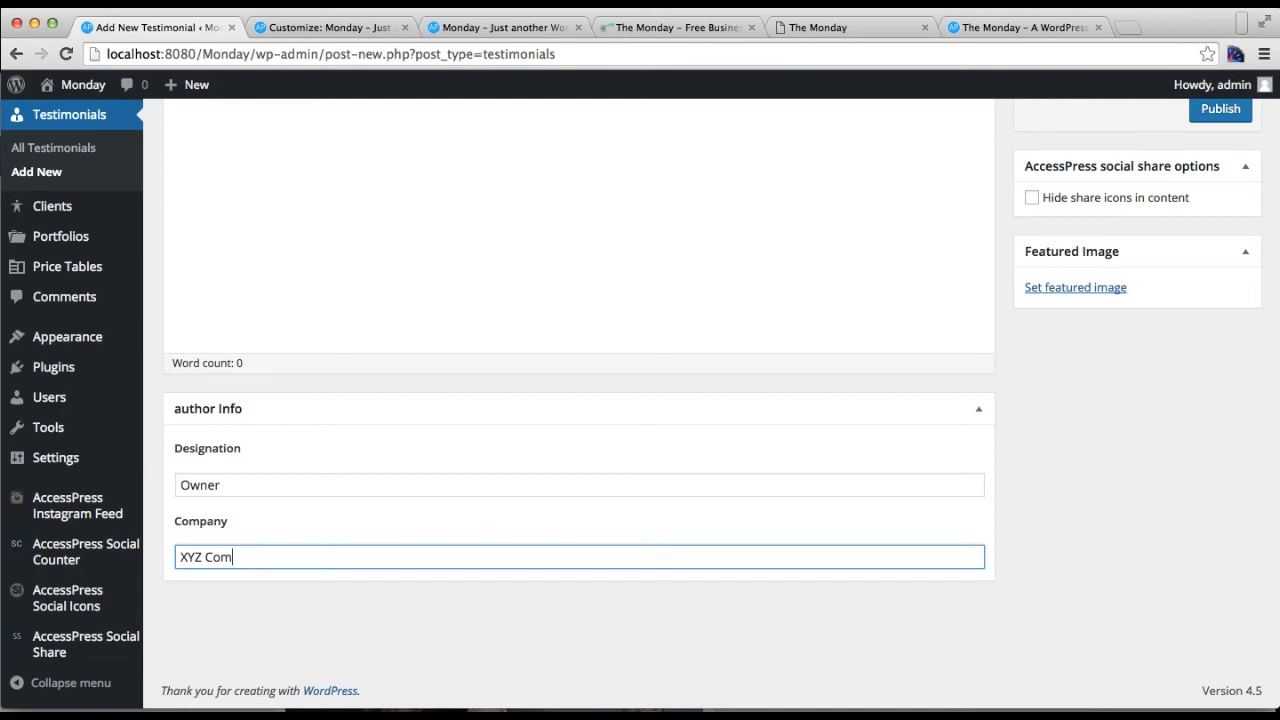
pyautogui.write('pany')
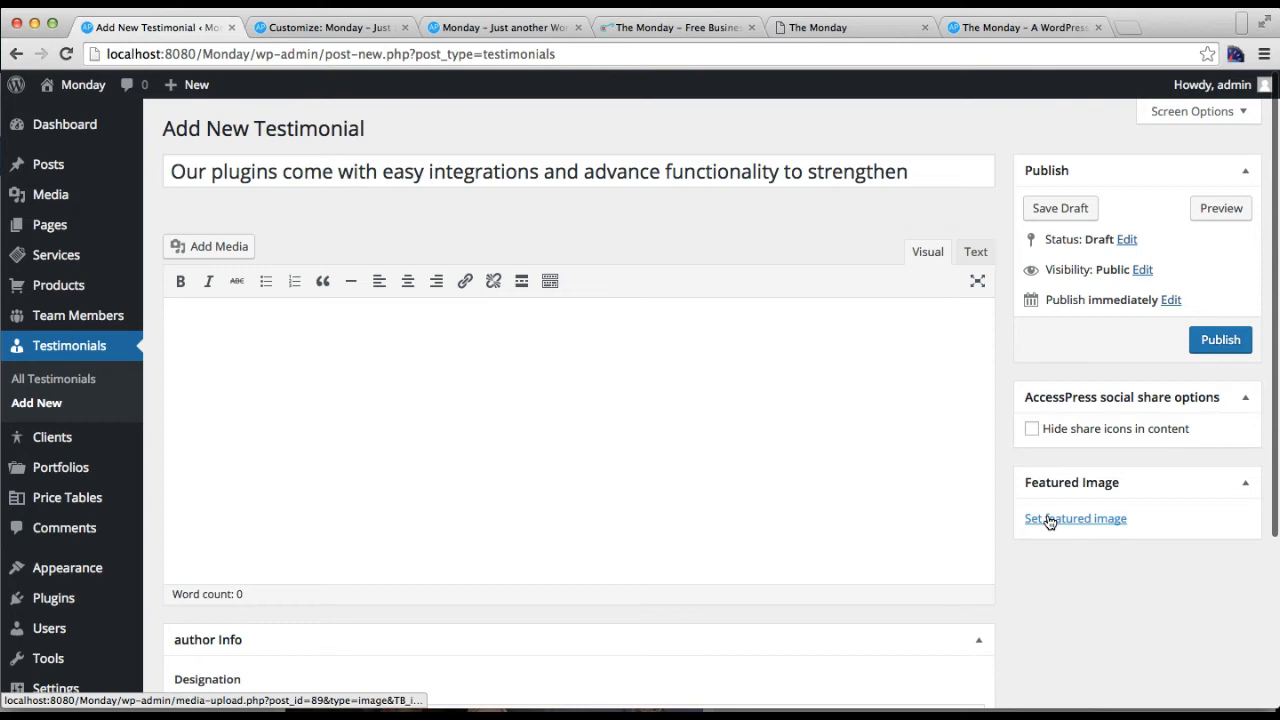
# Publish the testimonial with the business cards and tea photo as its featured image.
pyautogui.click(1075, 518)
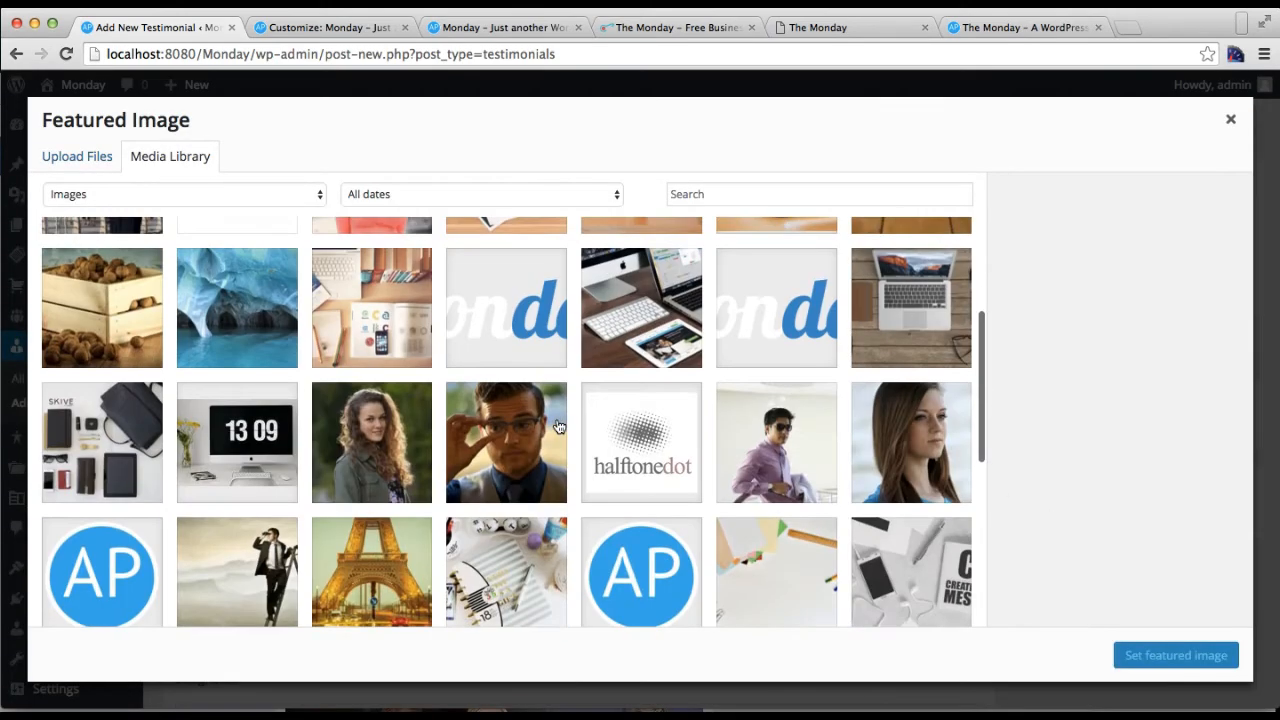
pyautogui.scroll(-3)
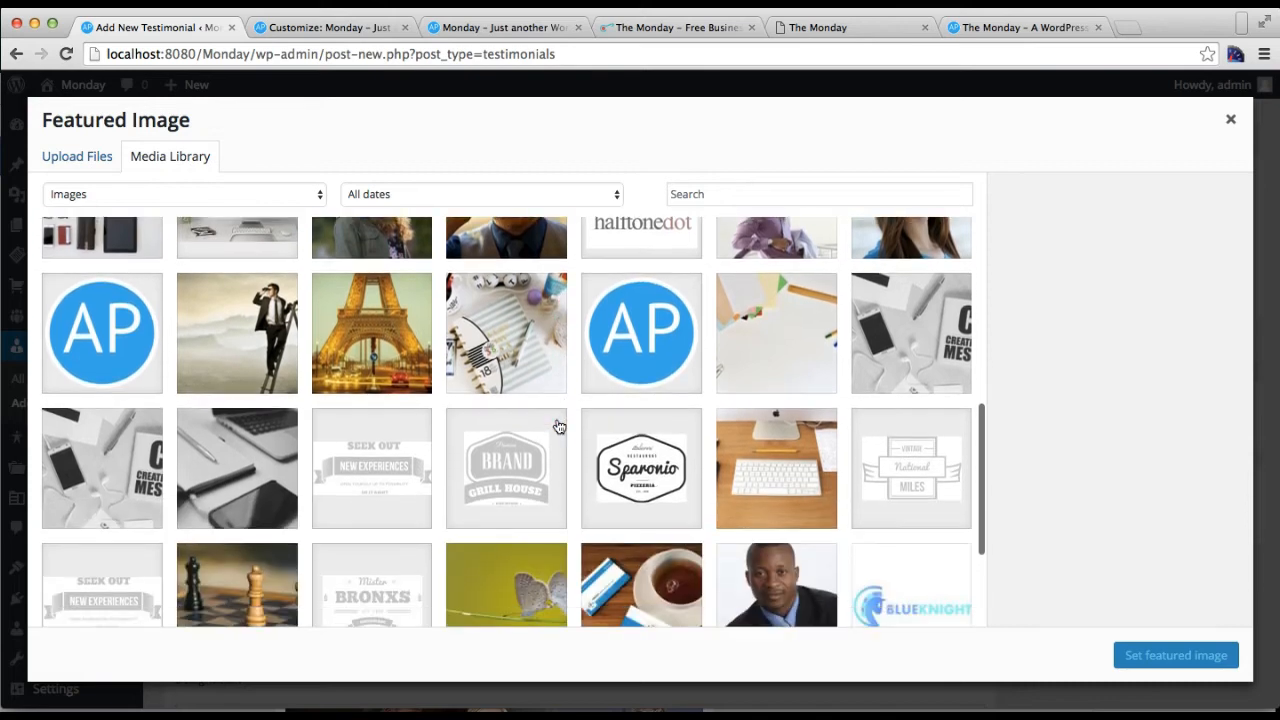
pyautogui.click(641, 442)
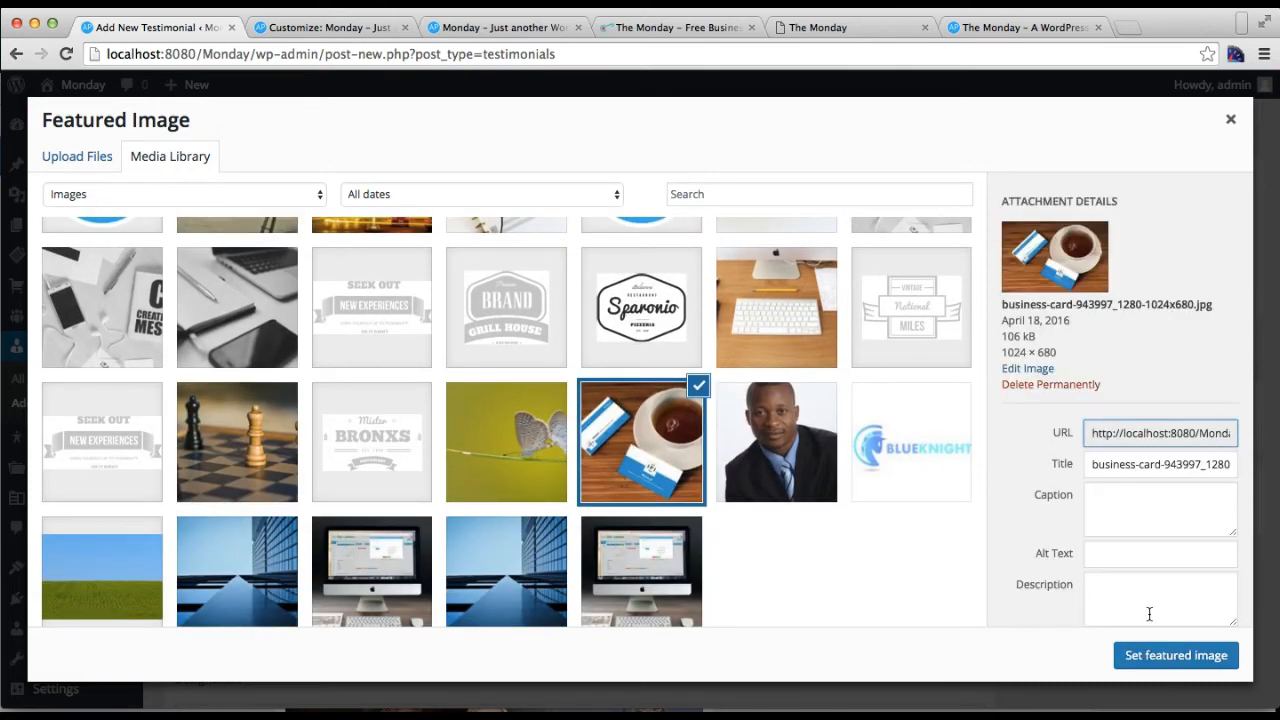
pyautogui.click(1176, 655)
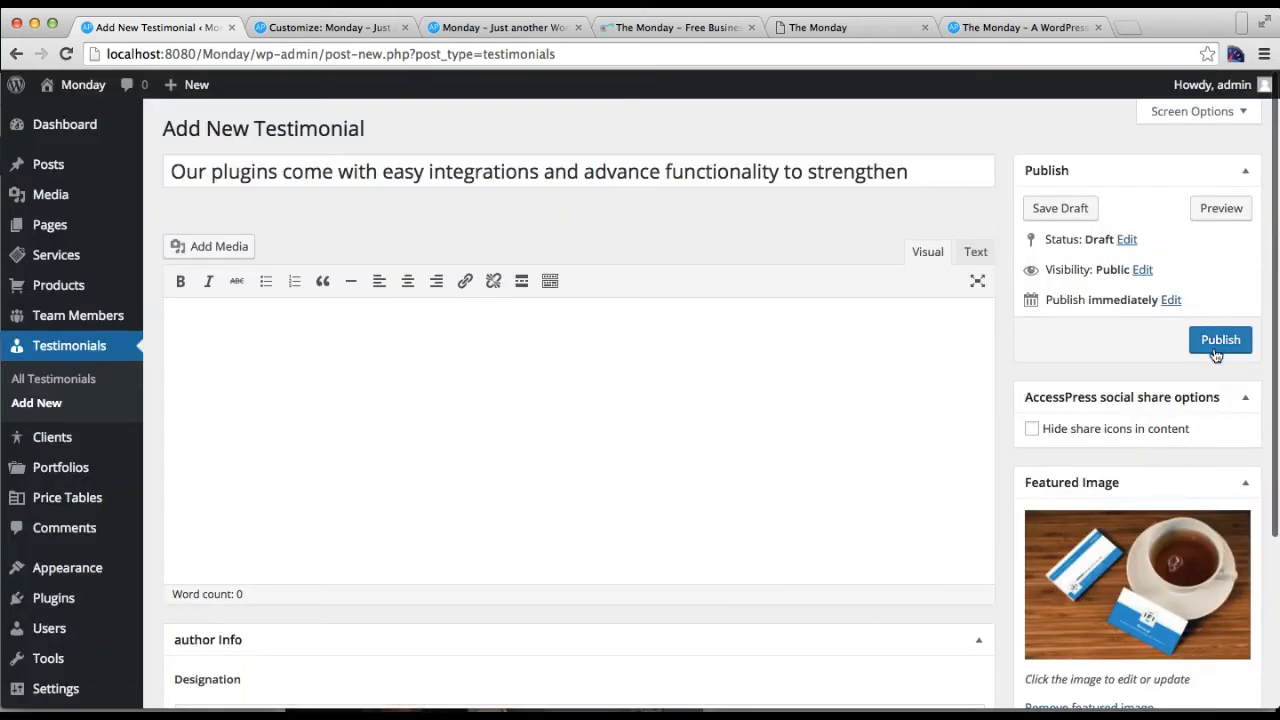
pyautogui.click(1220, 339)
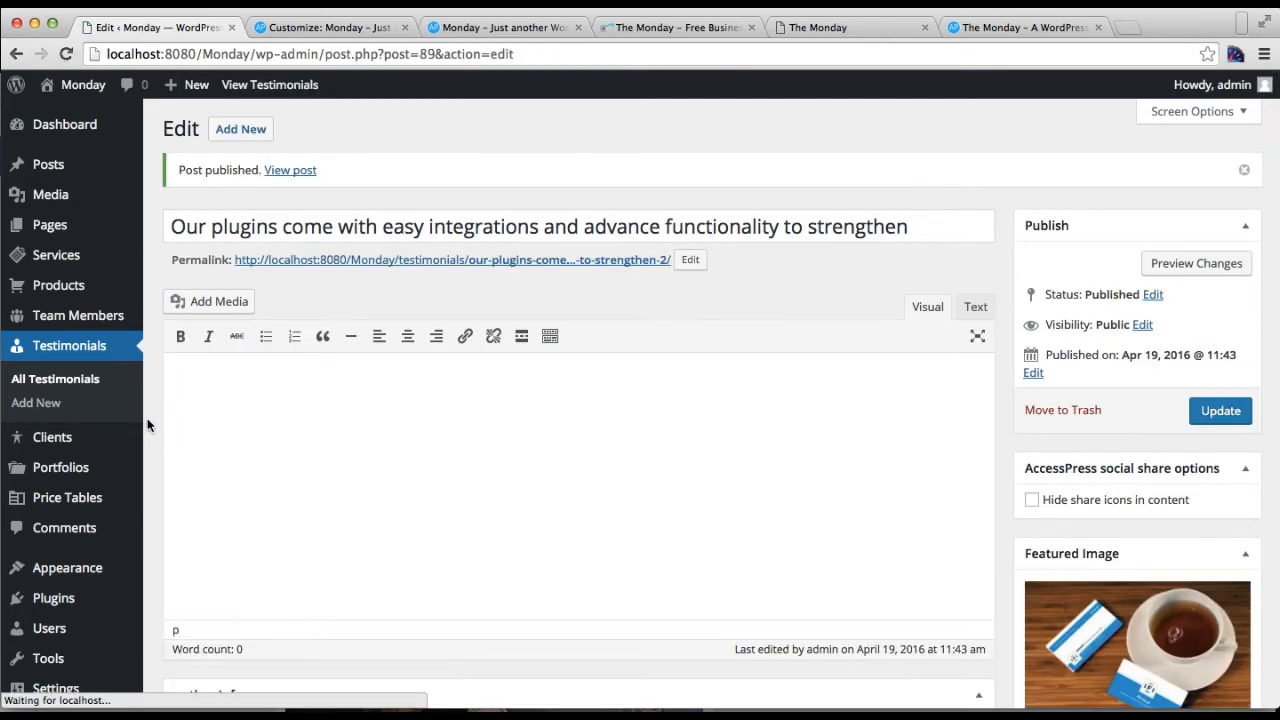
pyautogui.click(332, 27)
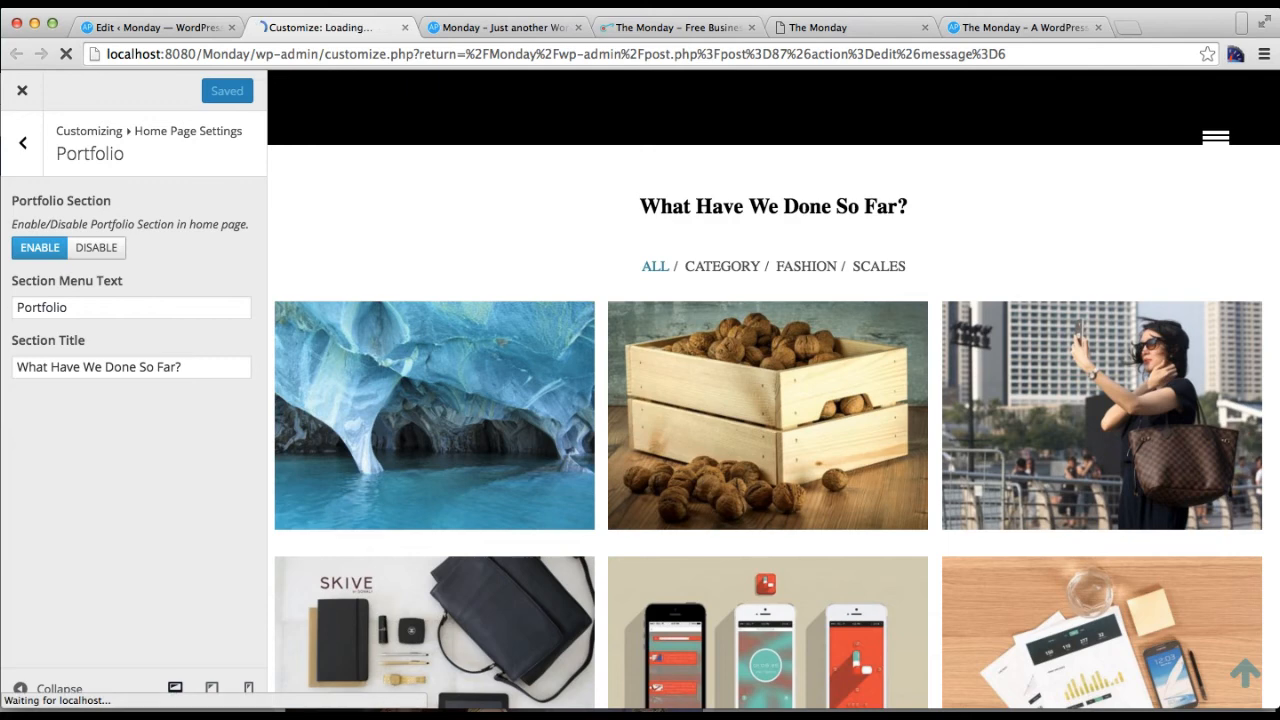
# Set the Home Page Testimonials section menu text to 'Testimonial'.
pyautogui.click(22, 143)
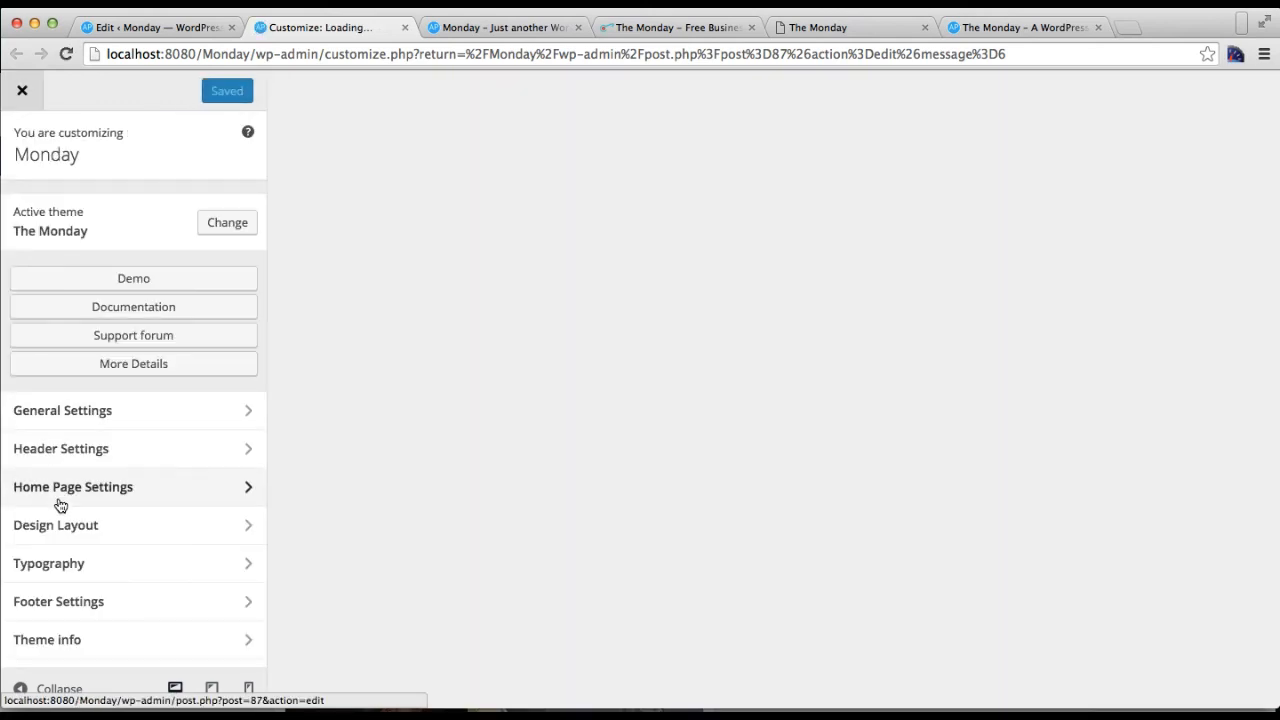
pyautogui.click(72, 486)
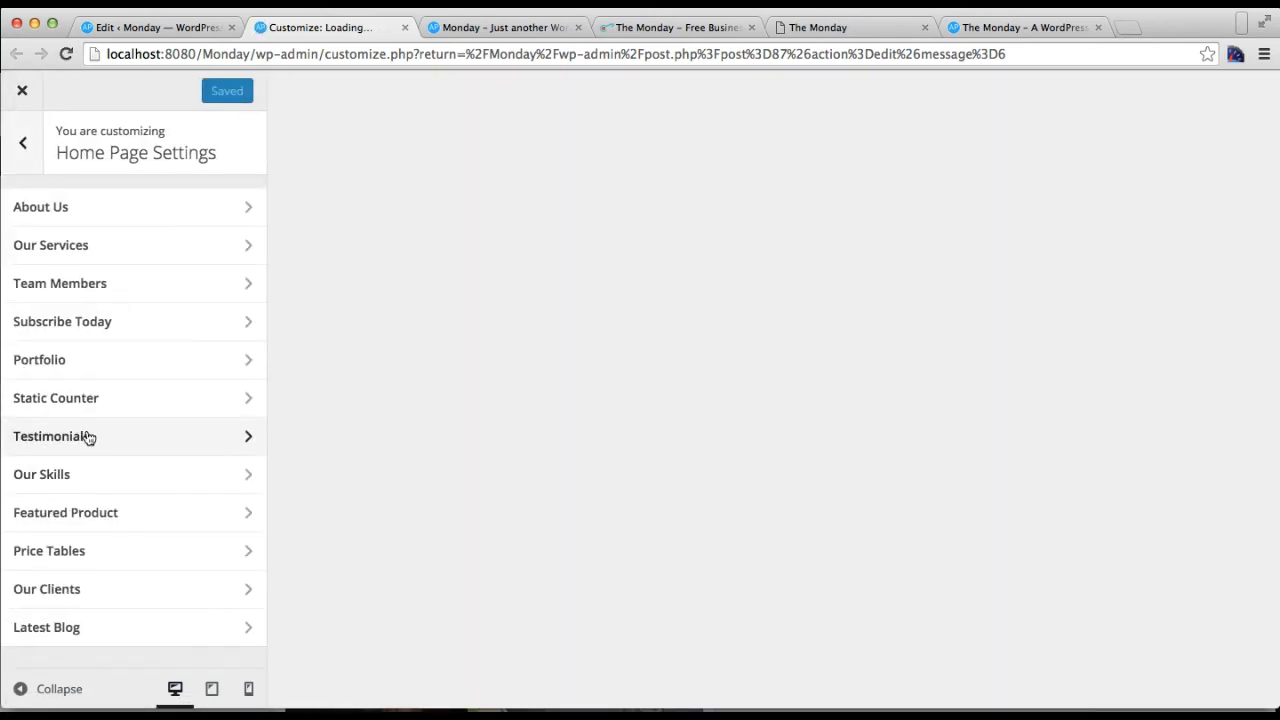
pyautogui.click(55, 436)
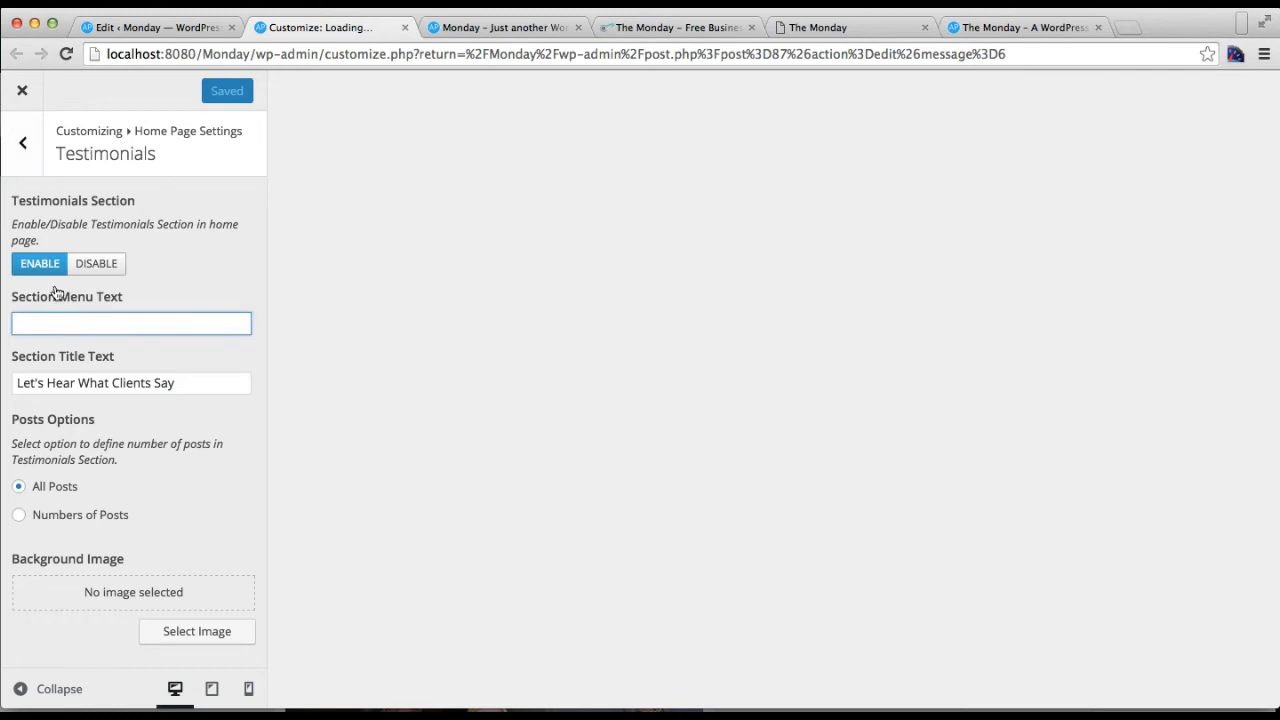
pyautogui.write('Tes')
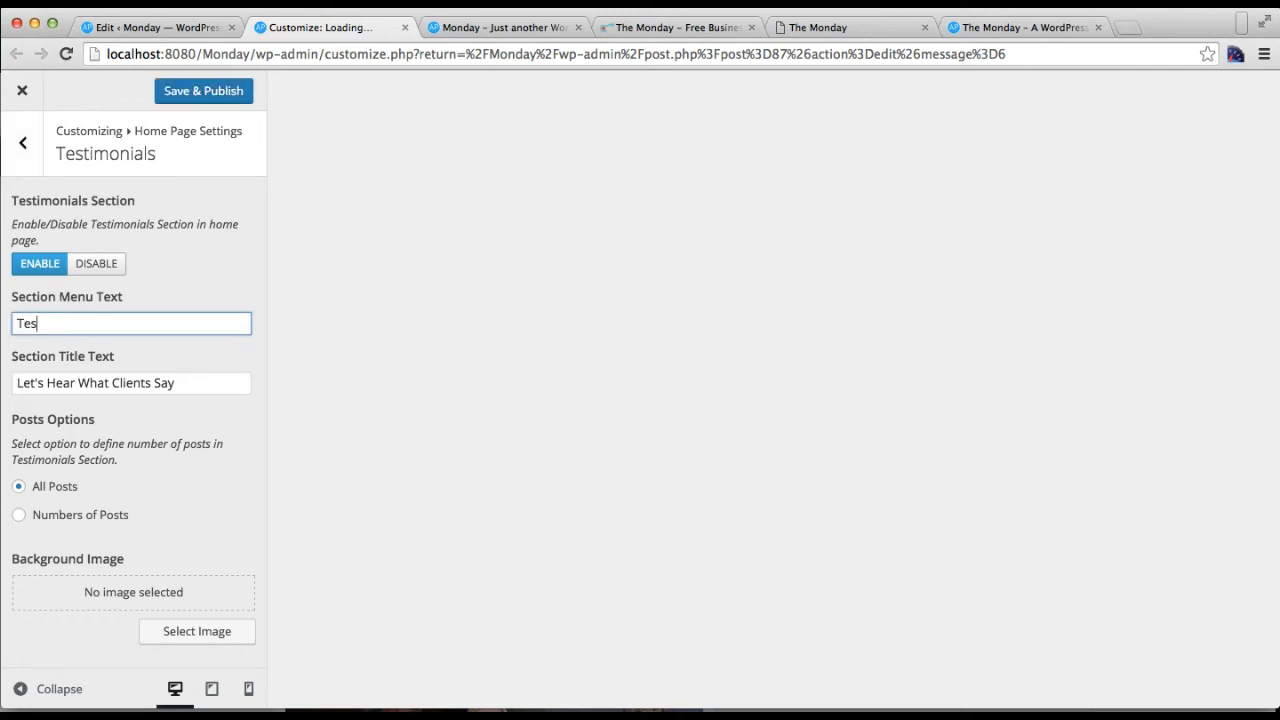
pyautogui.write('timonial')
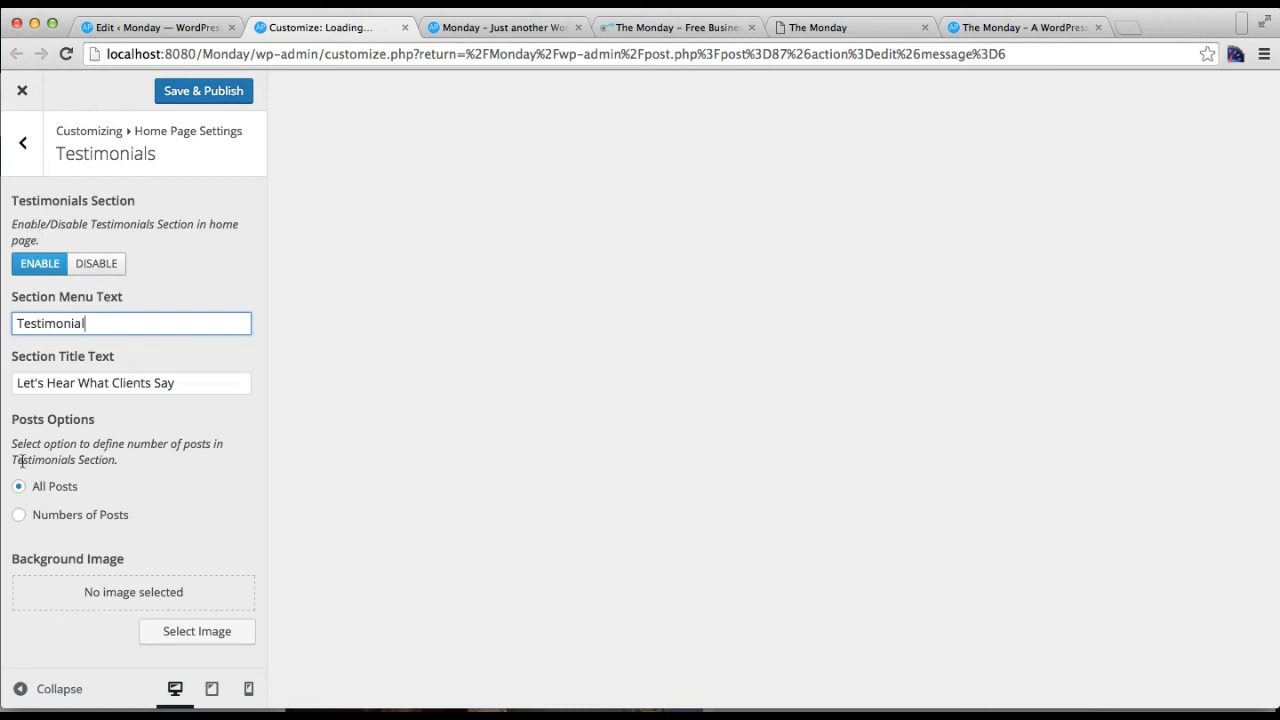
pyautogui.moveTo(98, 482)
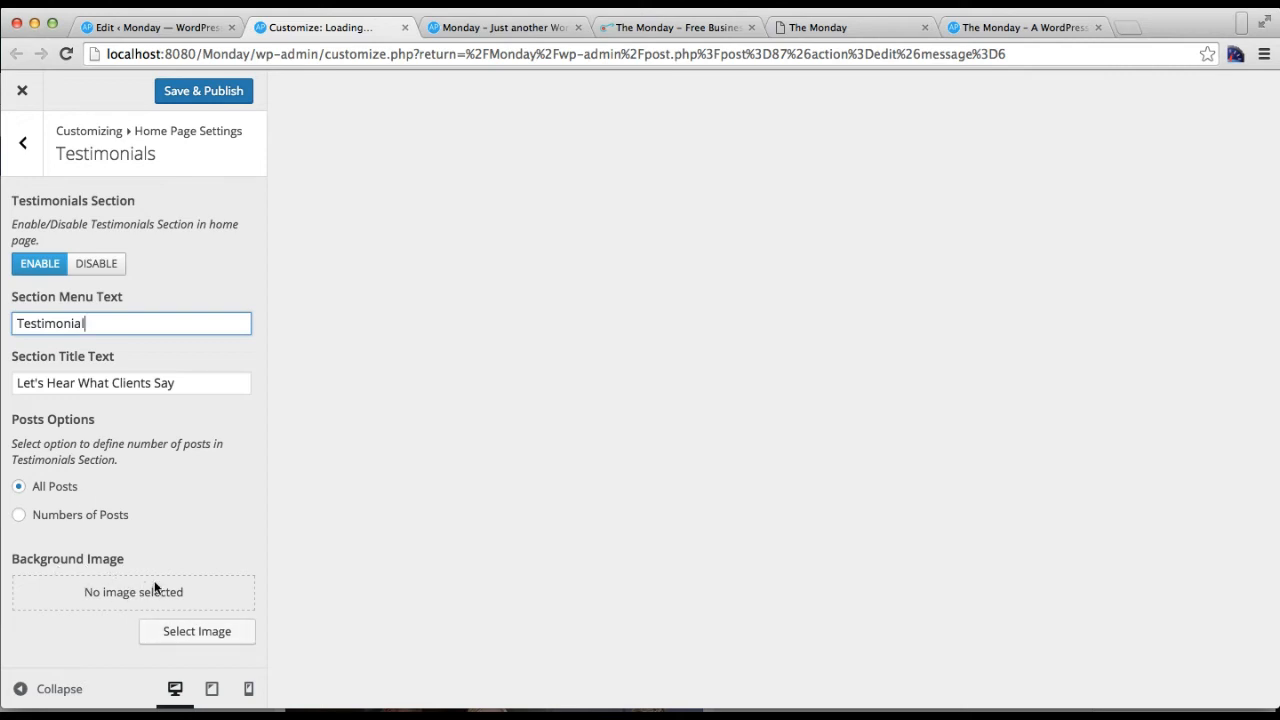
pyautogui.click(197, 631)
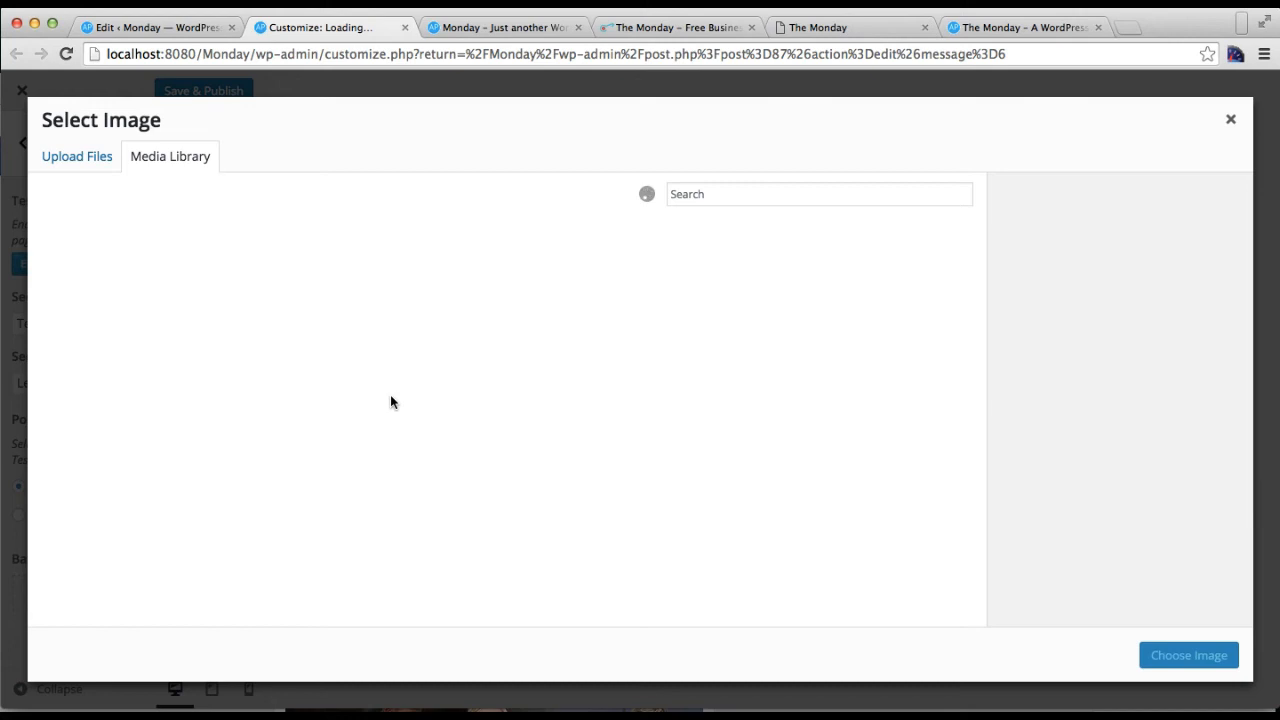
# Use the chess photo from the Media Library as the Testimonials background and publish.
pyautogui.click(77, 156)
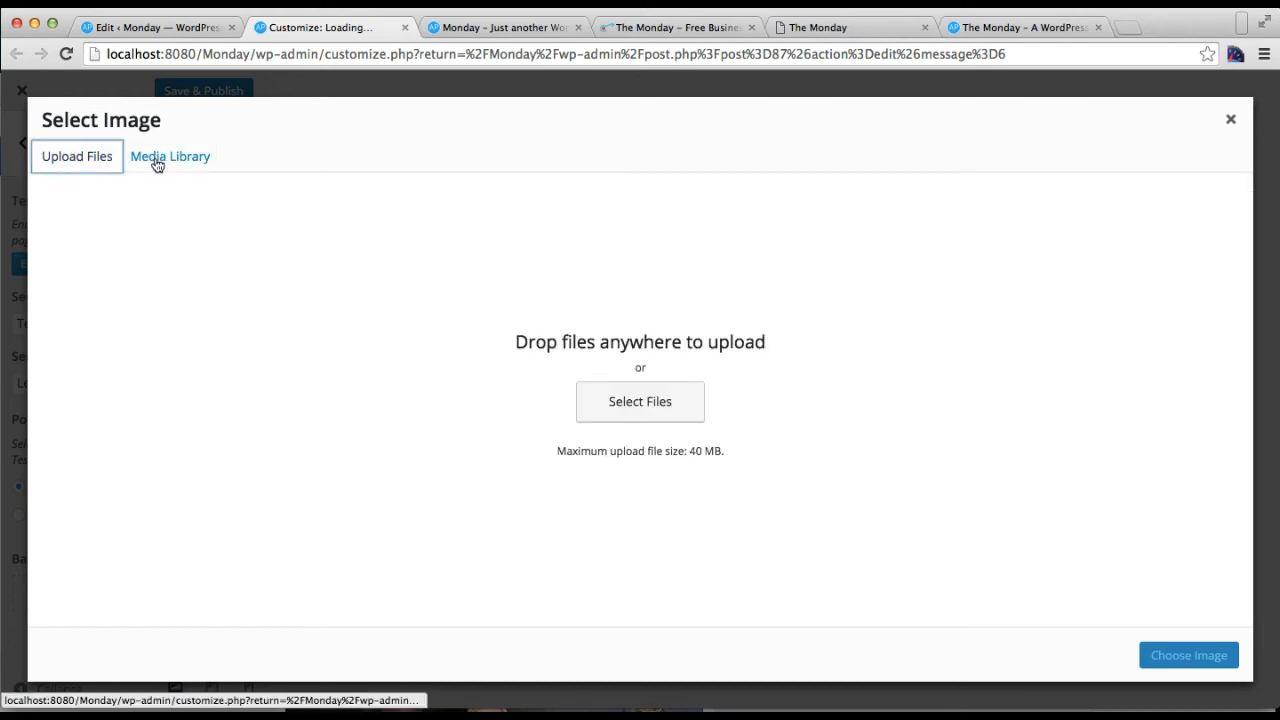
pyautogui.click(170, 156)
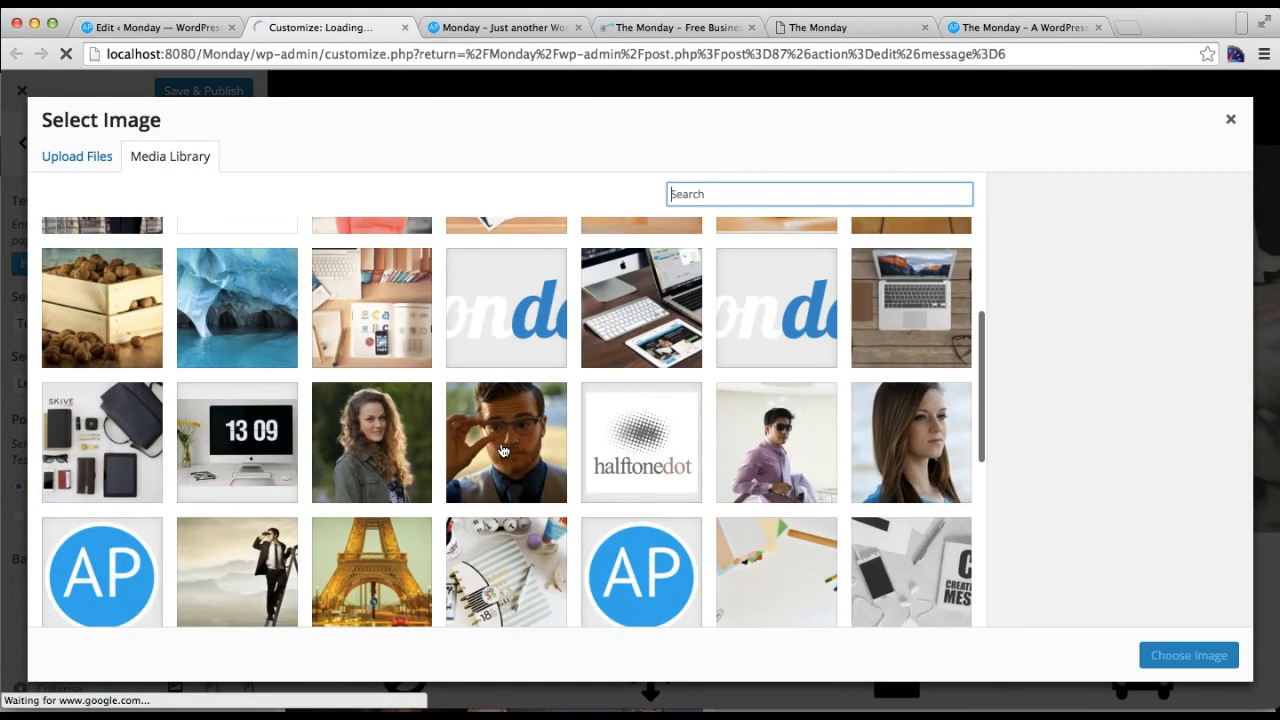
pyautogui.scroll(-3)
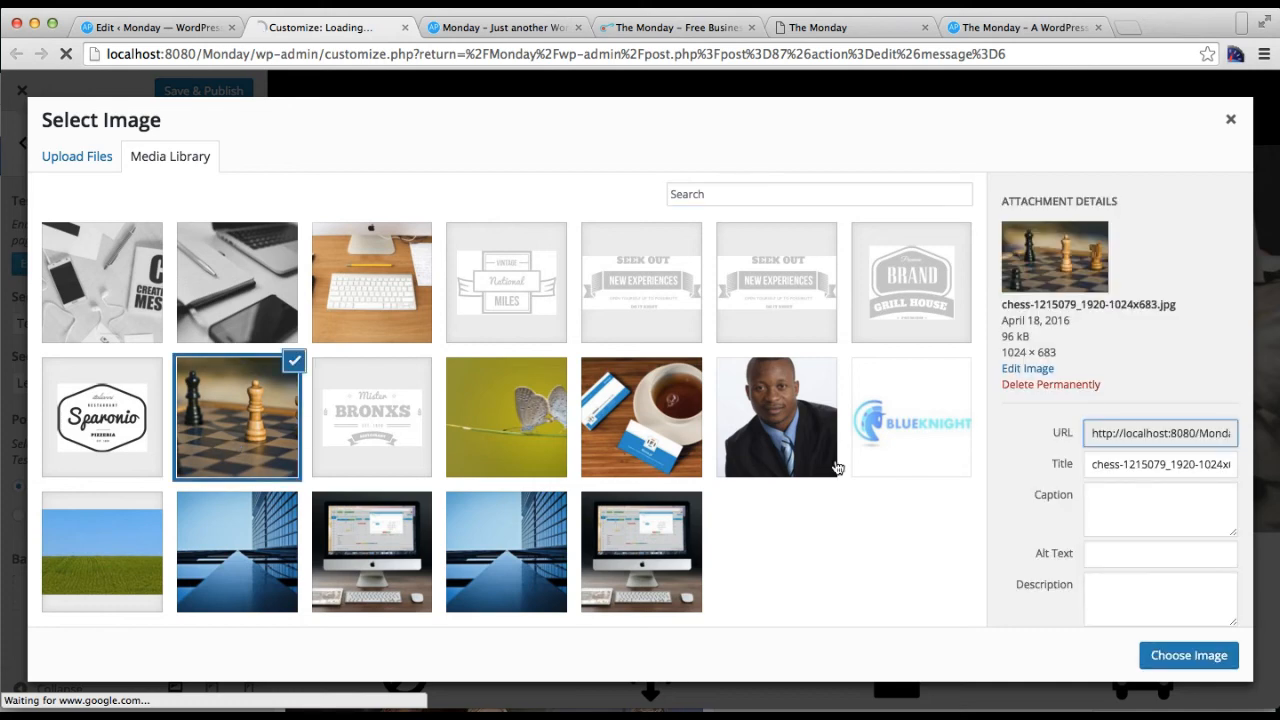
pyautogui.click(1188, 655)
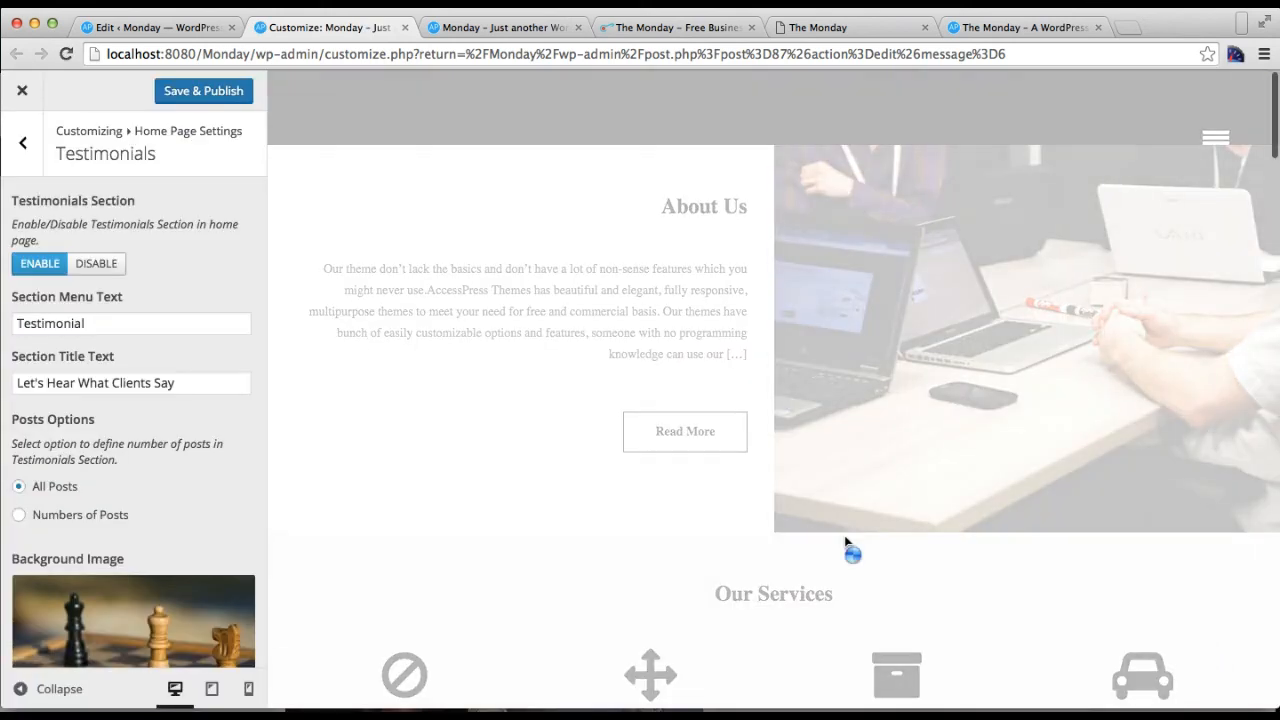
pyautogui.scroll(-3)
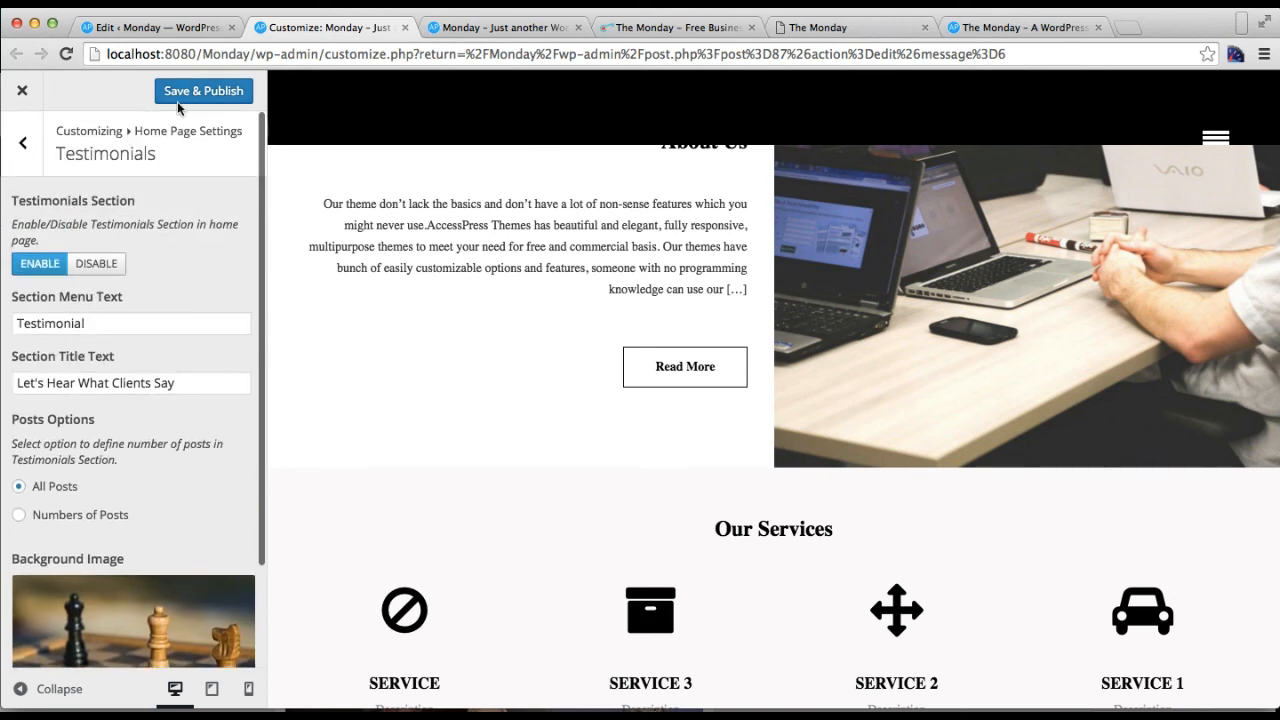
pyautogui.click(203, 90)
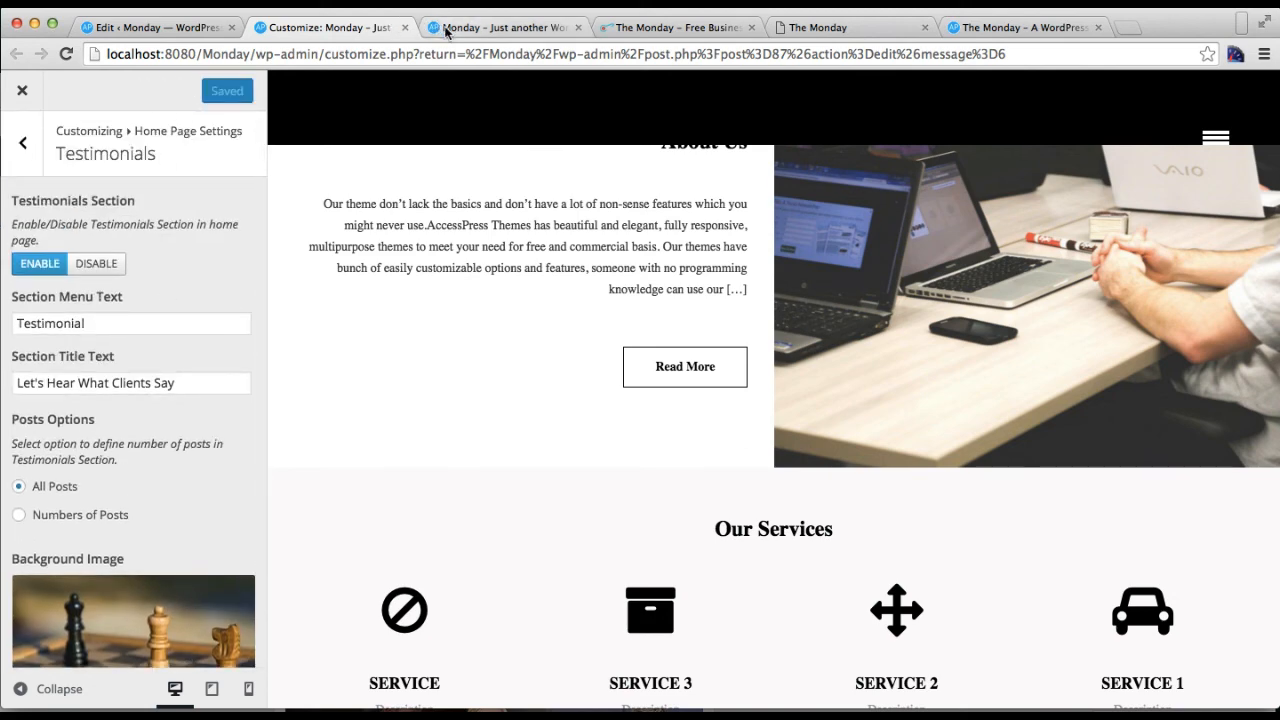
# Scroll the live Monday homepage down to the chess-background testimonials slider.
pyautogui.click(505, 27)
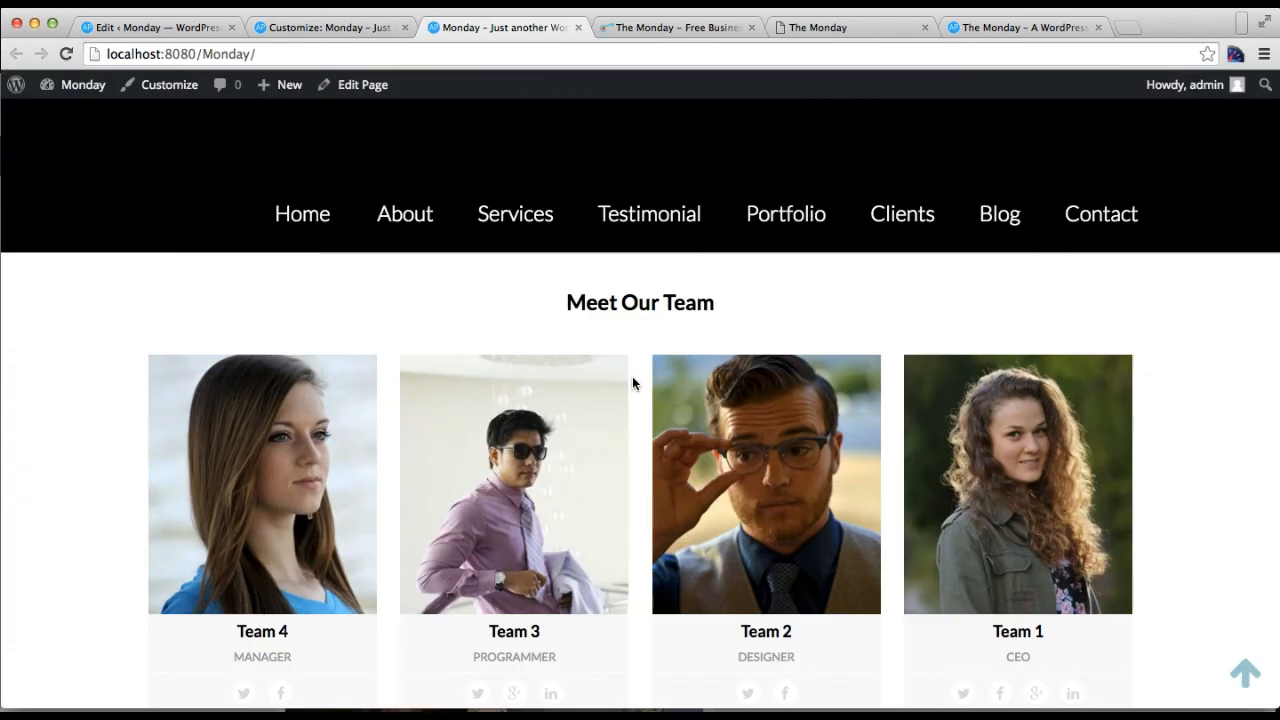
pyautogui.scroll(-3)
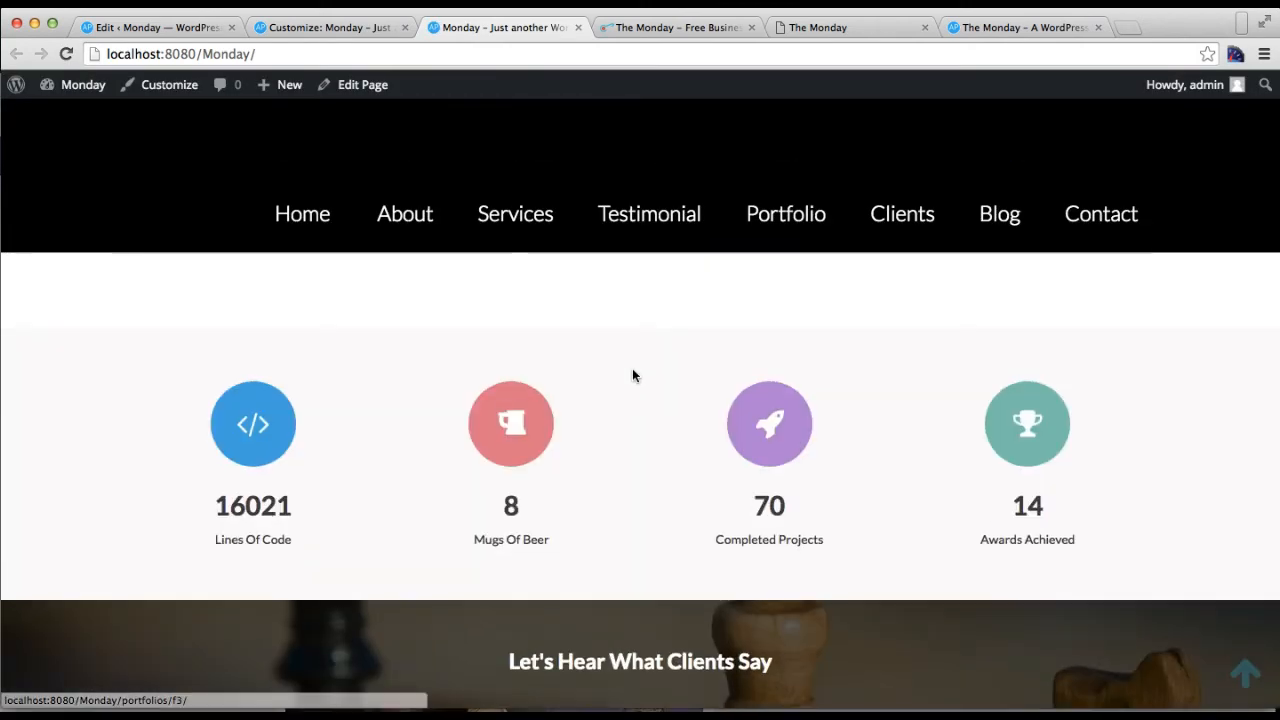
pyautogui.scroll(-3)
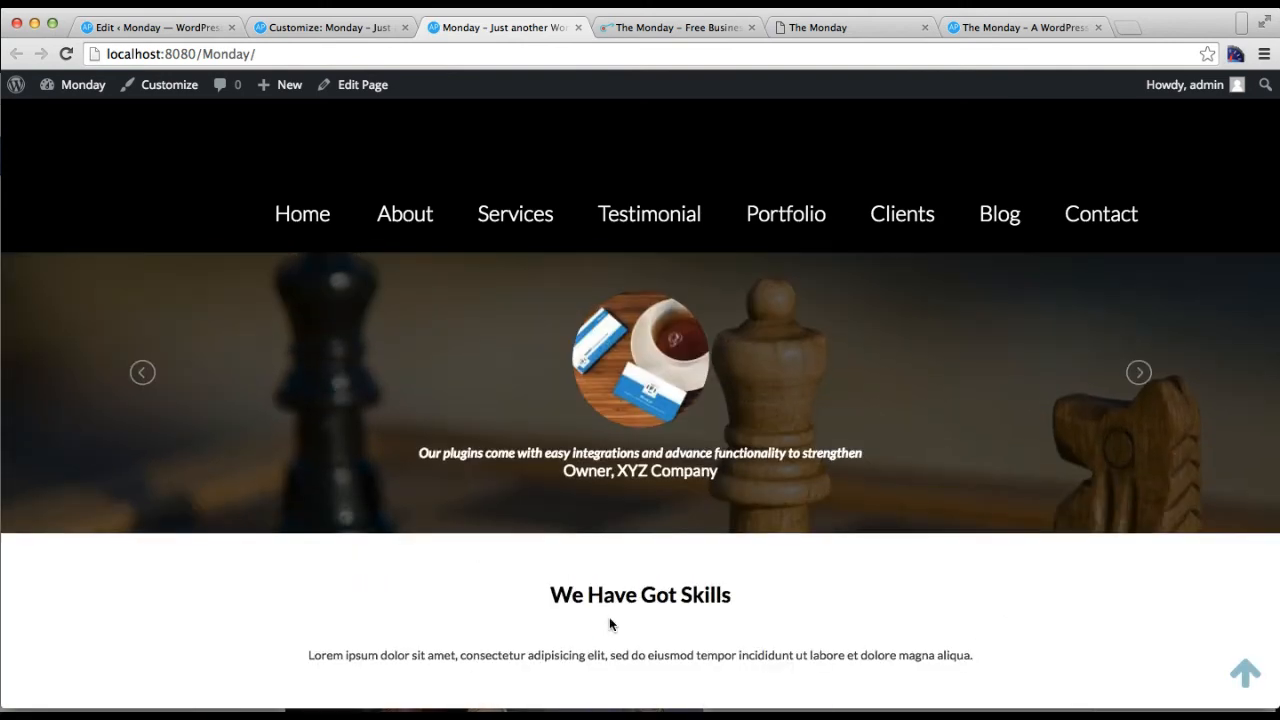
pyautogui.scroll(-3)
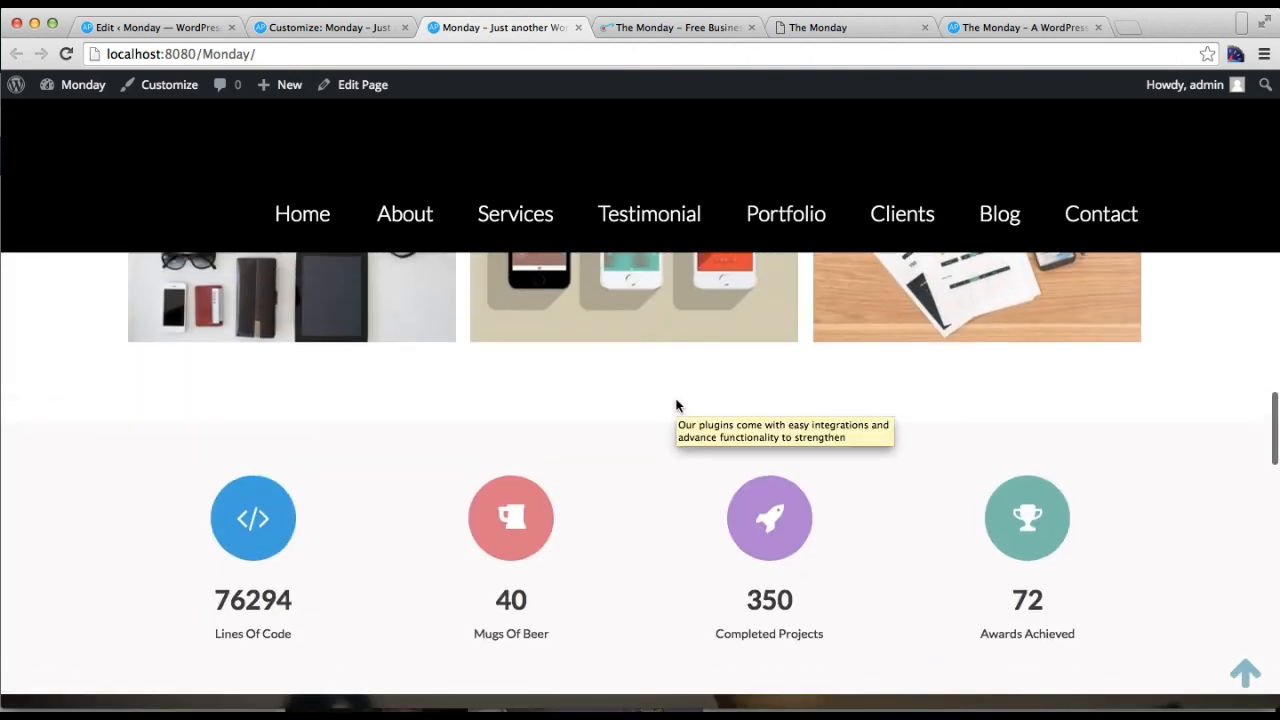